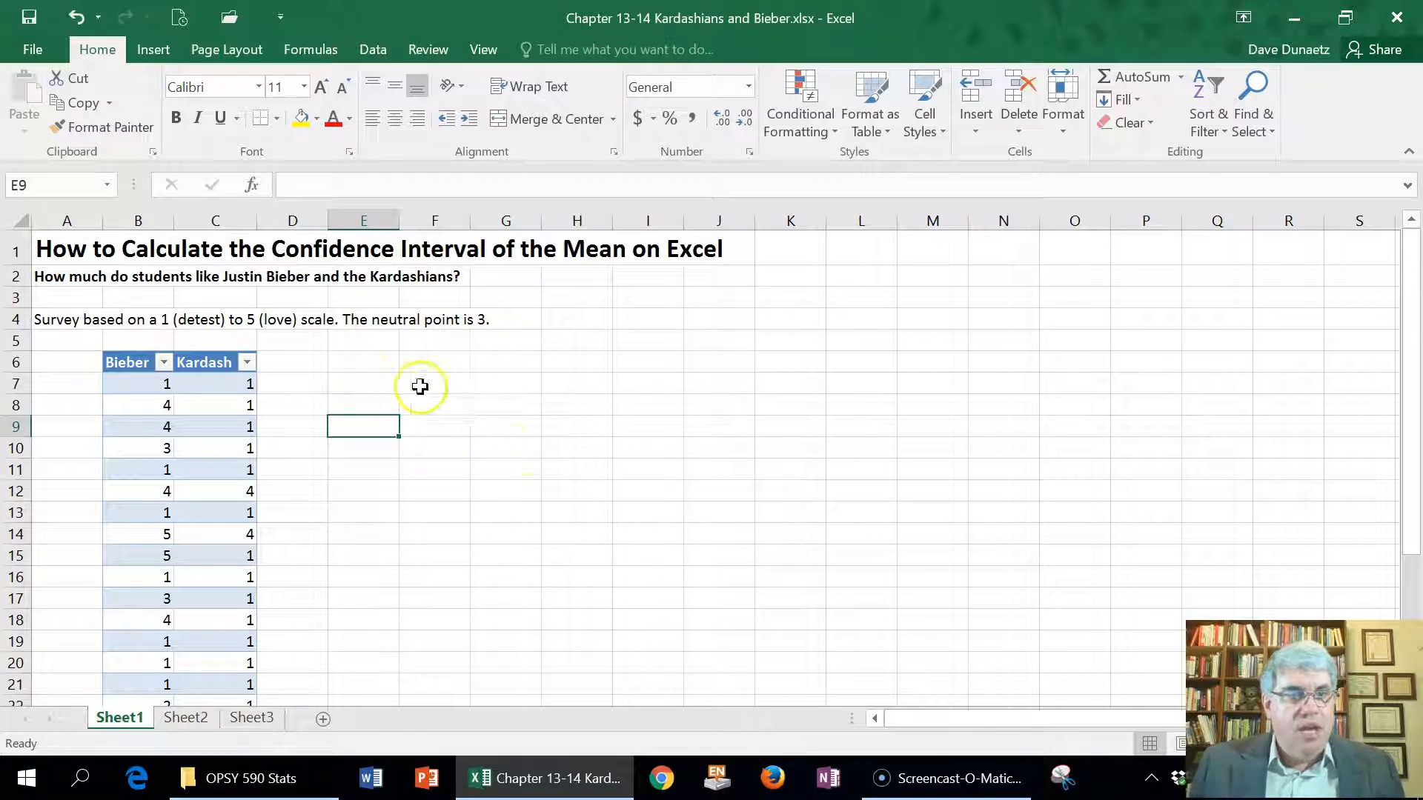
{"action": "mouse_move", "coordinate": [543, 394]}
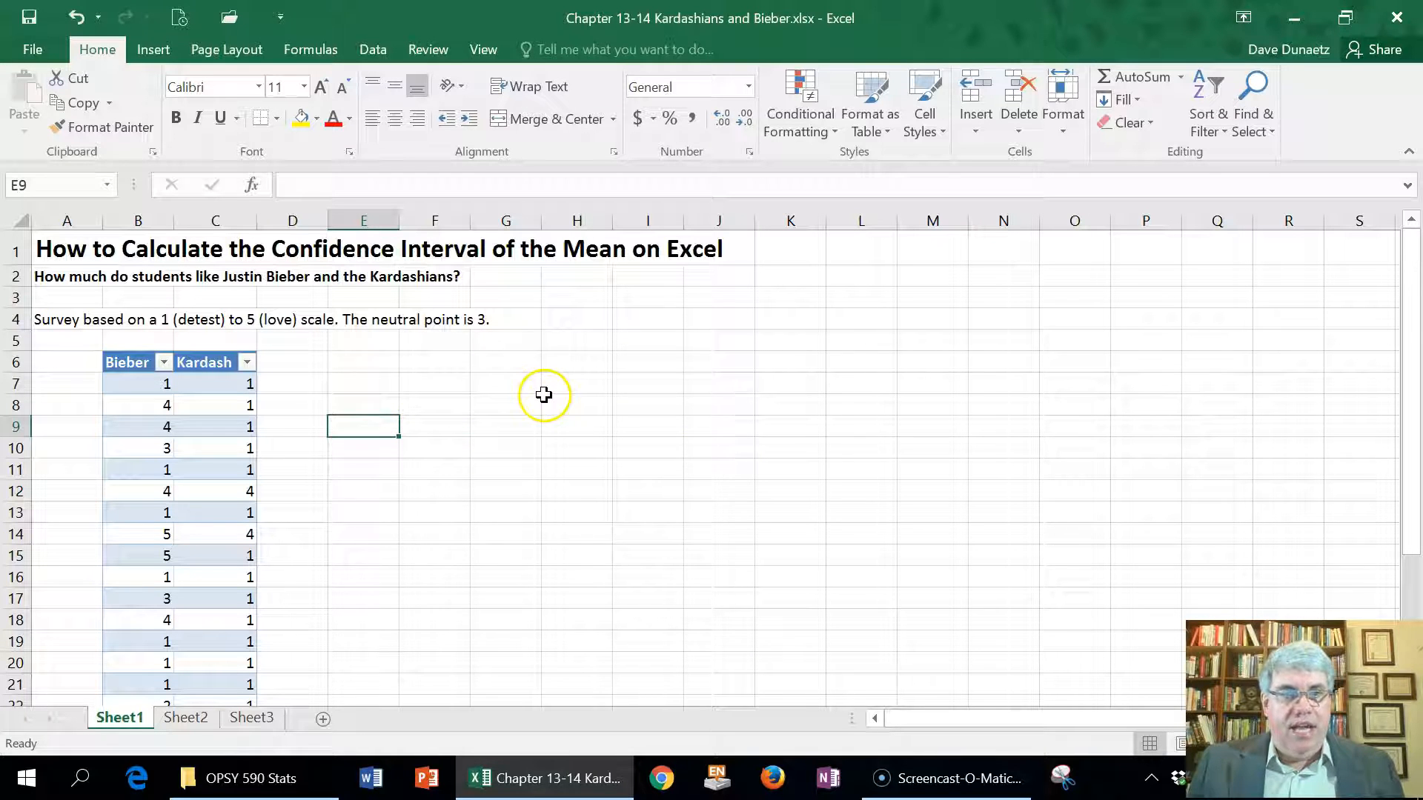
{"action": "mouse_move", "coordinate": [568, 387]}
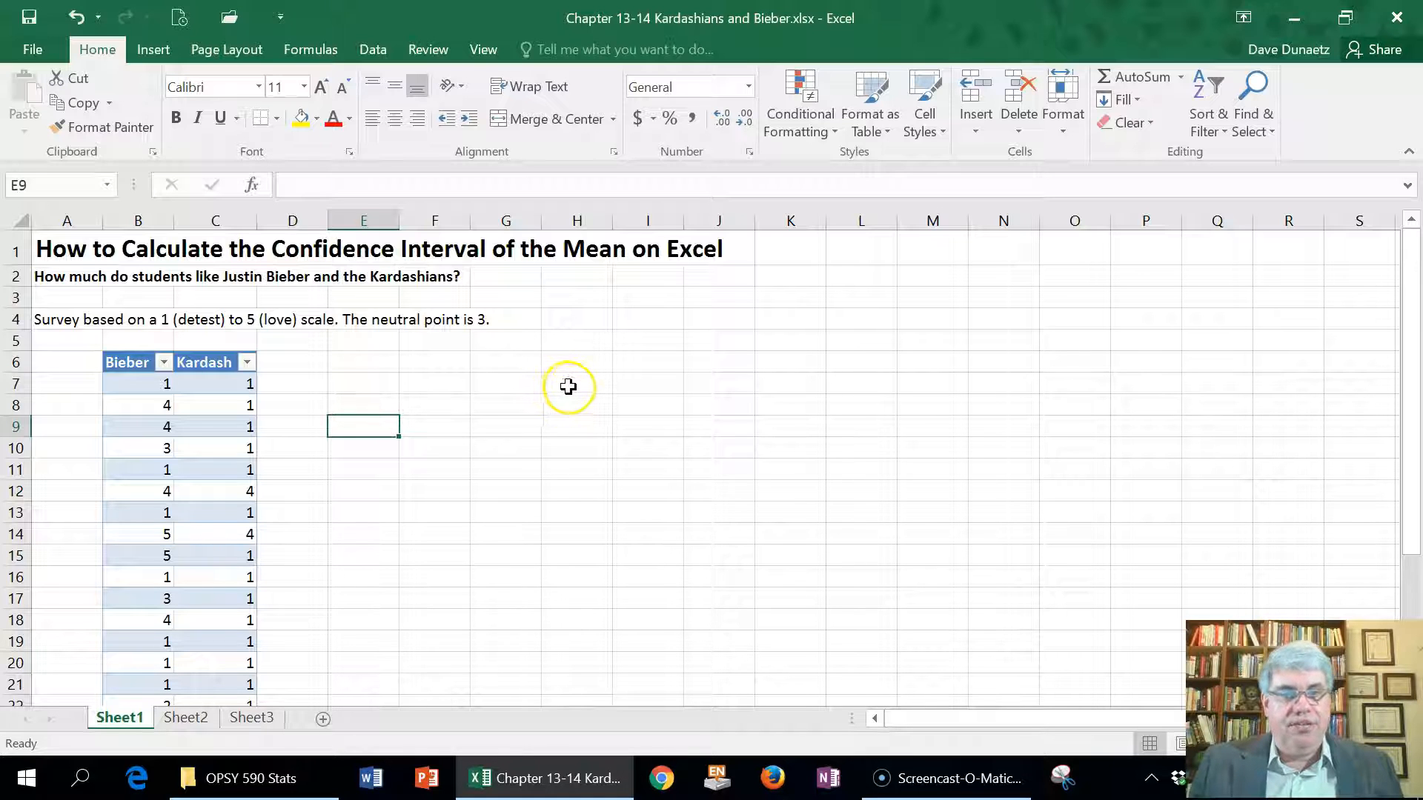
{"action": "mouse_move", "coordinate": [579, 376]}
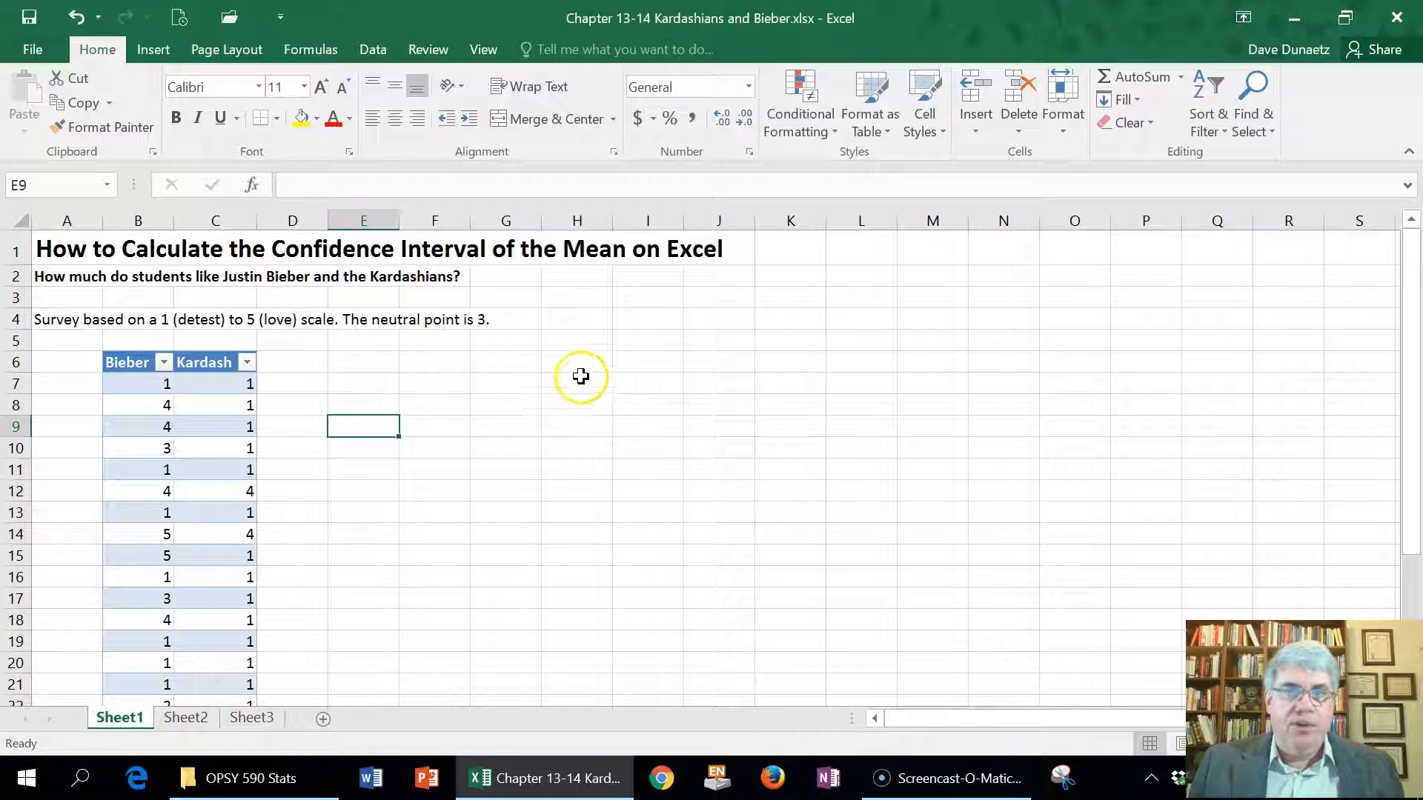
{"action": "mouse_move", "coordinate": [590, 366]}
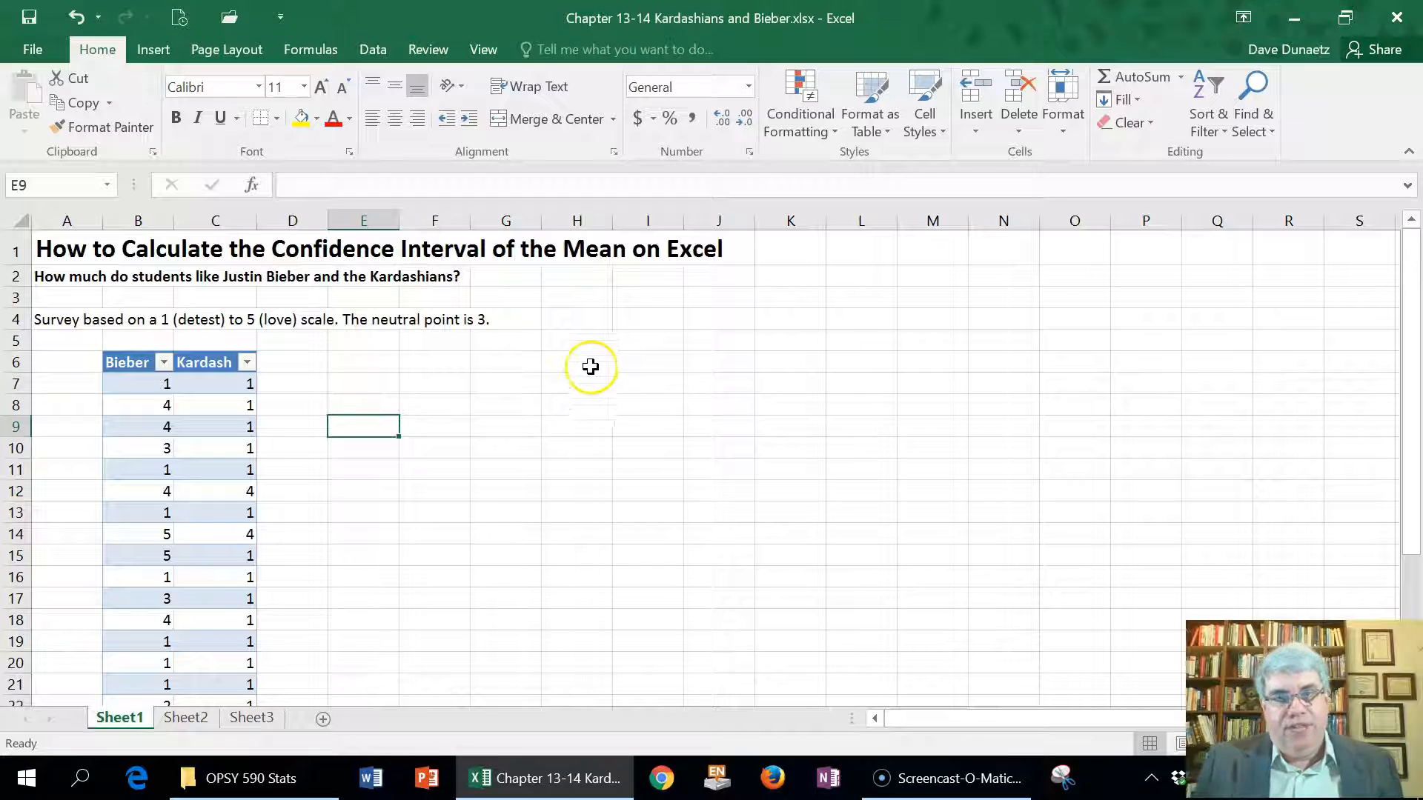
{"action": "mouse_move", "coordinate": [555, 404]}
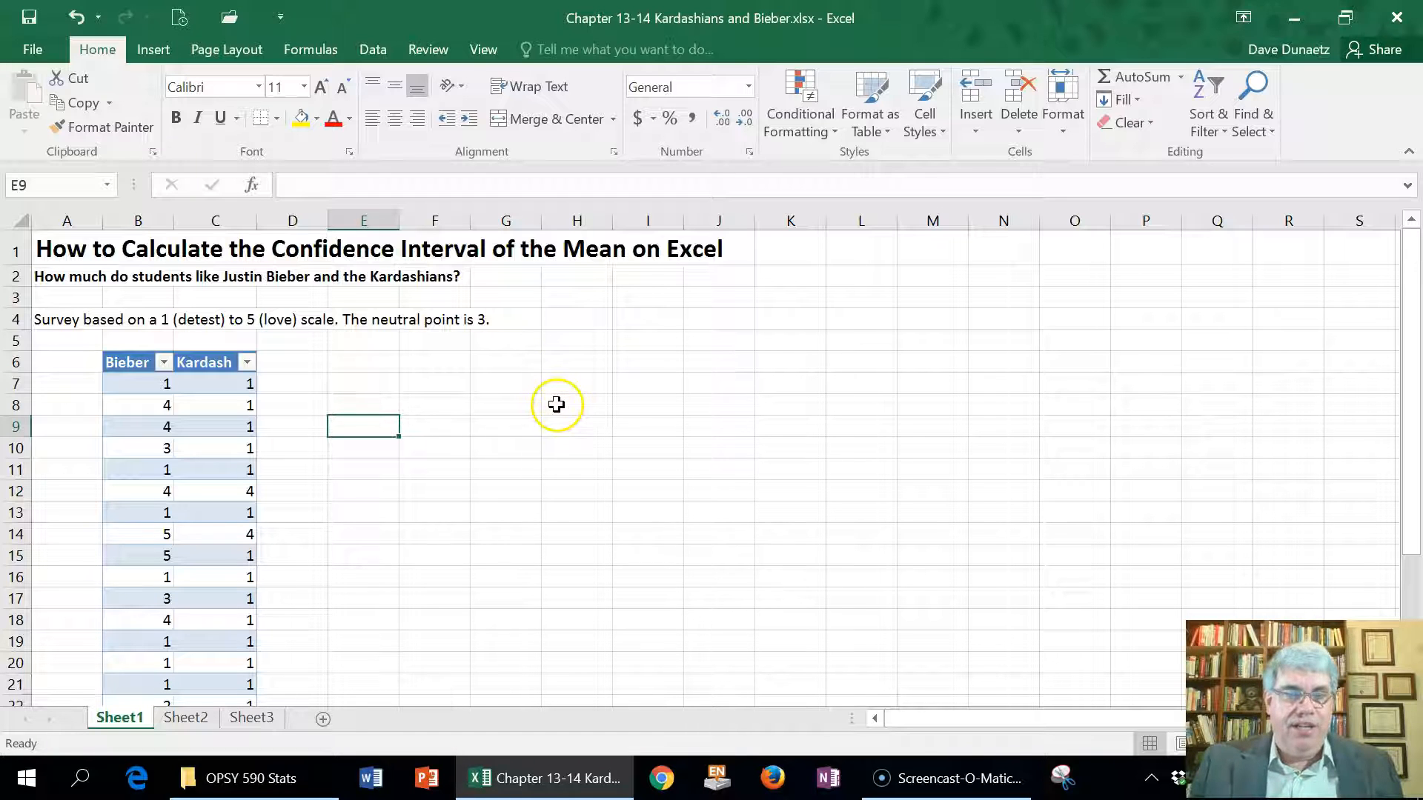
{"action": "mouse_move", "coordinate": [559, 402]}
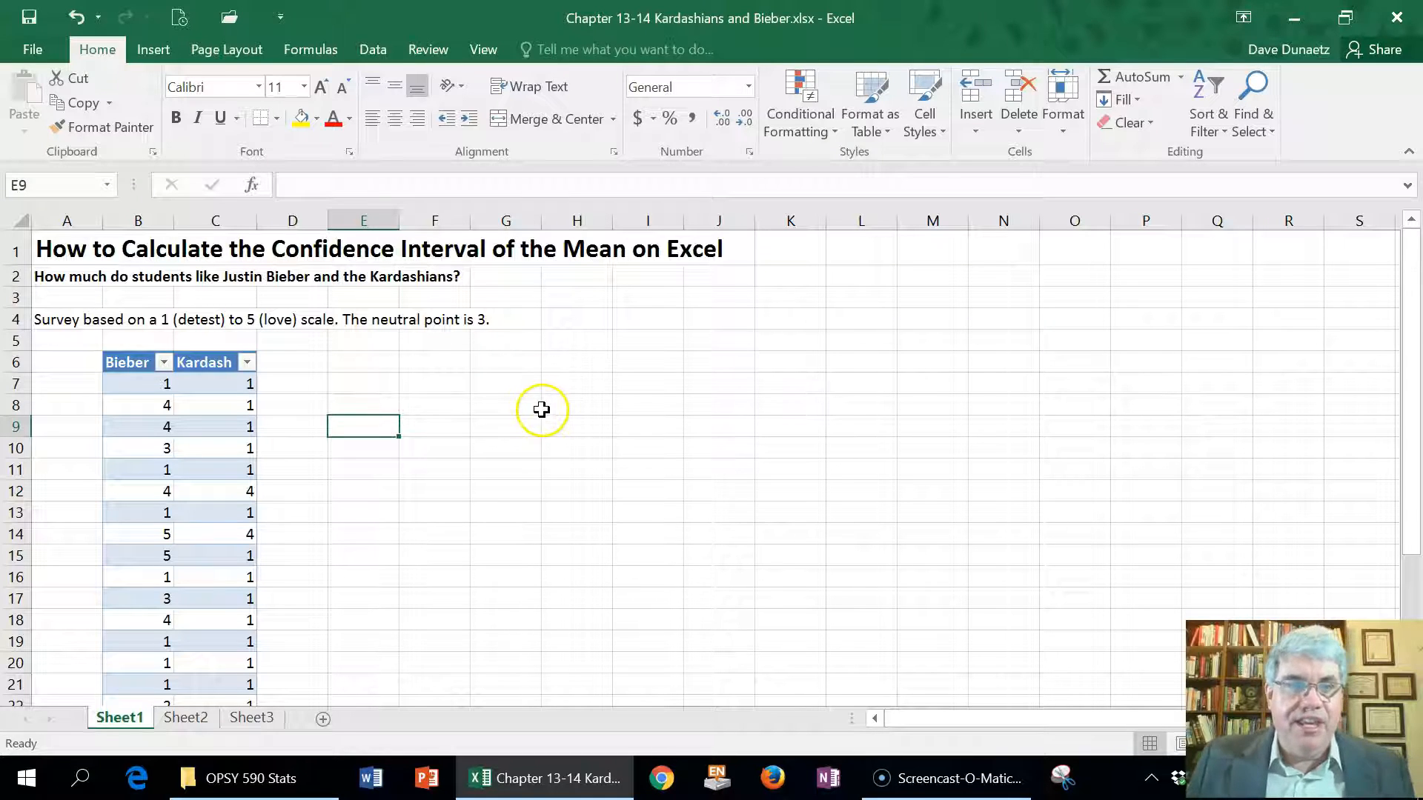
{"action": "mouse_move", "coordinate": [558, 366]}
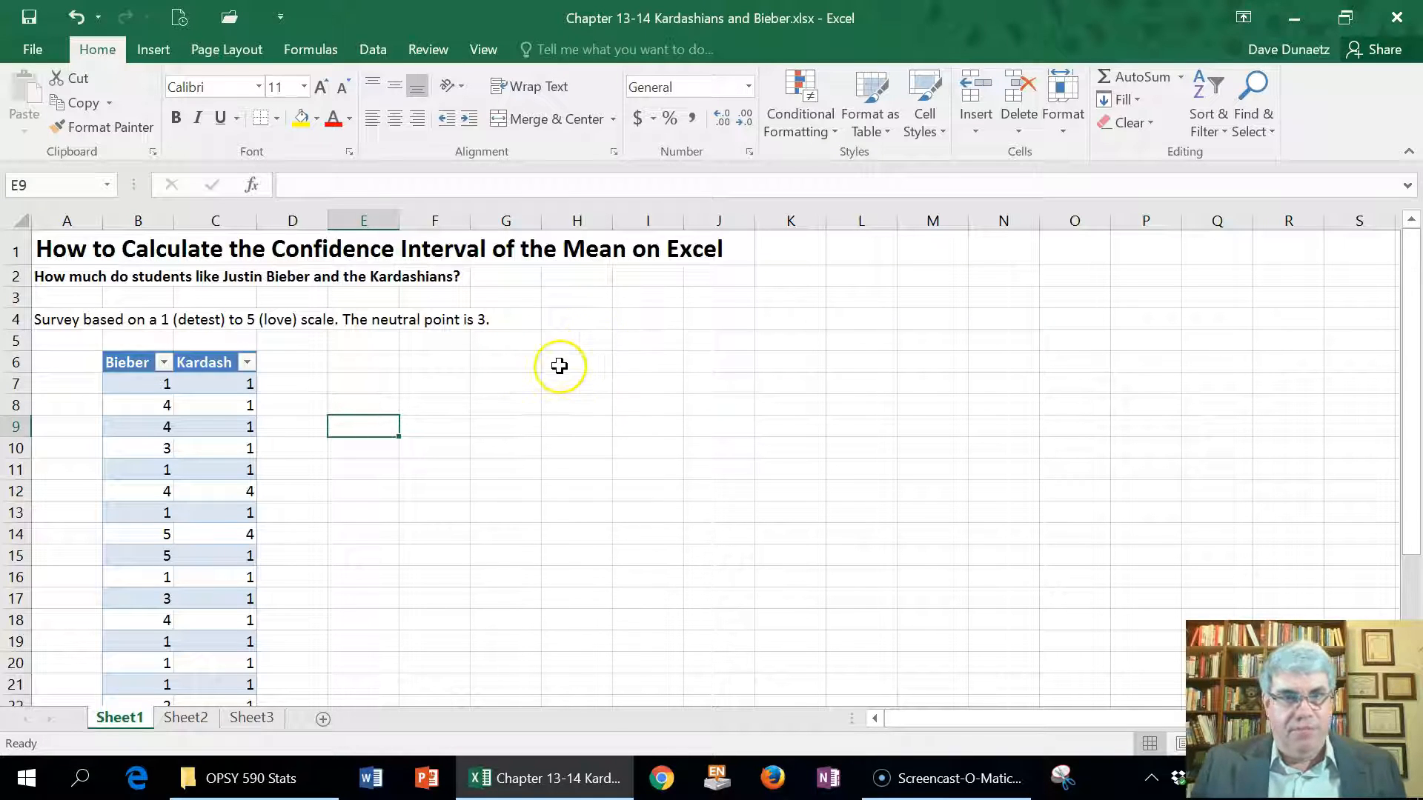
{"action": "mouse_move", "coordinate": [172, 347]}
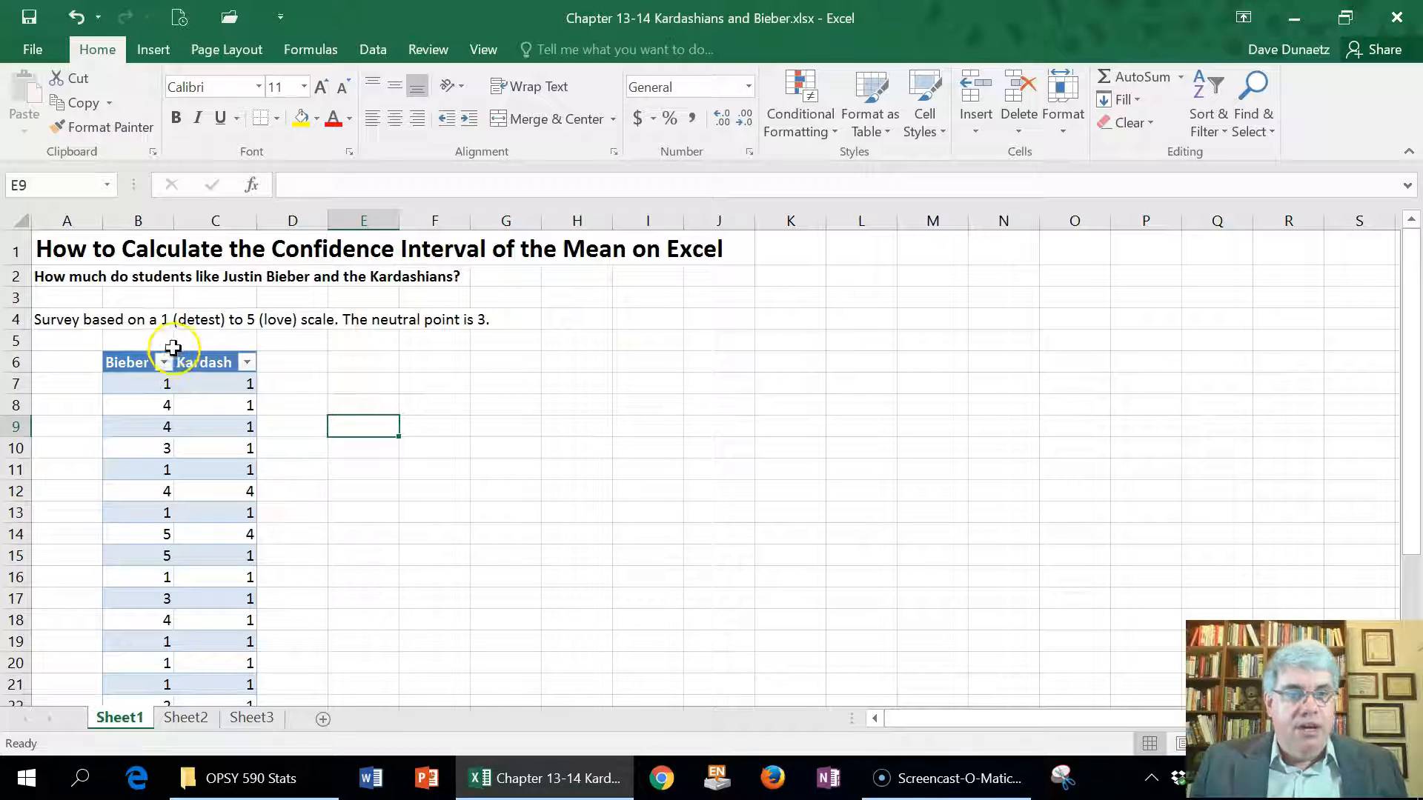
Select the first Bieber score in B7 and bring up Data Analysis with Descriptive Statistics chosen
{"action": "scroll", "scroll_direction": "down", "scroll_amount": 3}
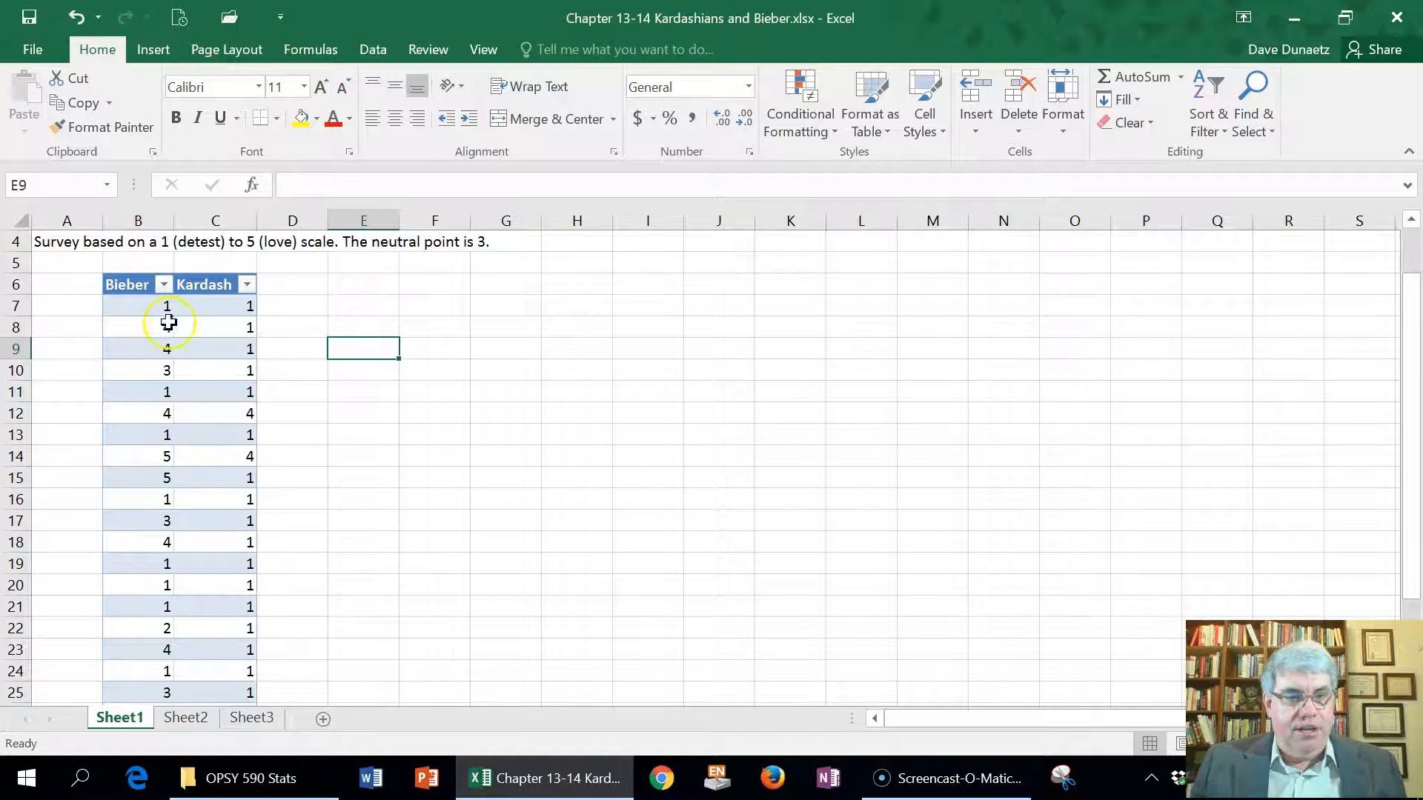
{"action": "scroll", "scroll_direction": "up", "scroll_amount": 3}
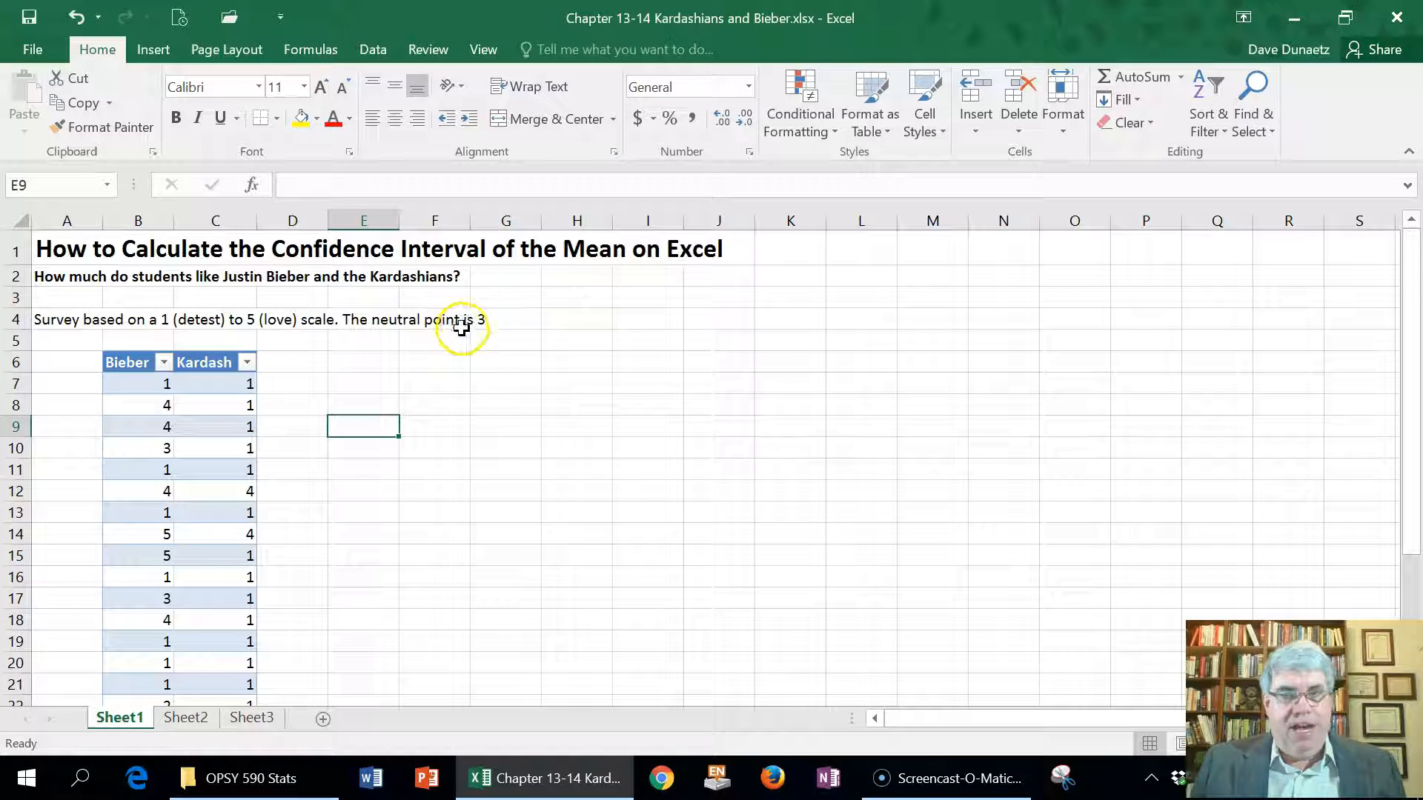
{"action": "mouse_move", "coordinate": [532, 319]}
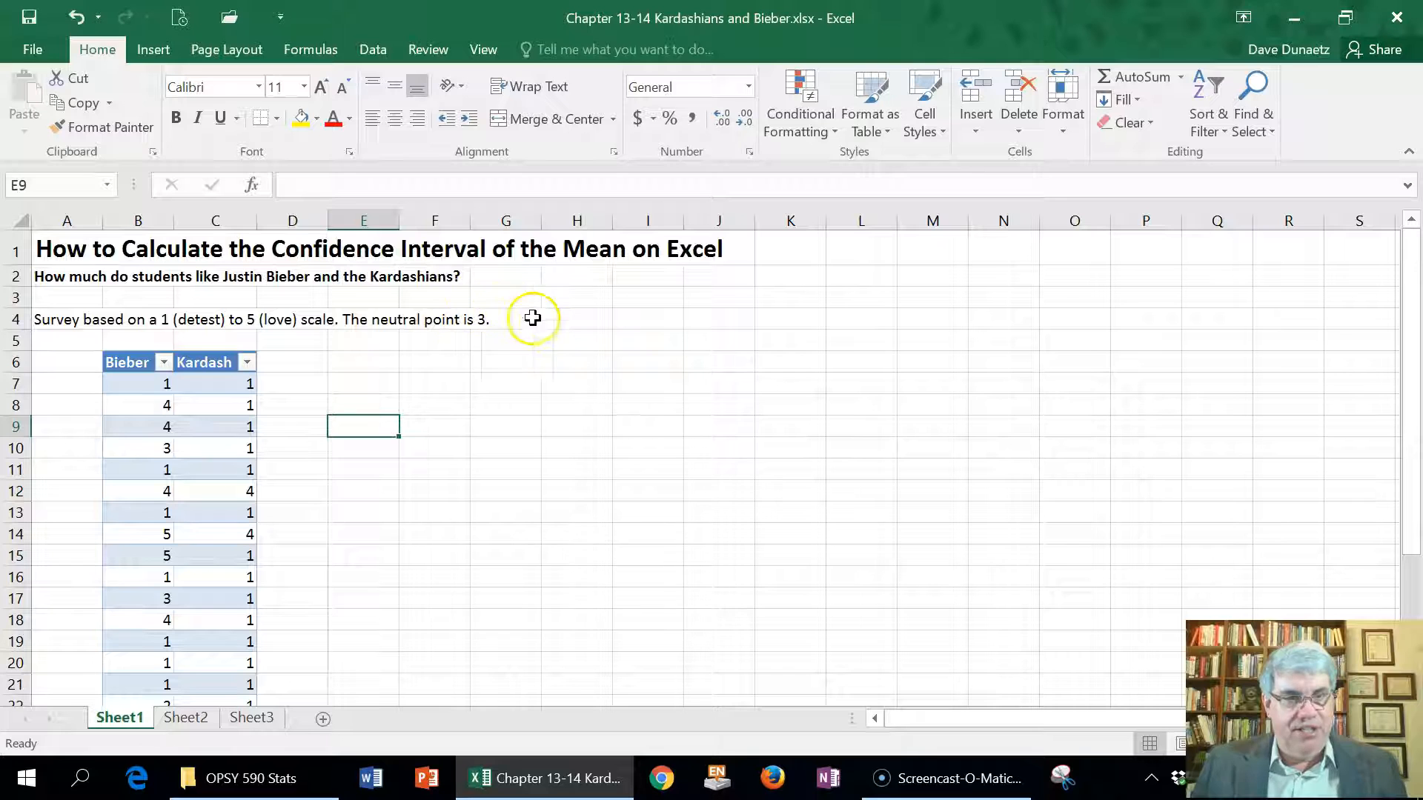
{"action": "mouse_move", "coordinate": [160, 341]}
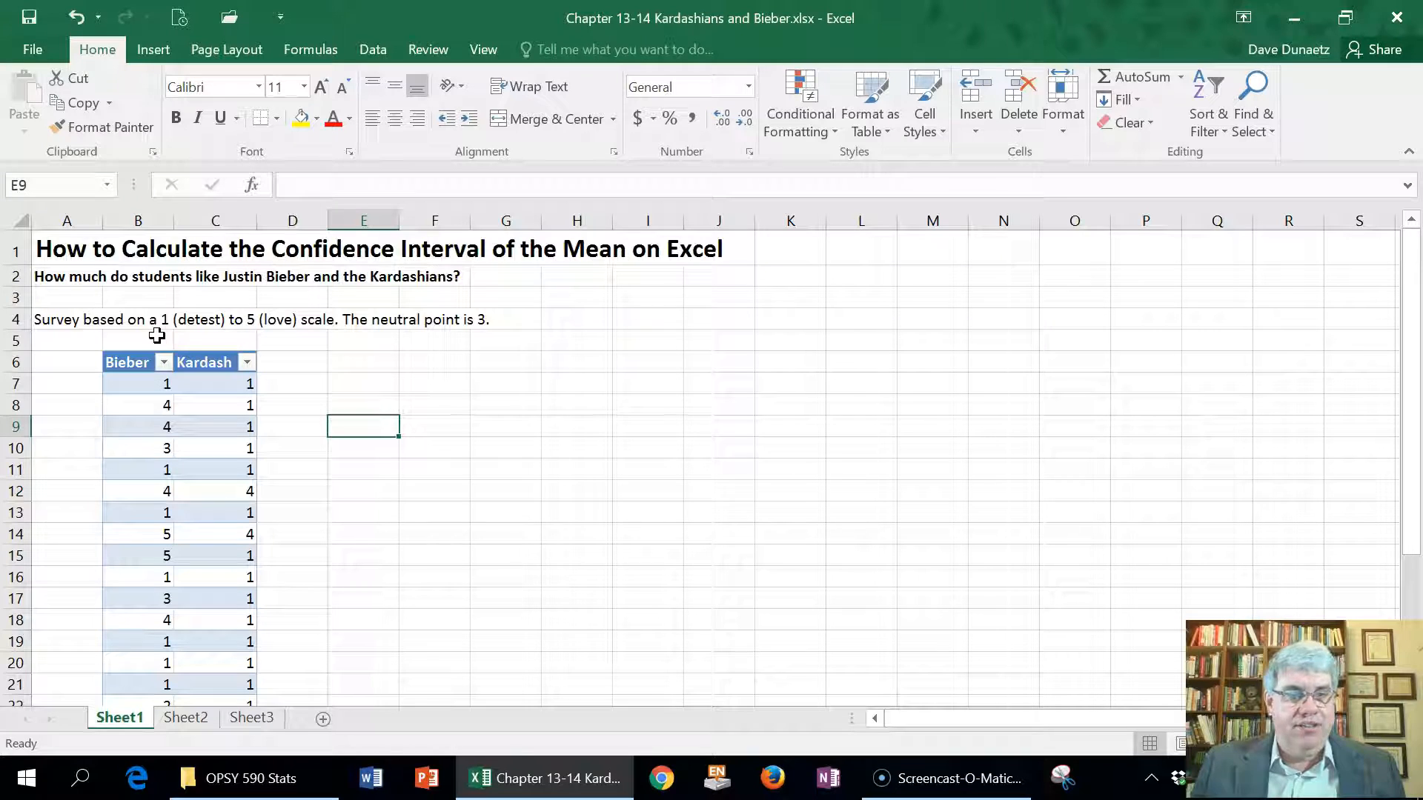
{"action": "mouse_move", "coordinate": [307, 342]}
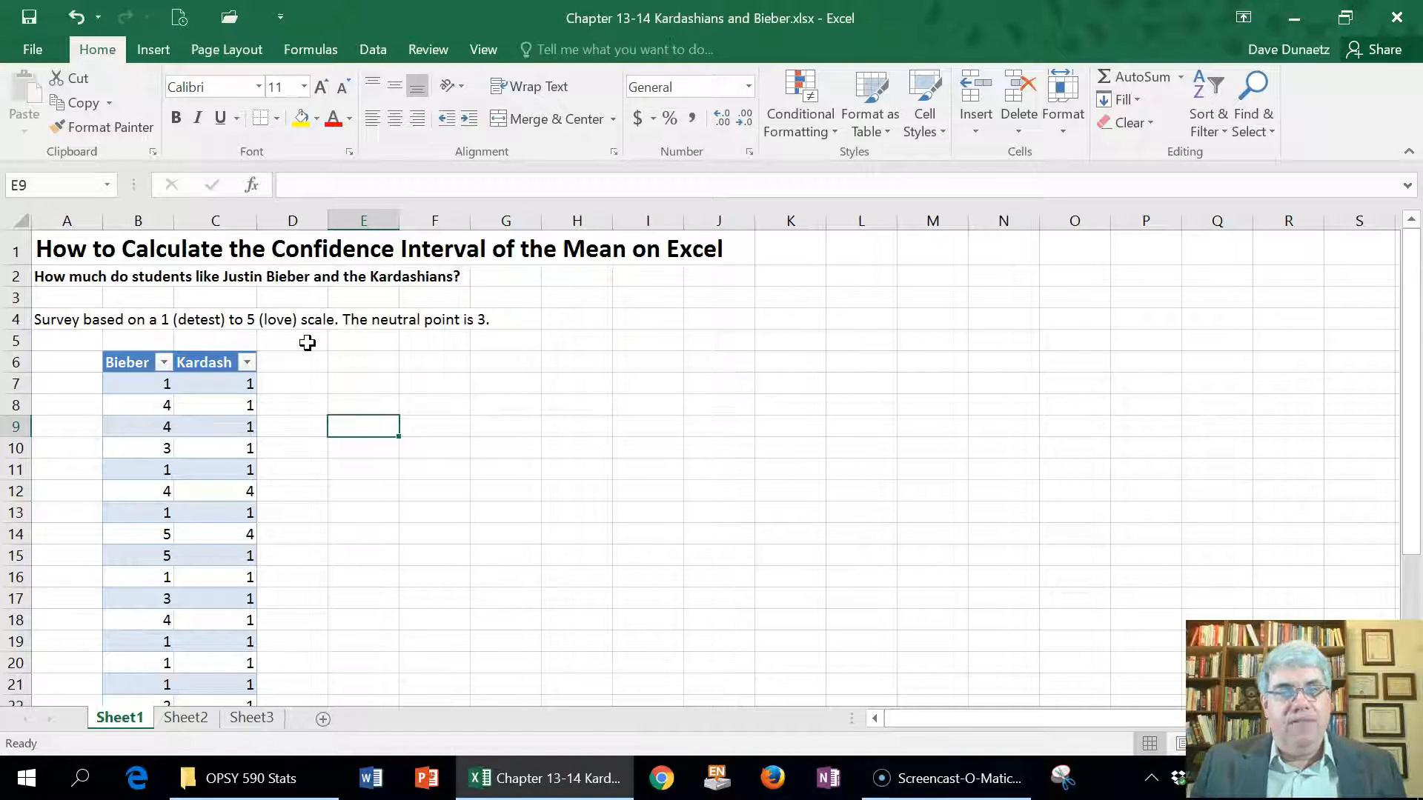
{"action": "mouse_move", "coordinate": [324, 345]}
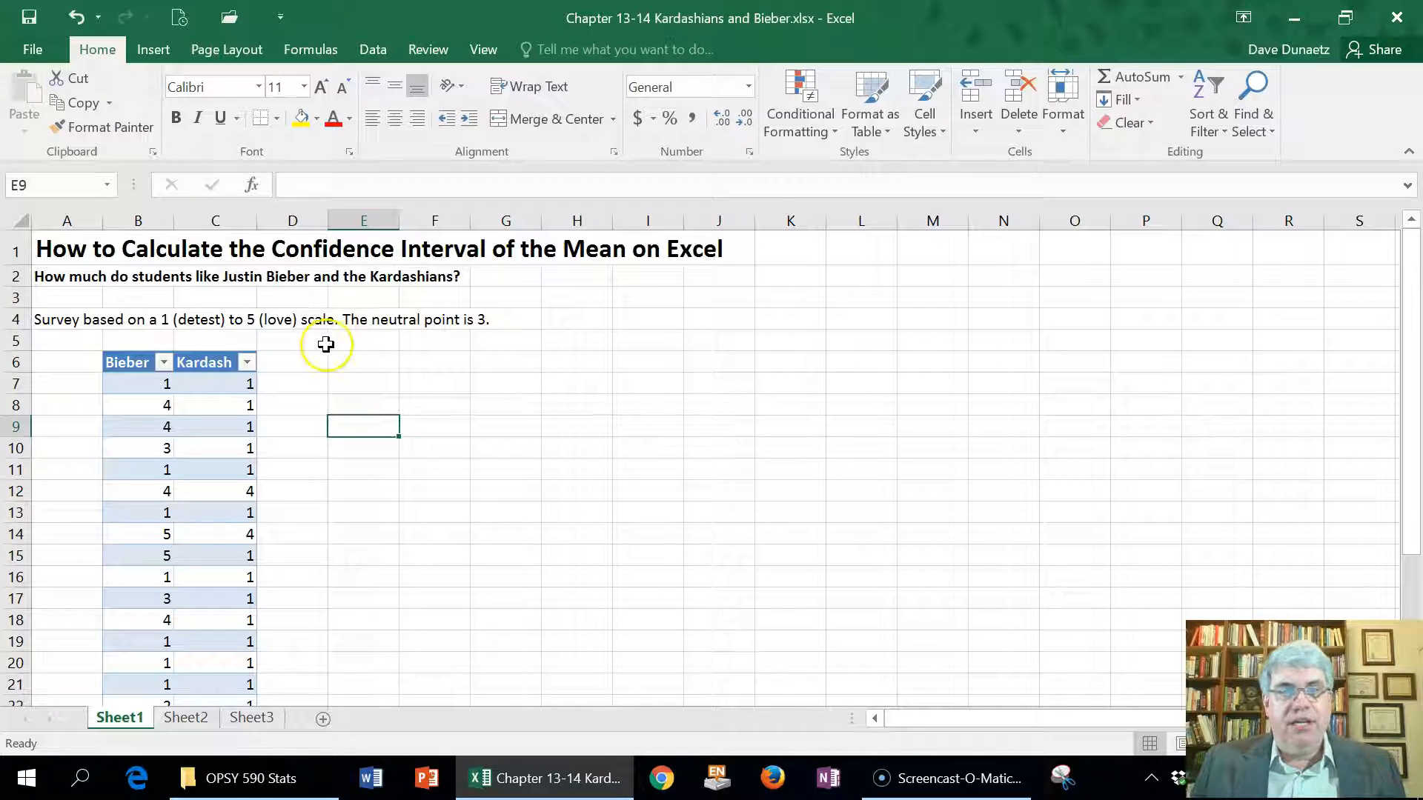
{"action": "mouse_move", "coordinate": [328, 353]}
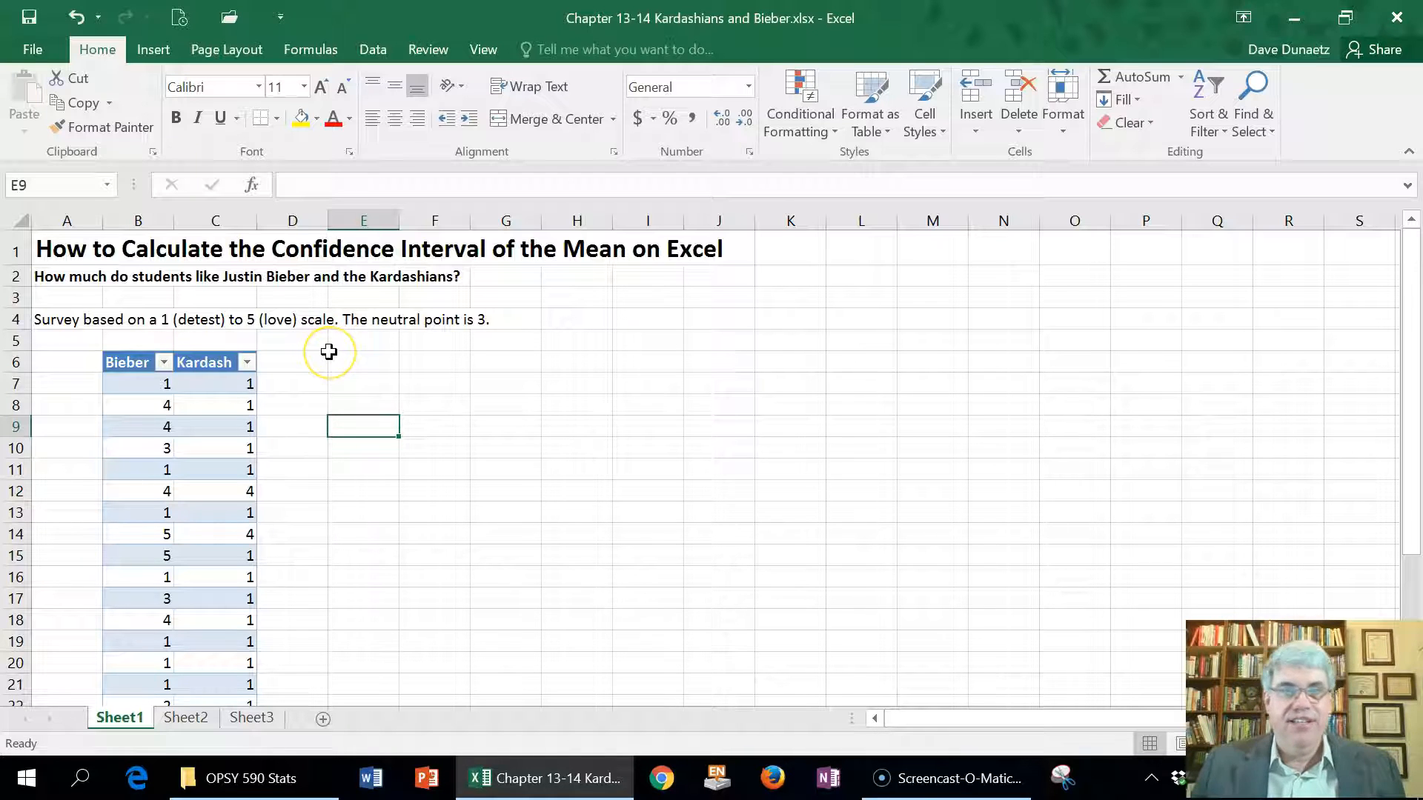
{"action": "mouse_move", "coordinate": [331, 353]}
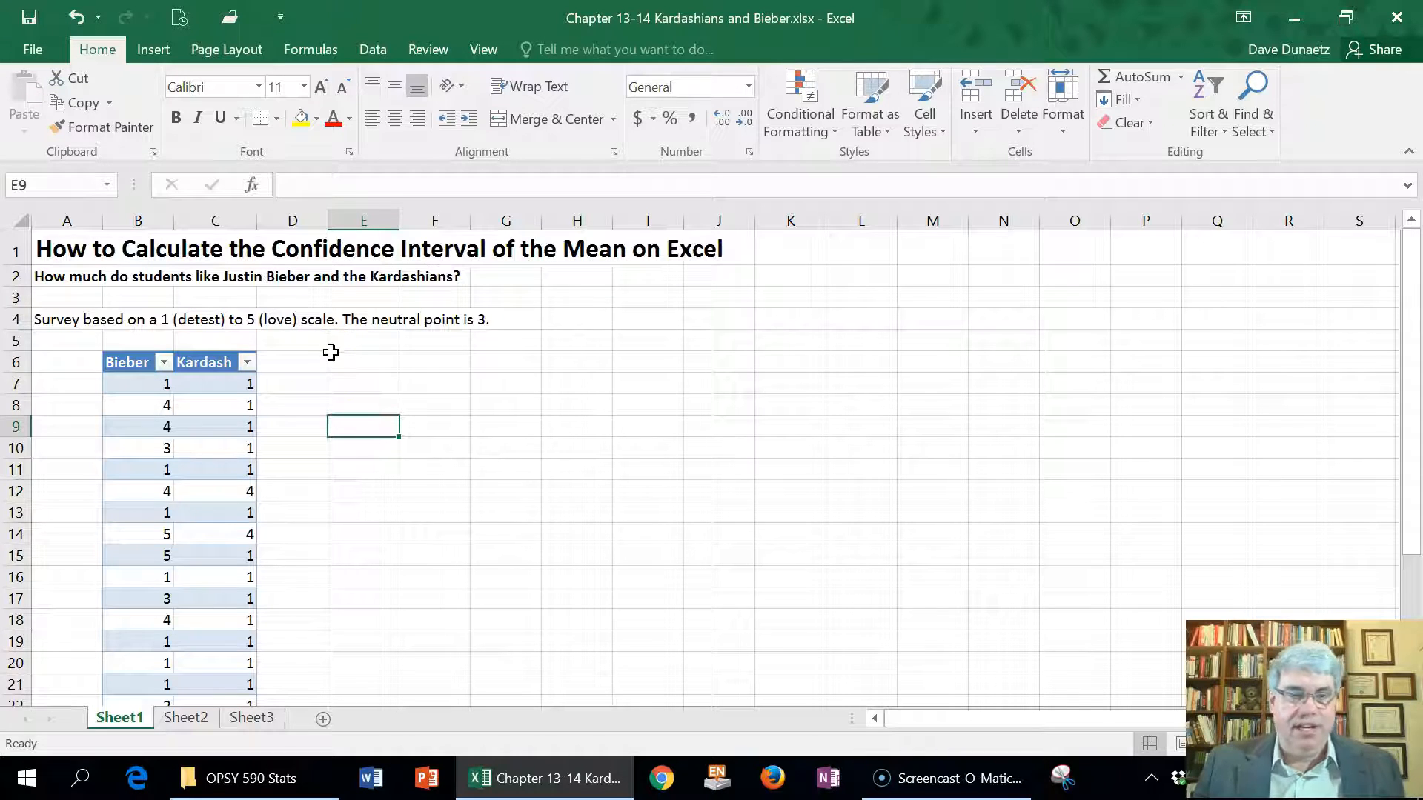
{"action": "scroll", "scroll_direction": "down", "scroll_amount": 3}
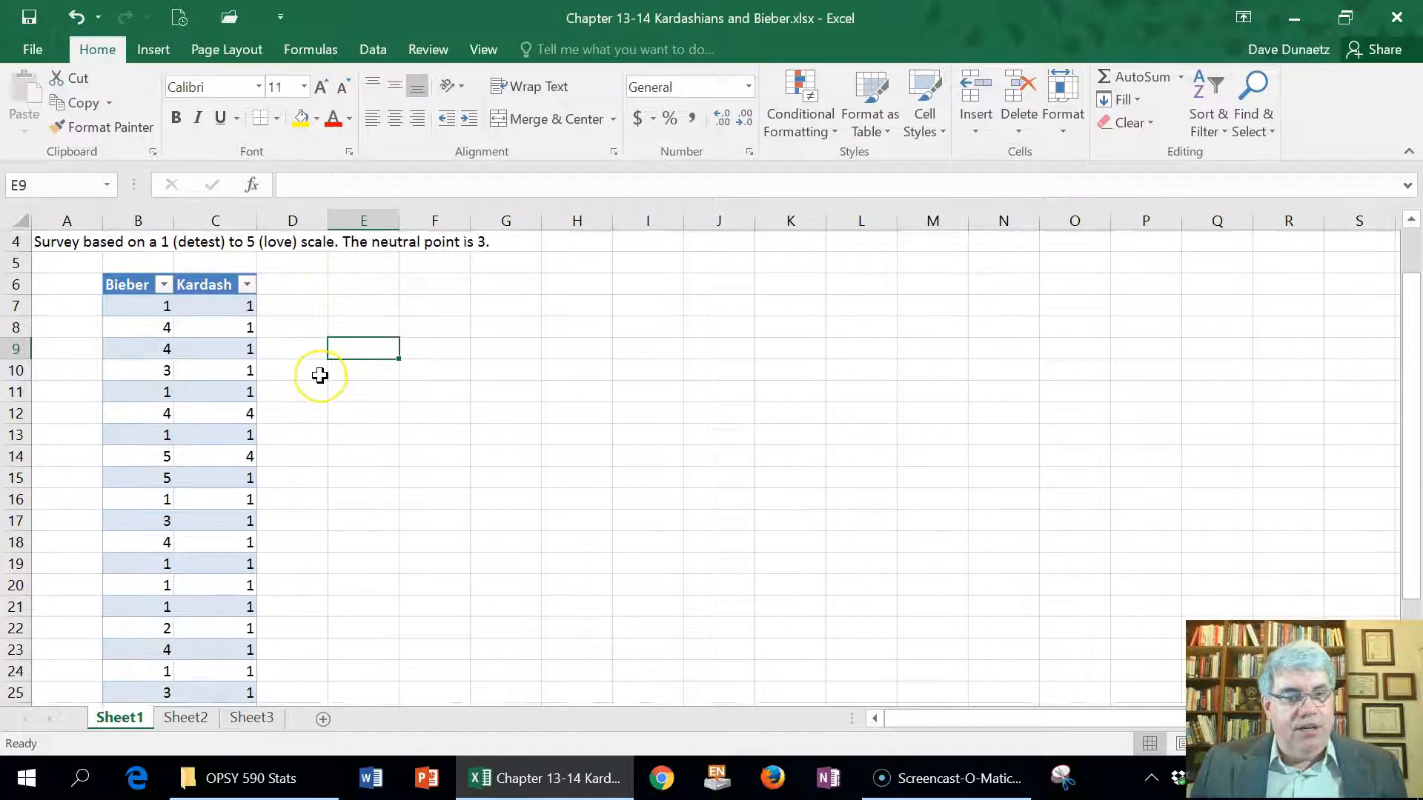
{"action": "scroll", "scroll_direction": "up", "scroll_amount": 3}
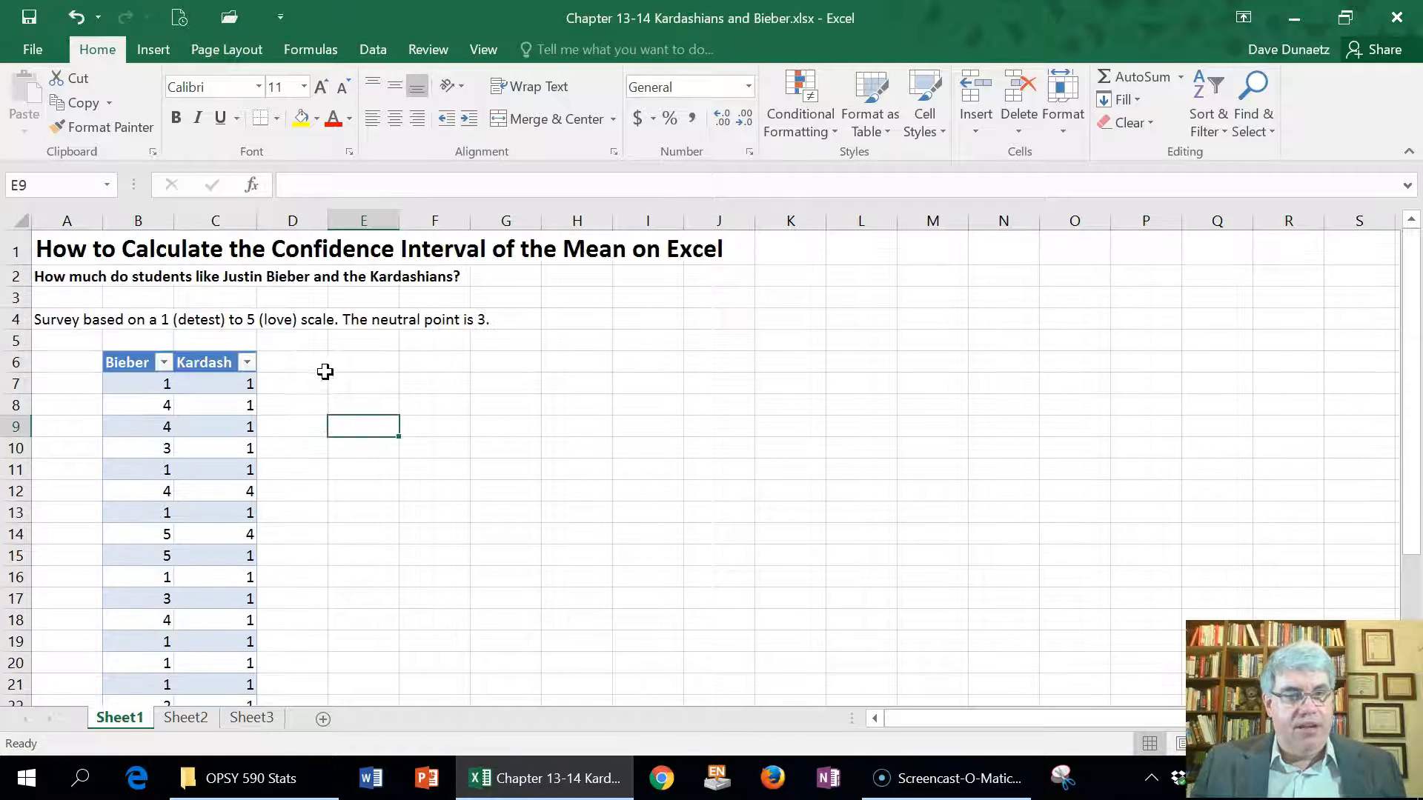
{"action": "mouse_move", "coordinate": [341, 367]}
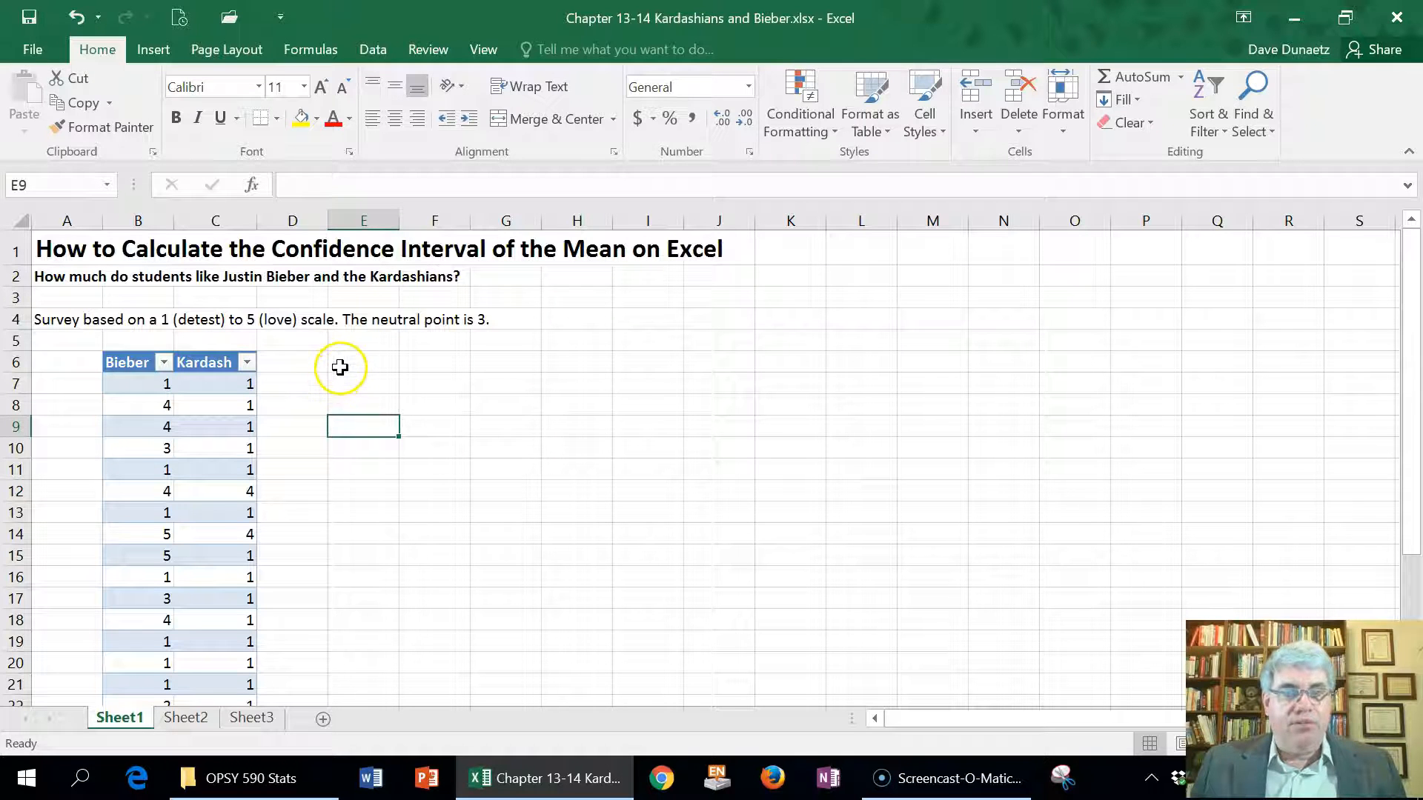
{"action": "mouse_move", "coordinate": [392, 380]}
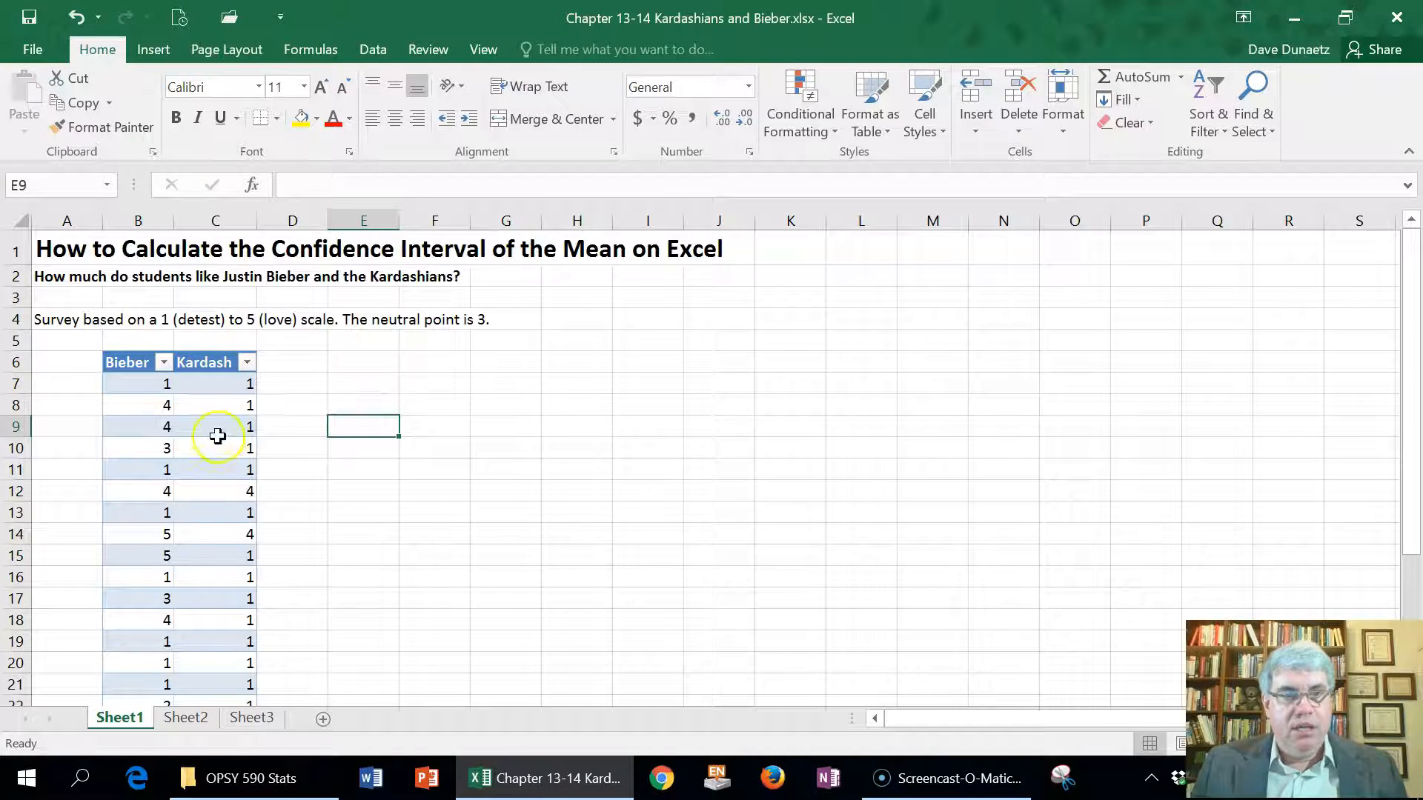
{"action": "mouse_move", "coordinate": [460, 397]}
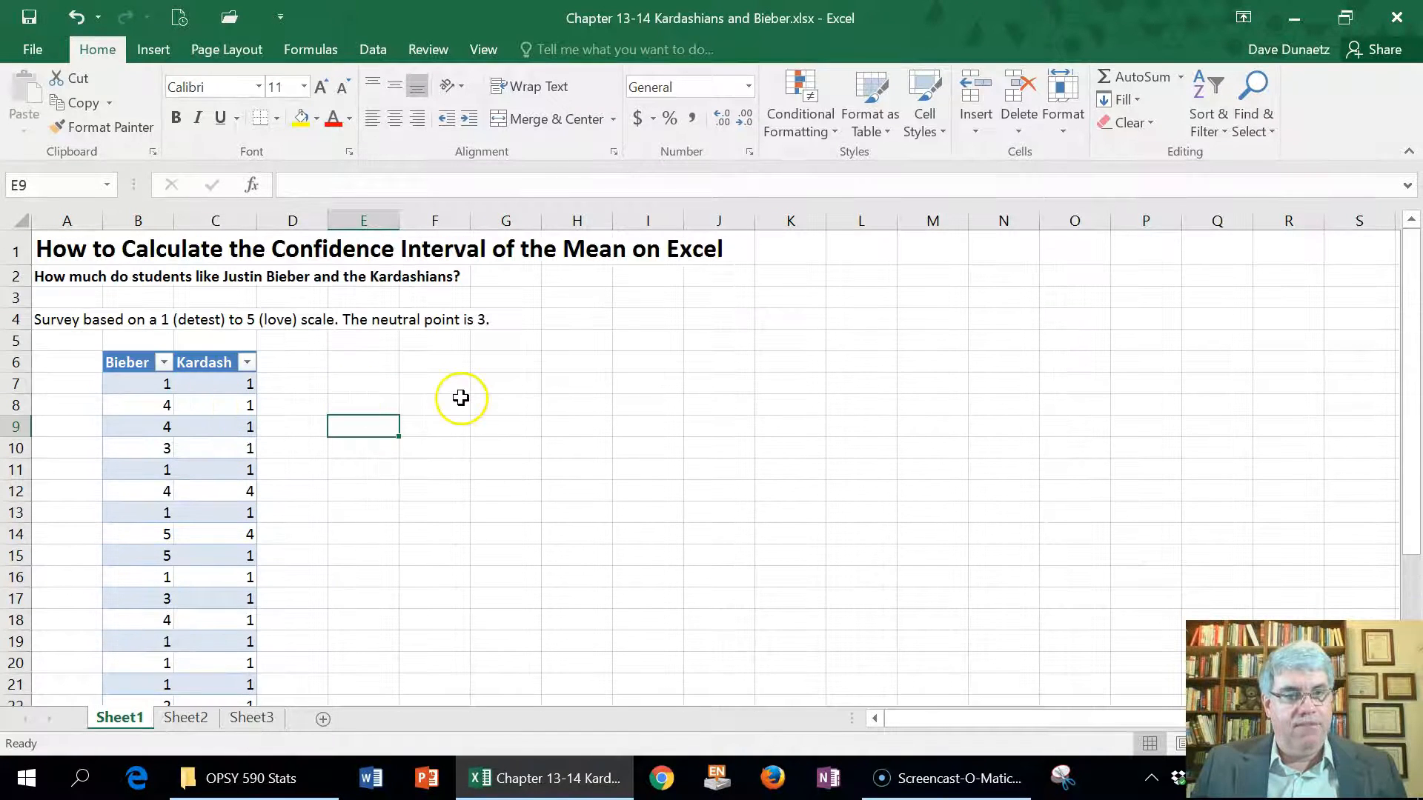
{"action": "mouse_move", "coordinate": [485, 375]}
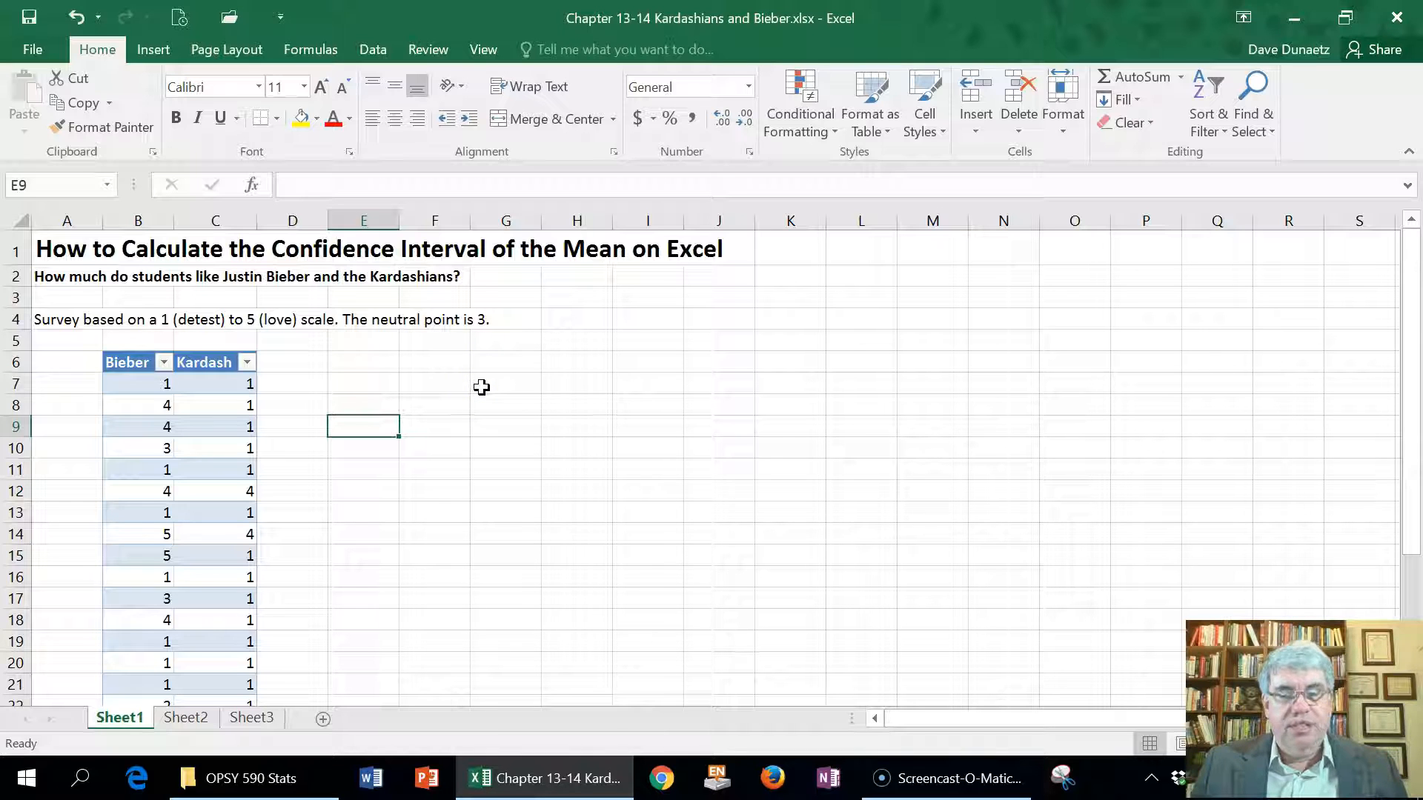
{"action": "mouse_move", "coordinate": [586, 394]}
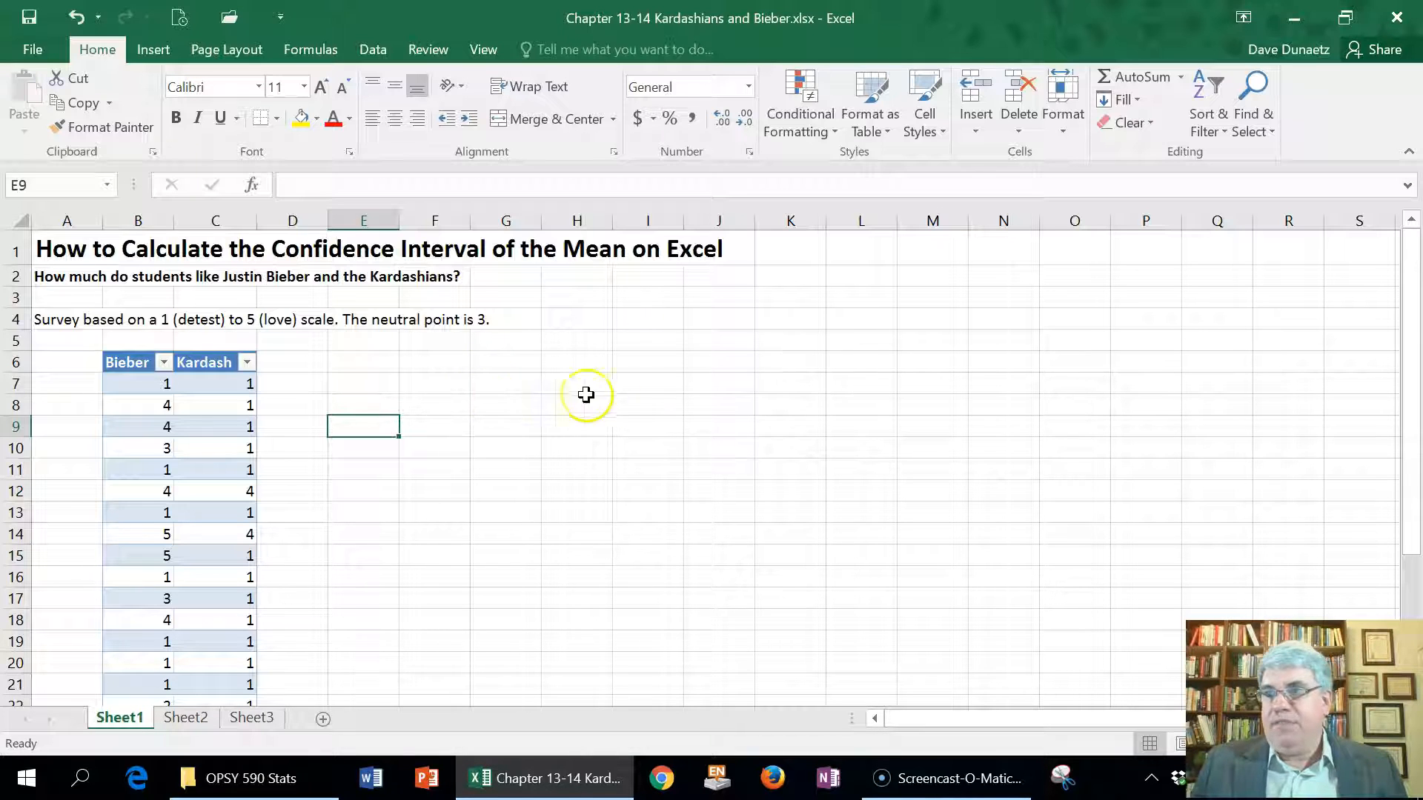
{"action": "mouse_move", "coordinate": [128, 385]}
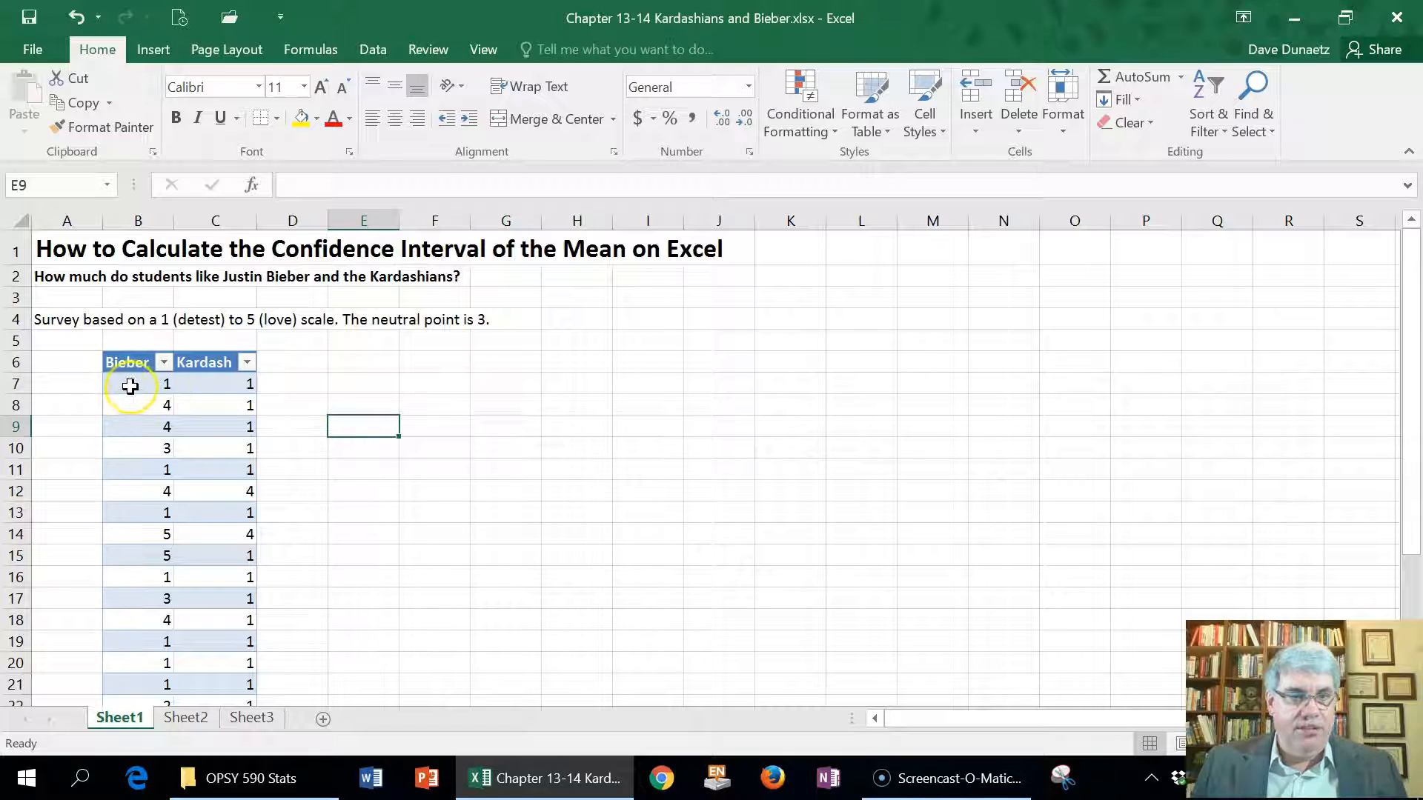
{"action": "left_click", "coordinate": [138, 382]}
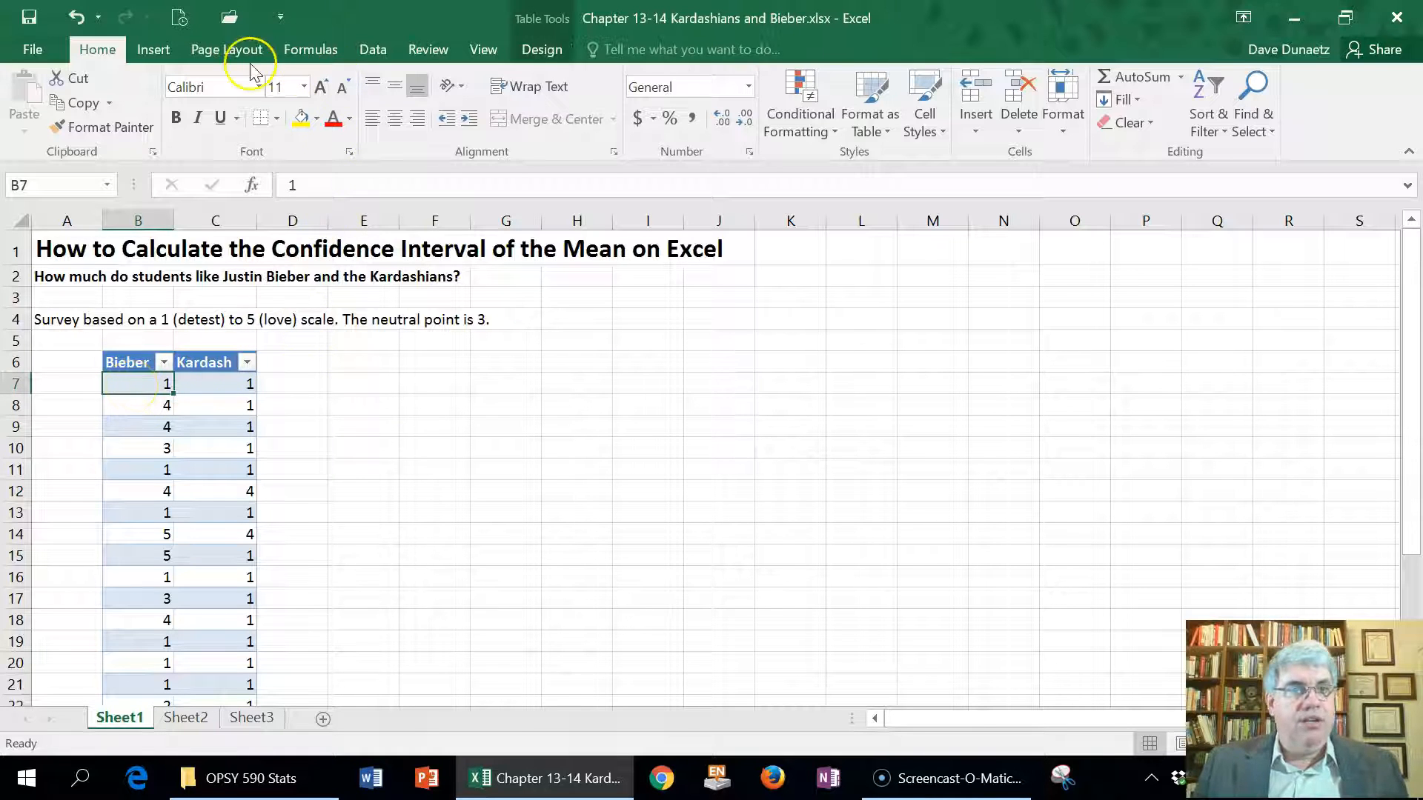
{"action": "left_click", "coordinate": [371, 49]}
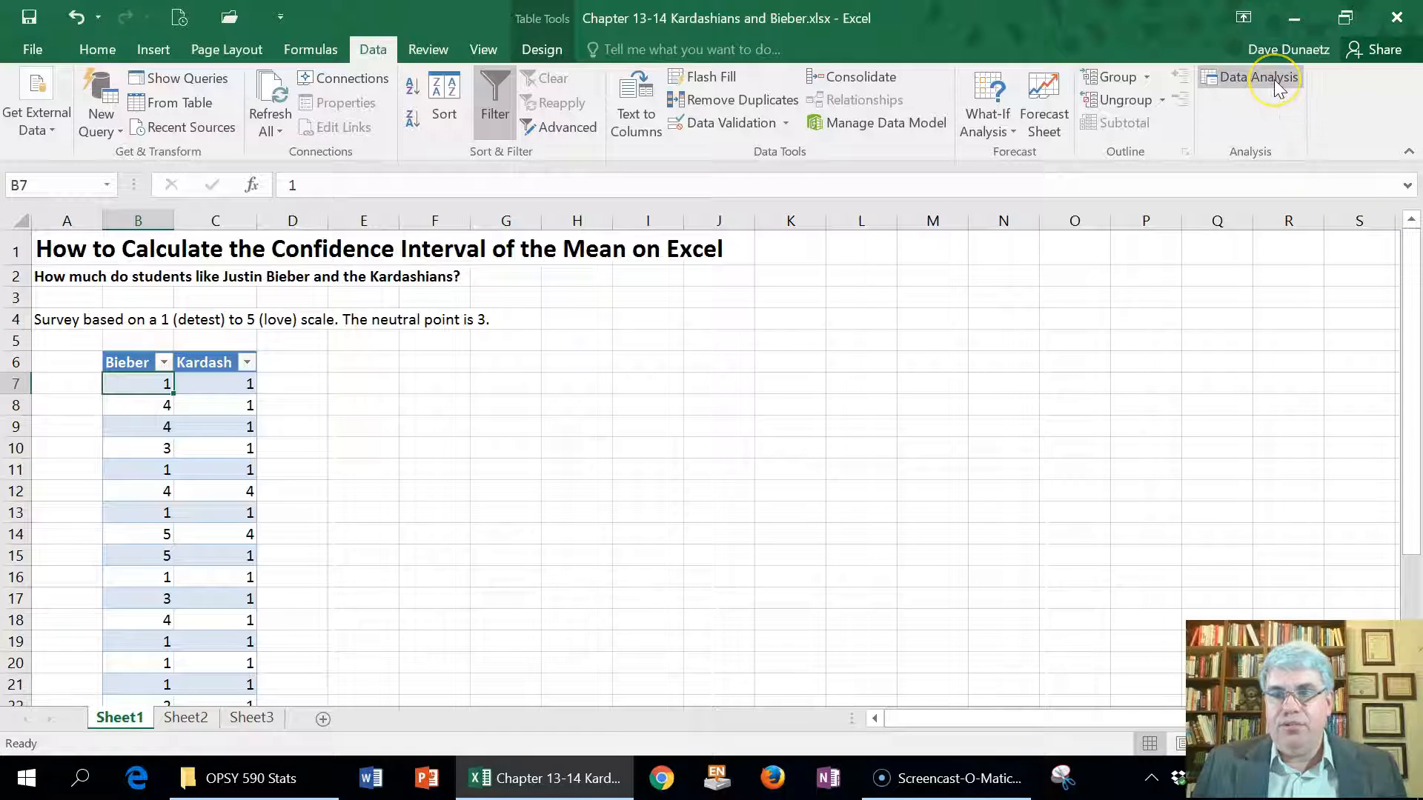
{"action": "mouse_move", "coordinate": [1255, 75]}
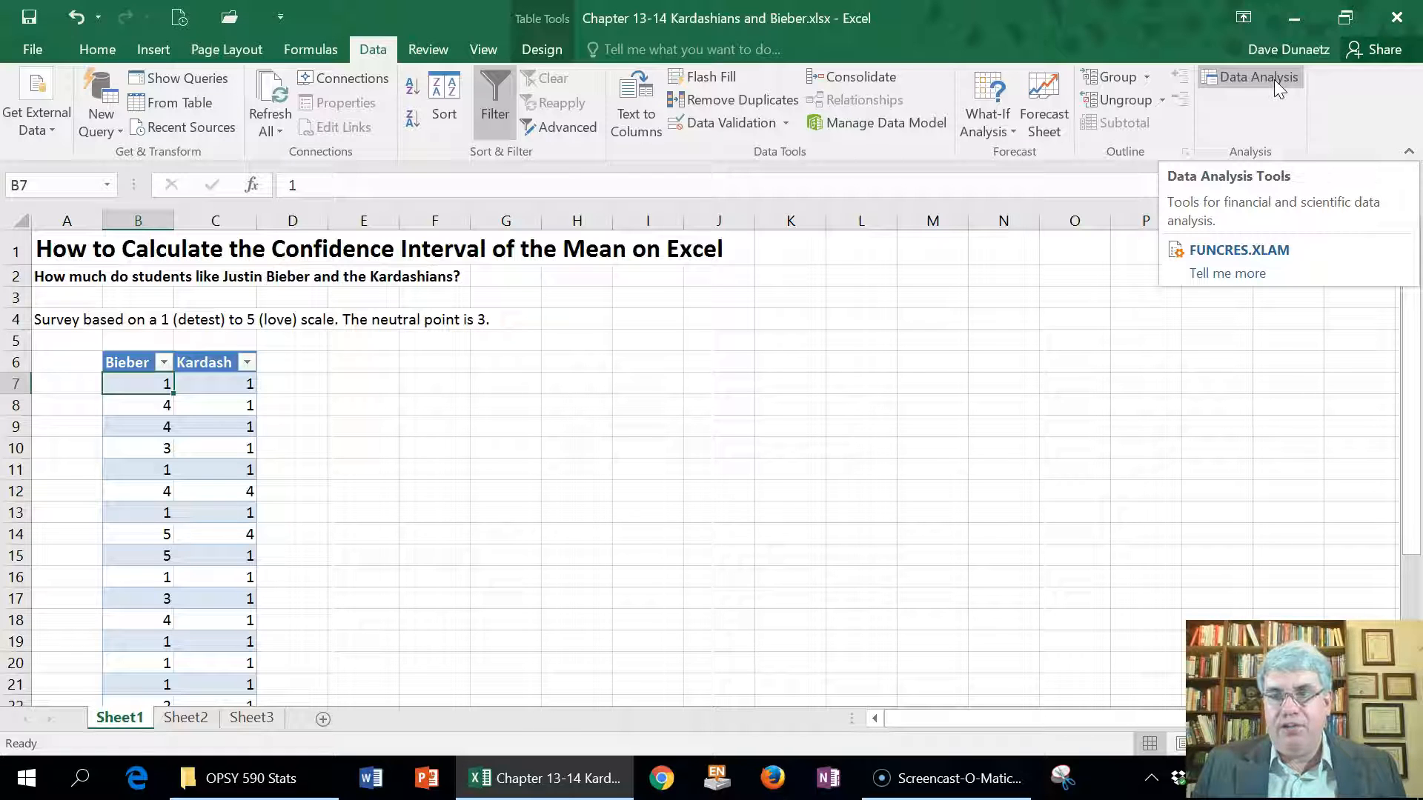
{"action": "left_click", "coordinate": [1256, 76]}
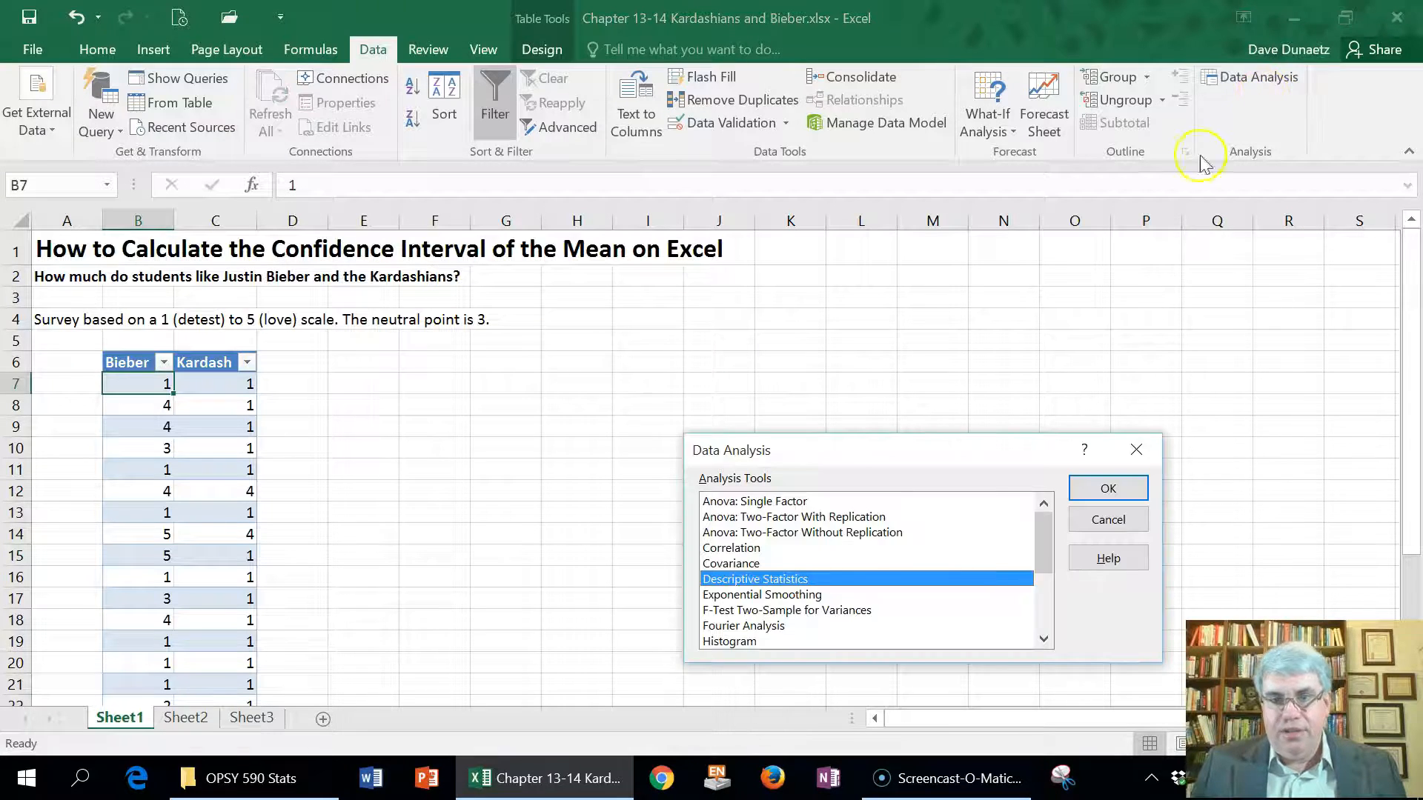
{"action": "mouse_move", "coordinate": [766, 579]}
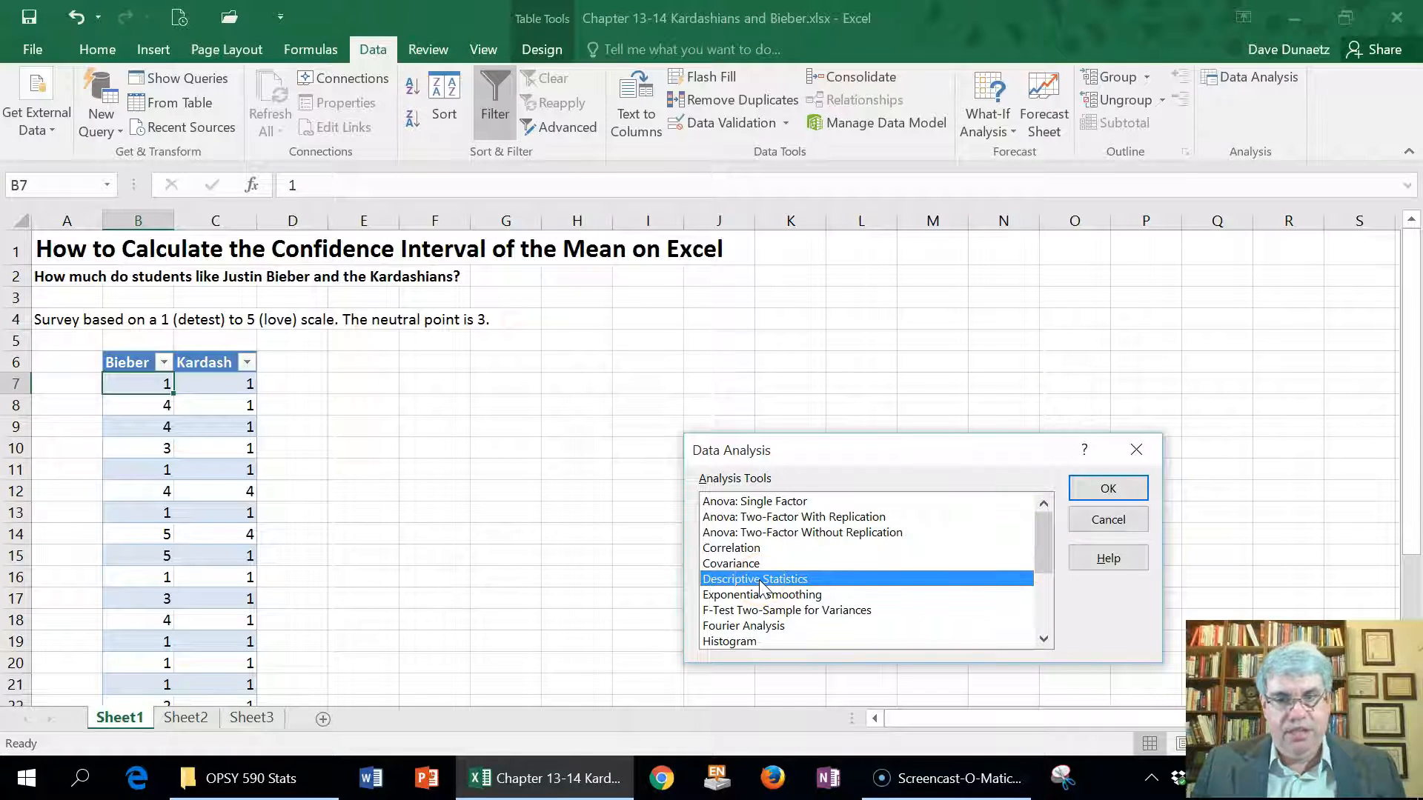
{"action": "mouse_move", "coordinate": [1109, 488]}
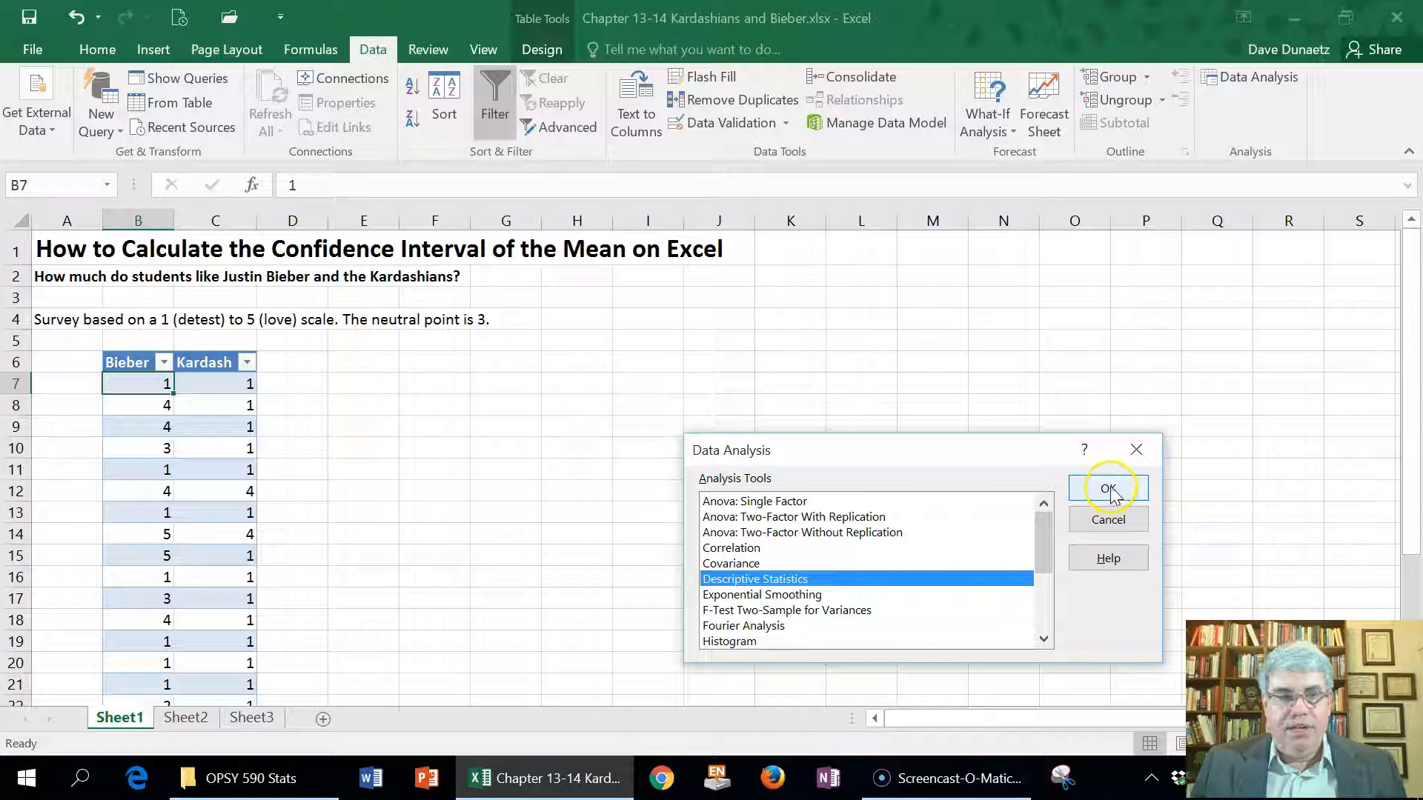
Run Descriptive Statistics on $B$6:$C$31 with labels, summary statistics and 95% confidence, output at E6
{"action": "left_click", "coordinate": [1108, 487]}
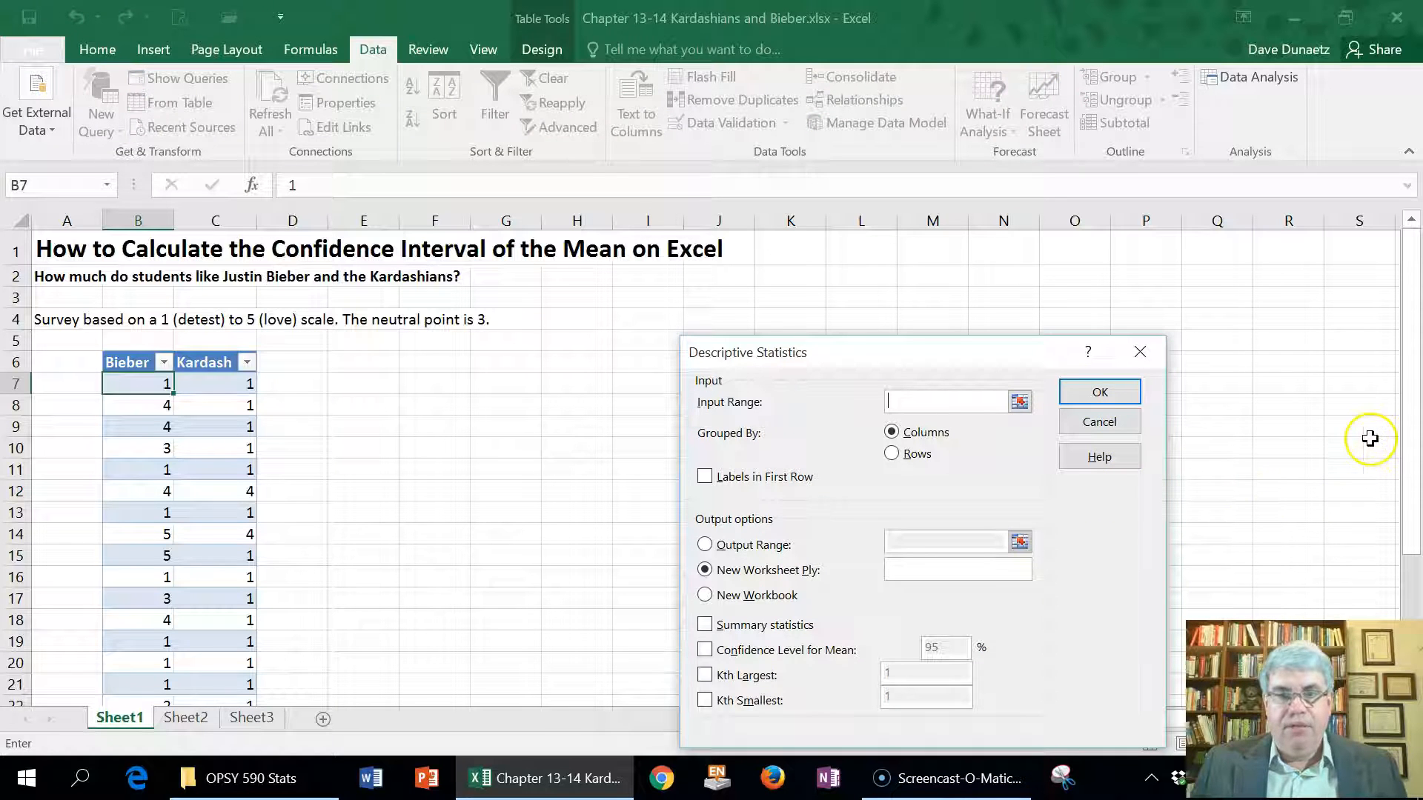
{"action": "left_click", "coordinate": [128, 362]}
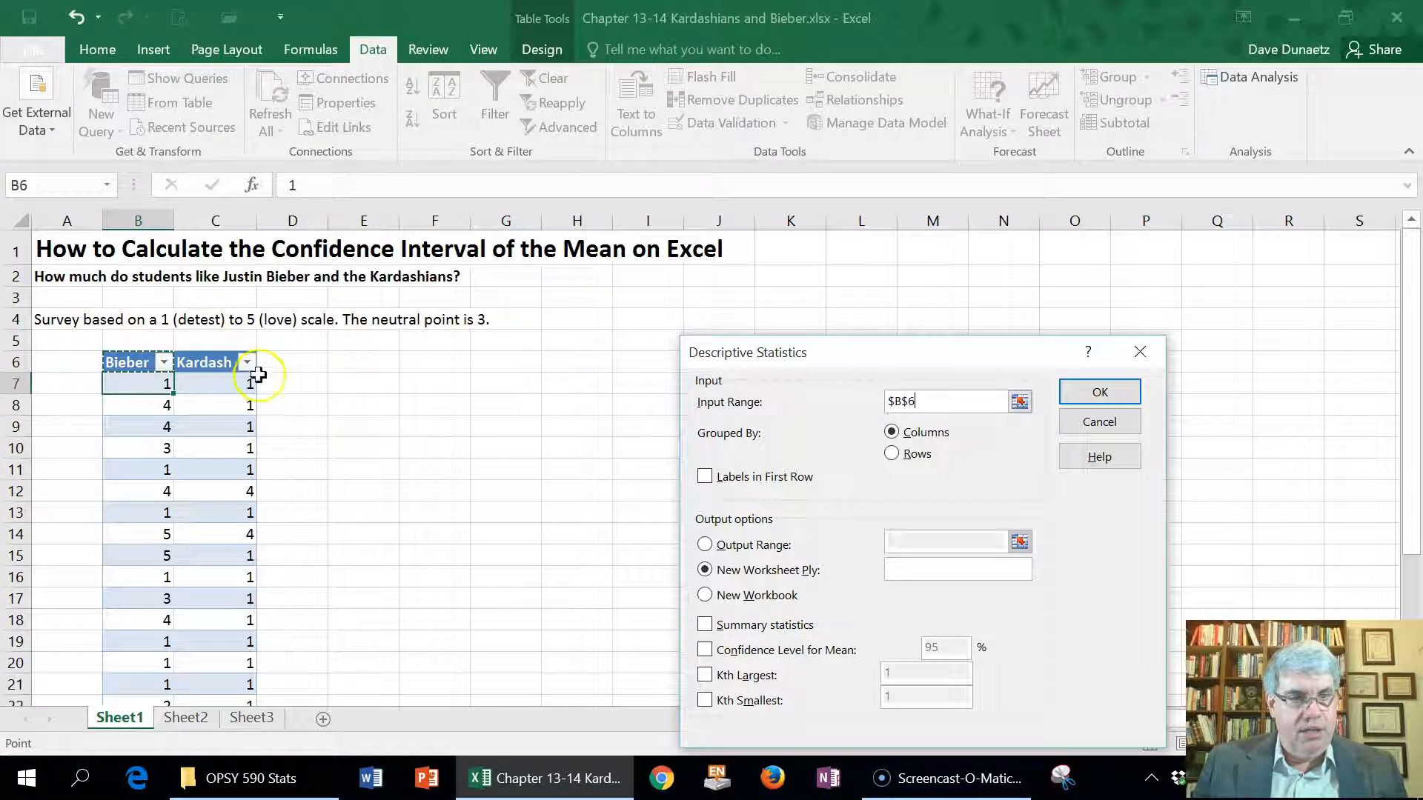
{"action": "left_click_drag", "start_coordinate": [138, 361], "coordinate": [245, 362]}
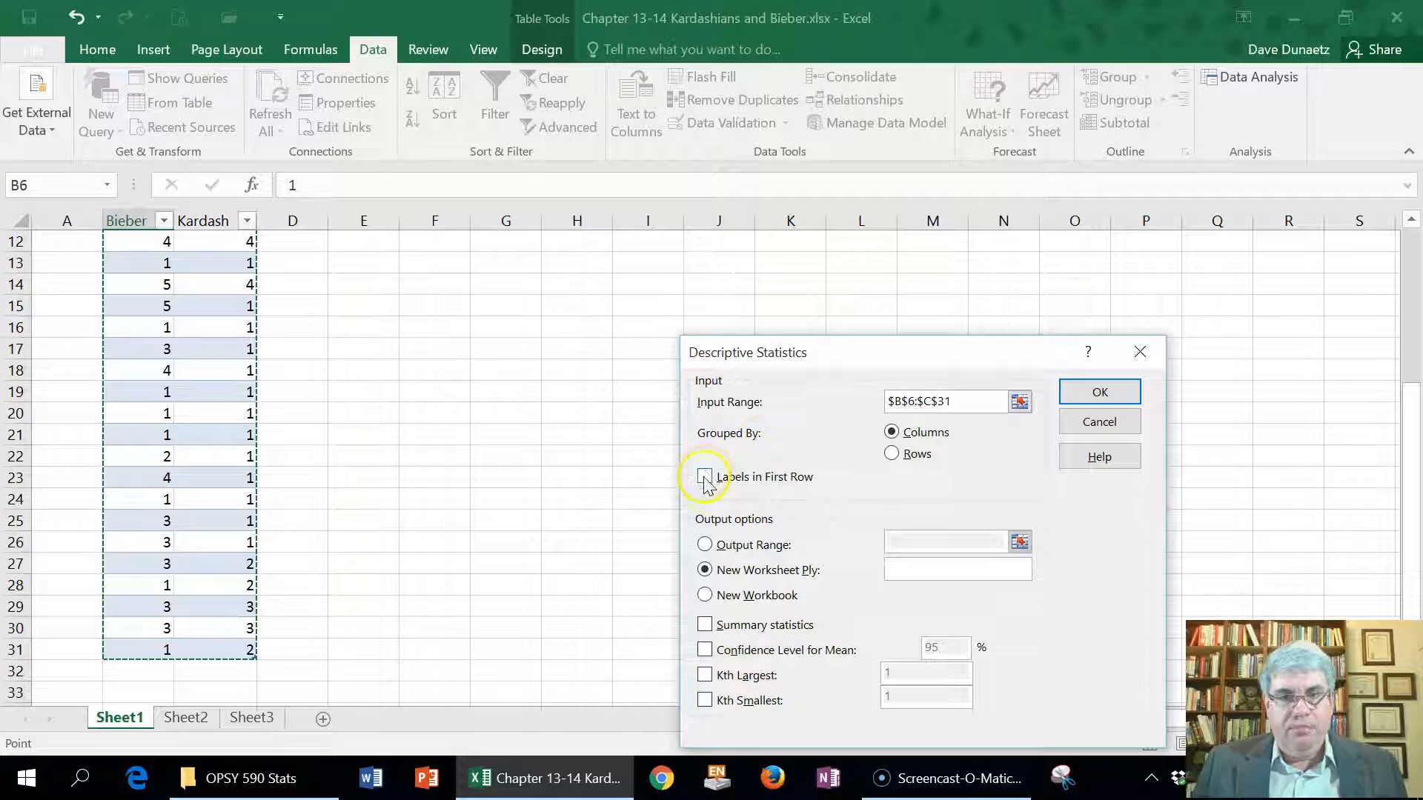
{"action": "left_click", "coordinate": [703, 475]}
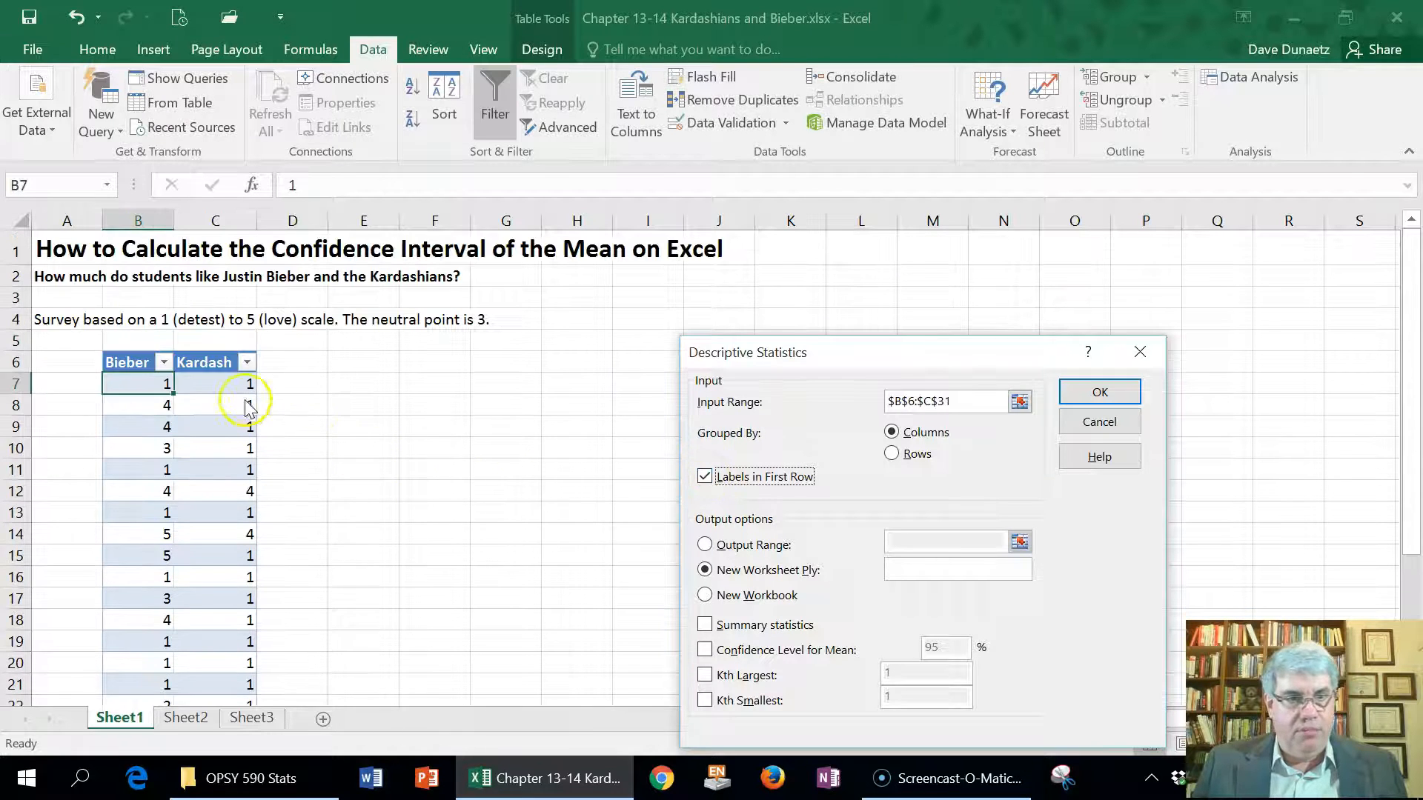
{"action": "mouse_move", "coordinate": [669, 559]}
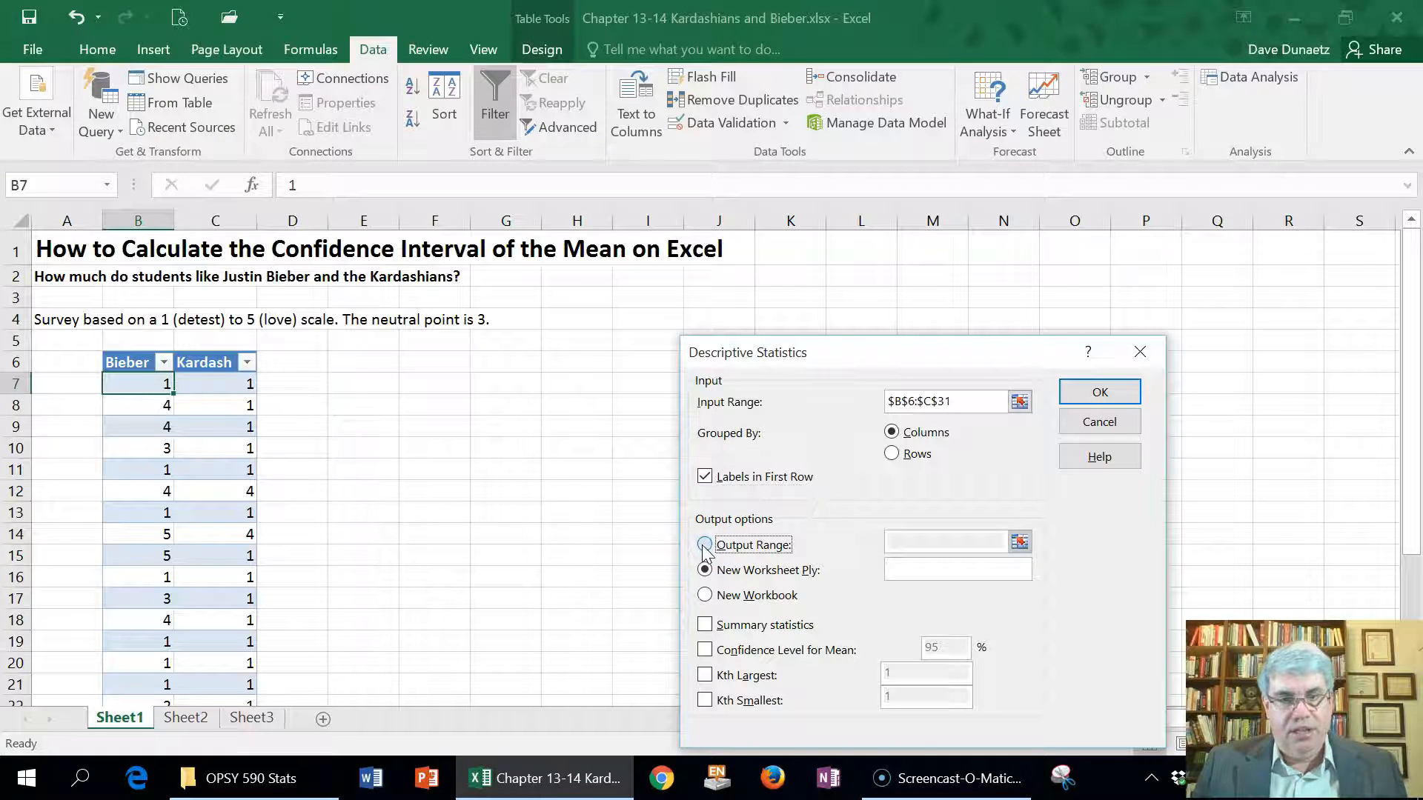
{"action": "left_click", "coordinate": [702, 543]}
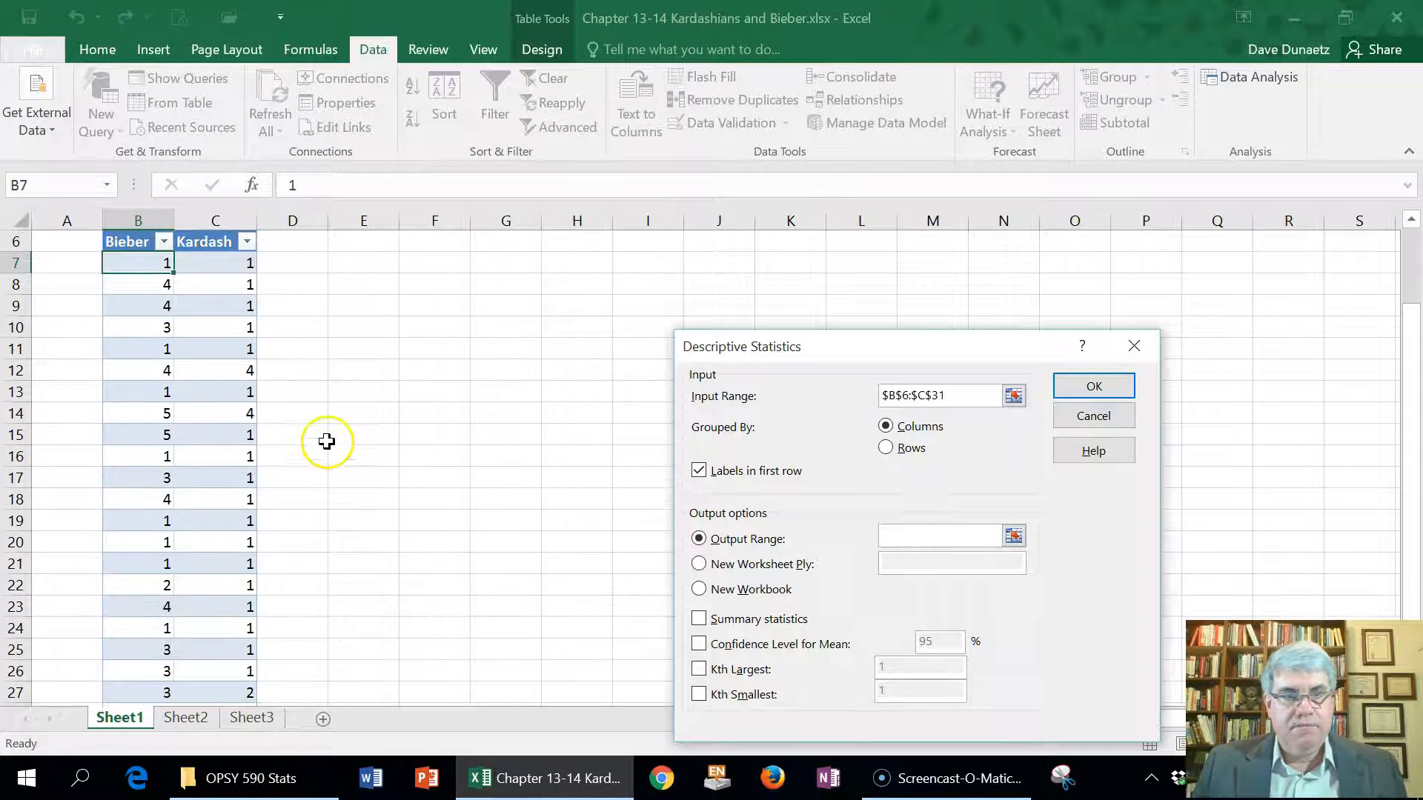
{"action": "left_click", "coordinate": [362, 363]}
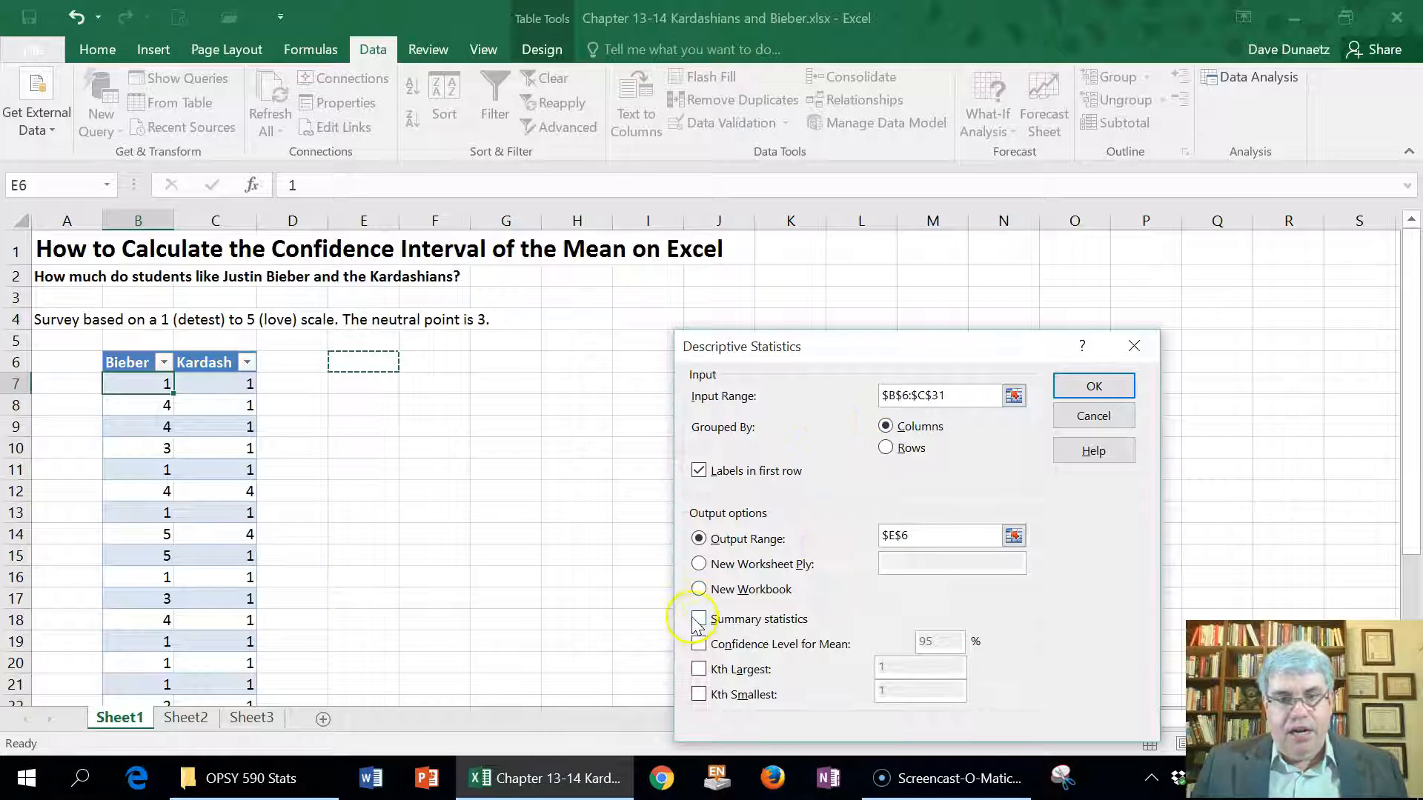
{"action": "left_click", "coordinate": [698, 618]}
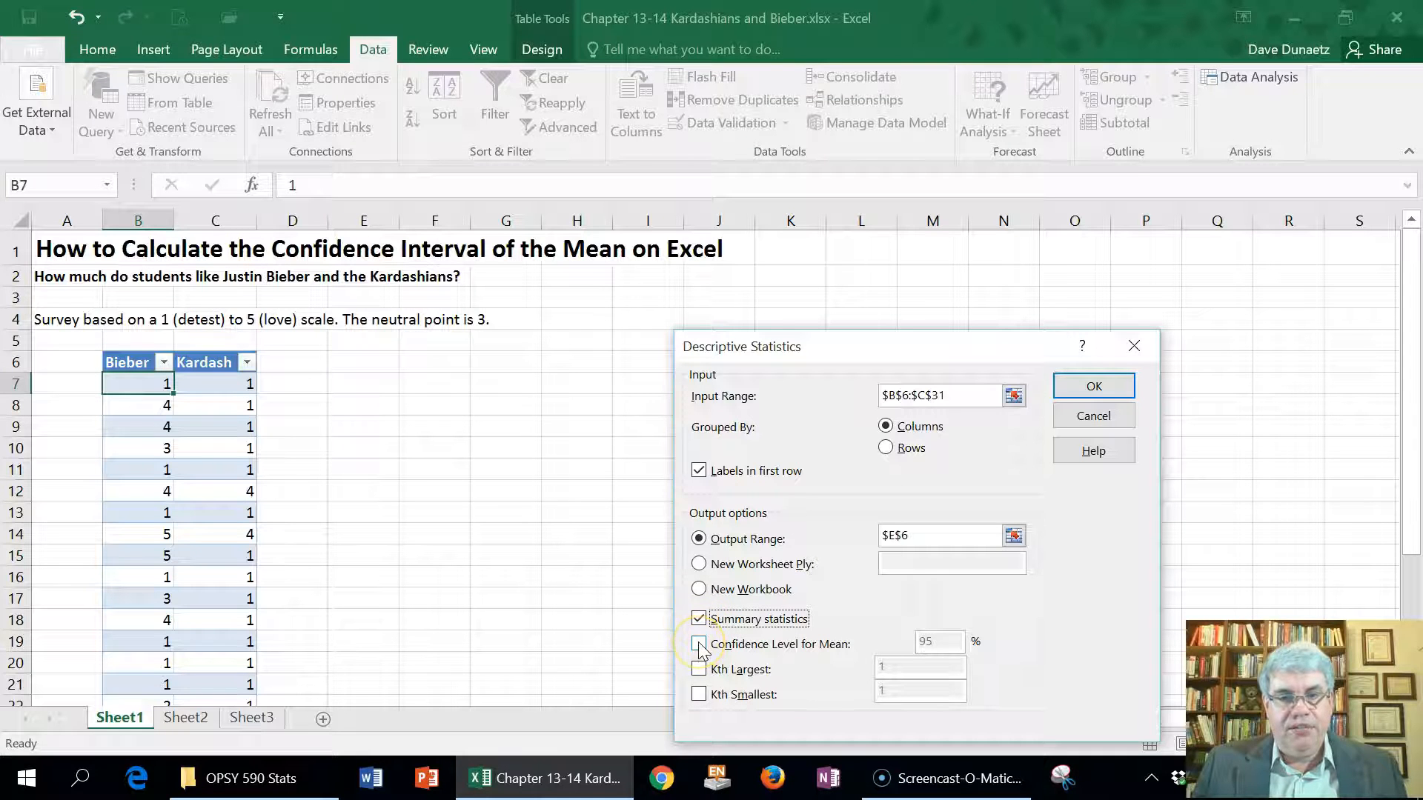
{"action": "left_click", "coordinate": [698, 645]}
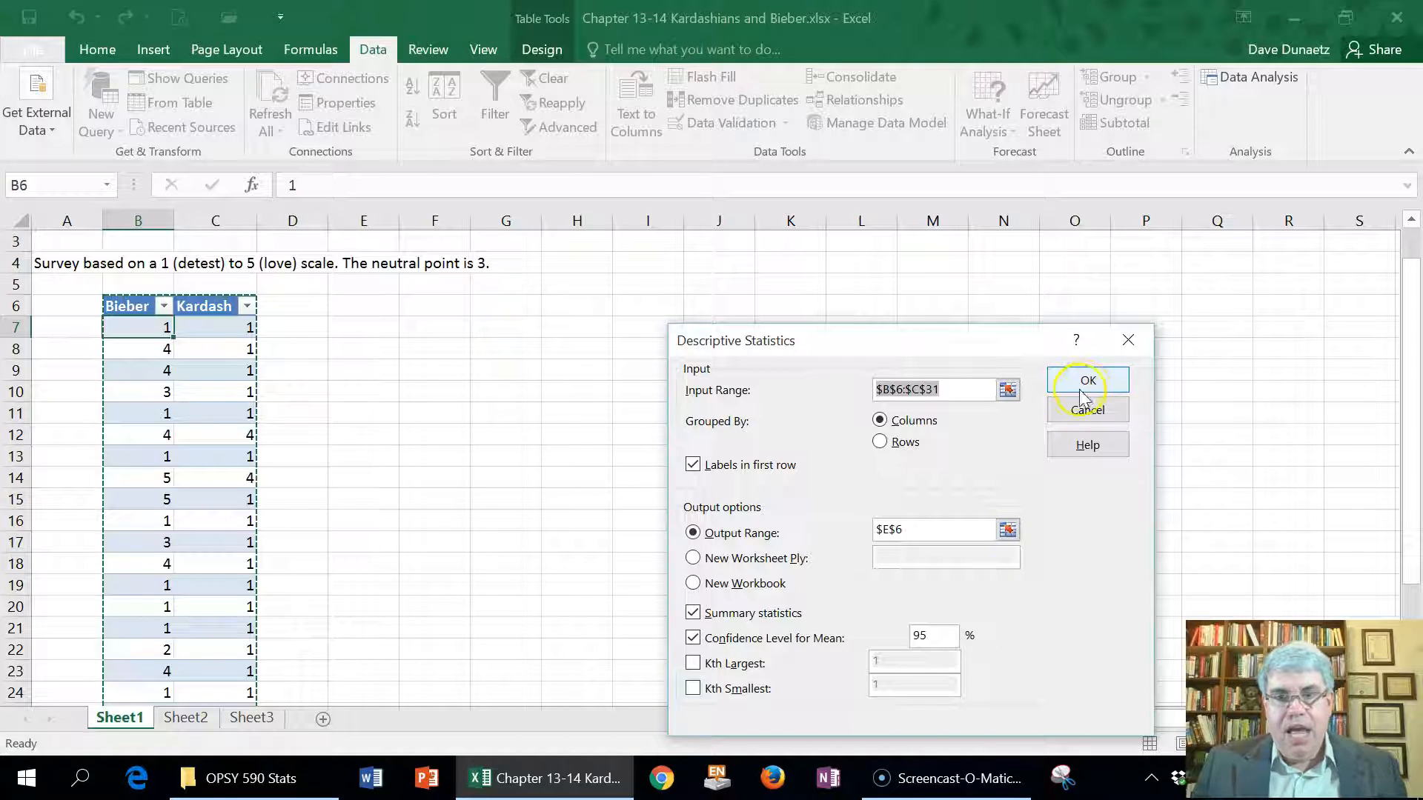
{"action": "left_click", "coordinate": [1086, 379]}
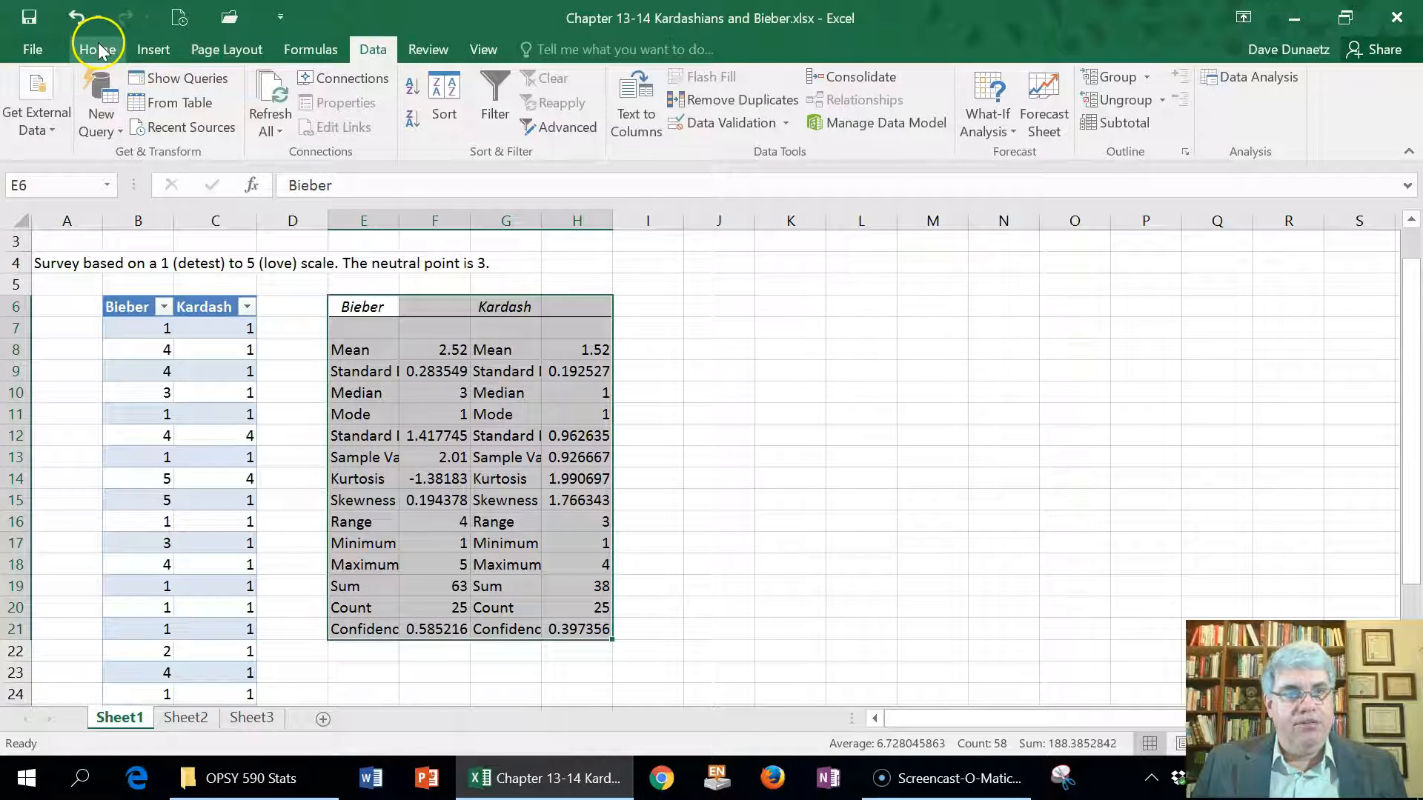
Apply Number format so the statistics show two decimal places
{"action": "left_click", "coordinate": [97, 49]}
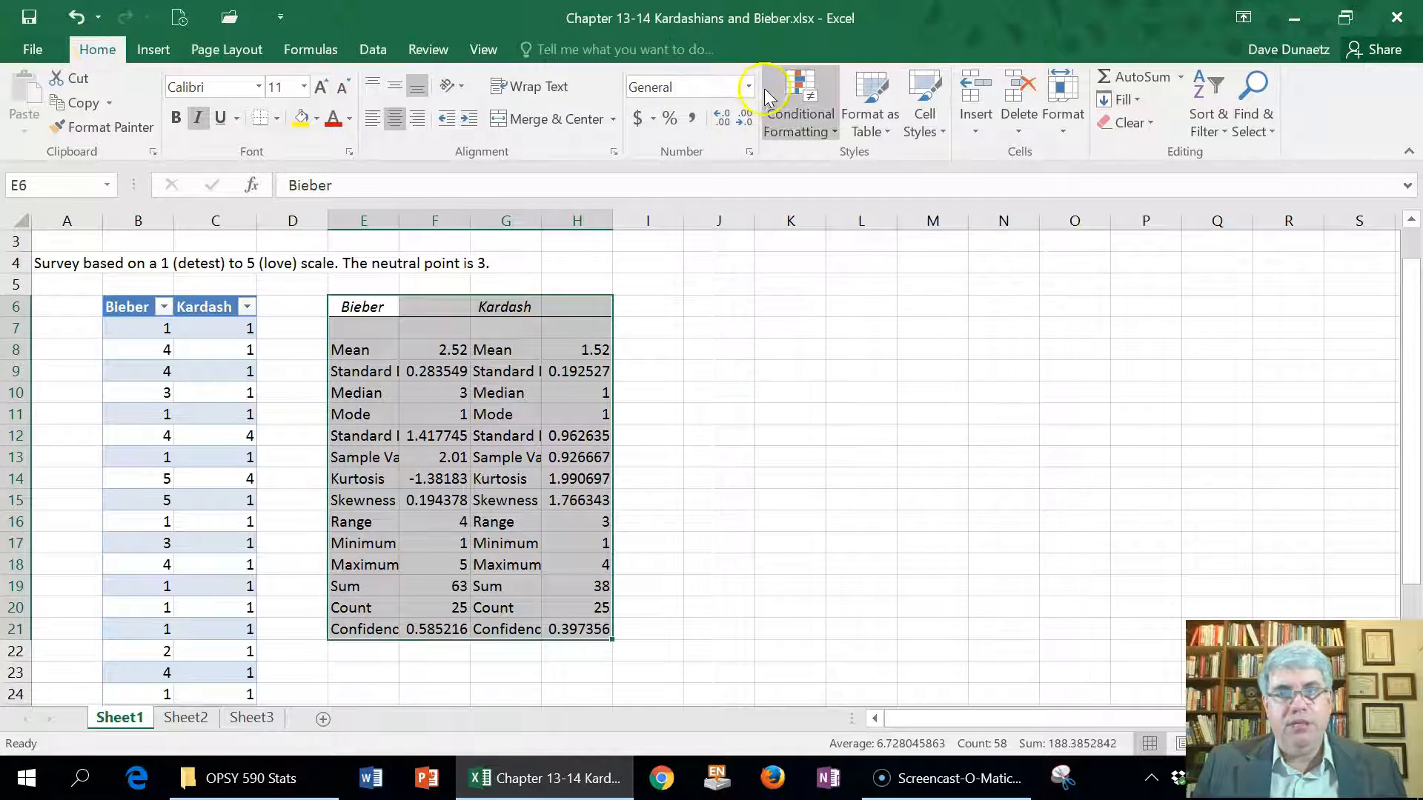
{"action": "left_click", "coordinate": [746, 86]}
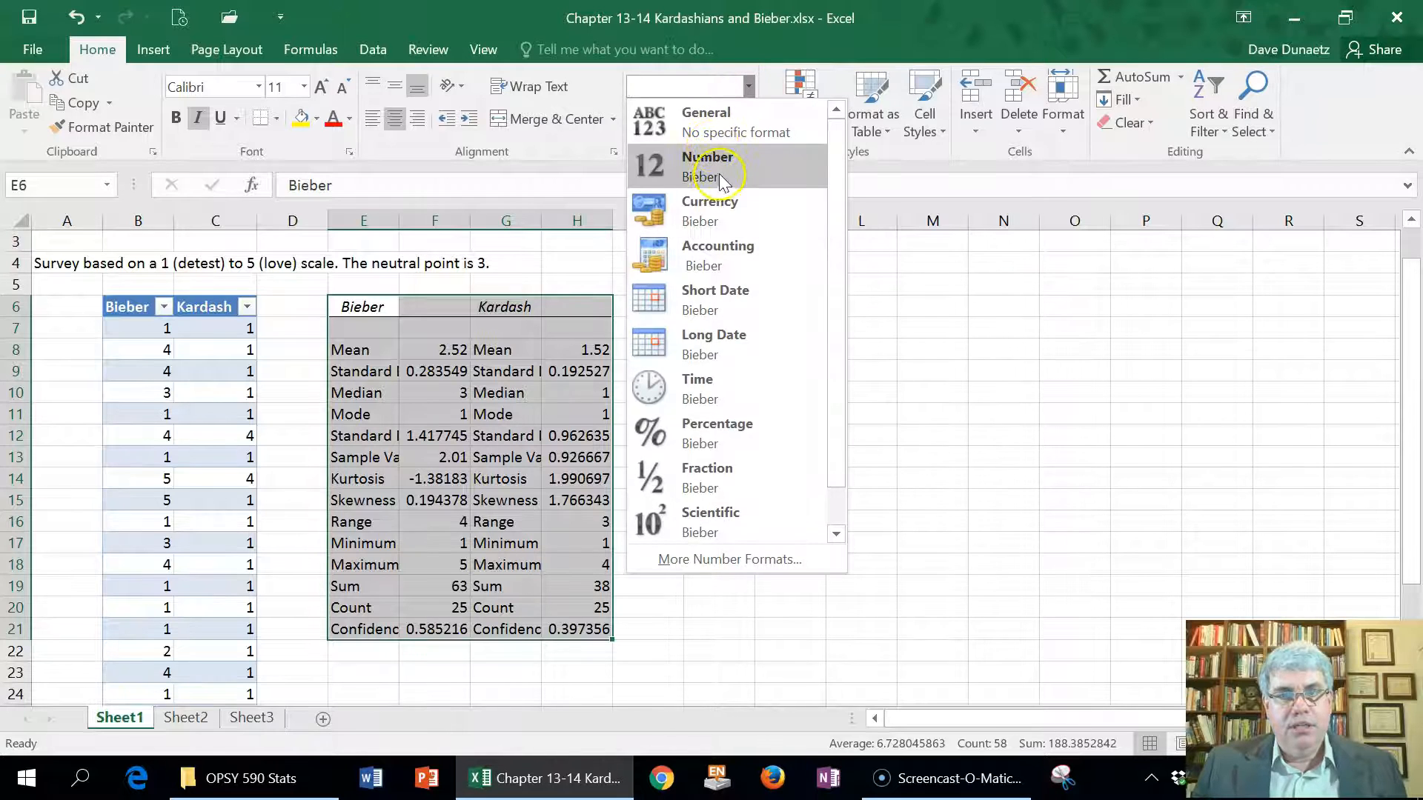
{"action": "left_click", "coordinate": [709, 166]}
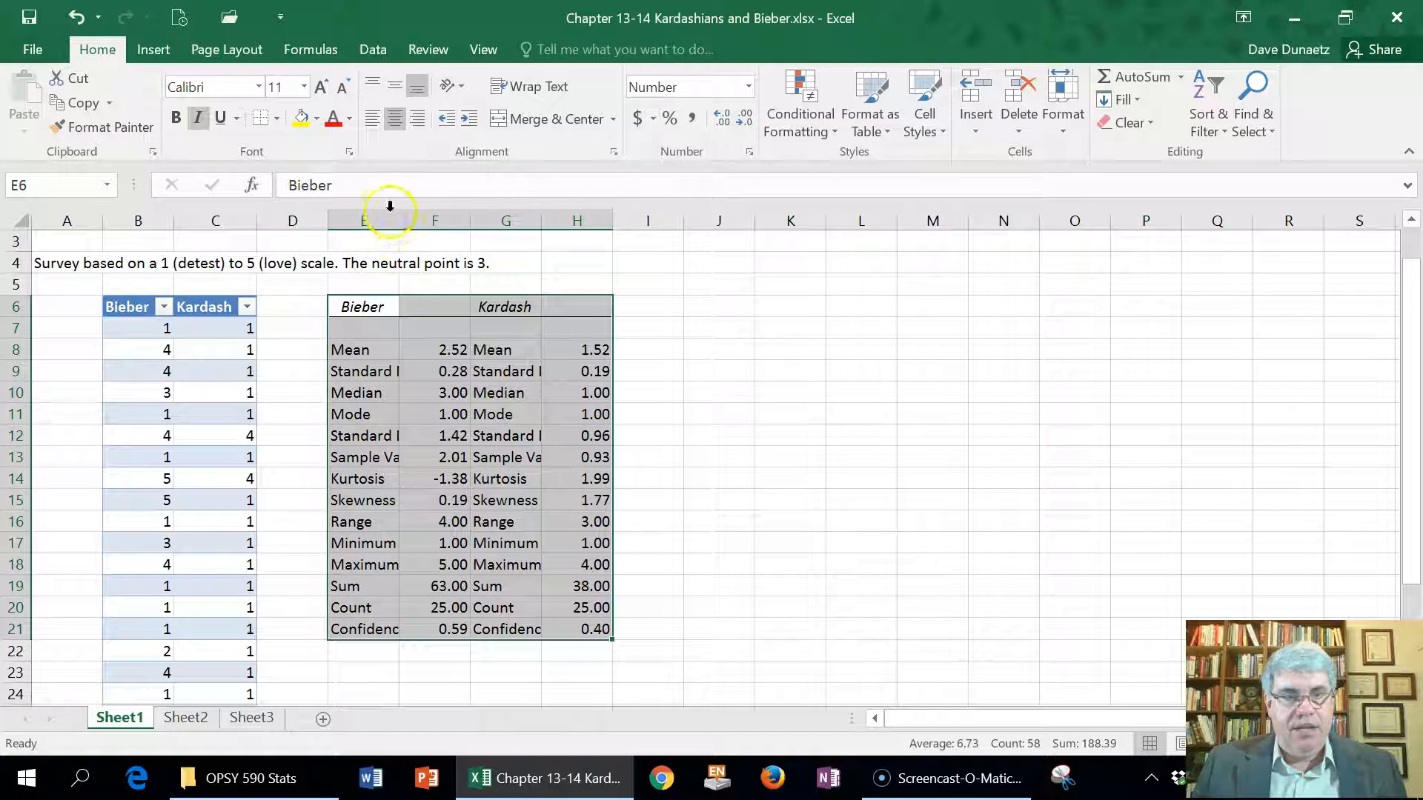
Widen column E so full statistic names like Confidence Level (95.0%) are readable
{"action": "left_click_drag", "start_coordinate": [399, 221], "coordinate": [543, 221]}
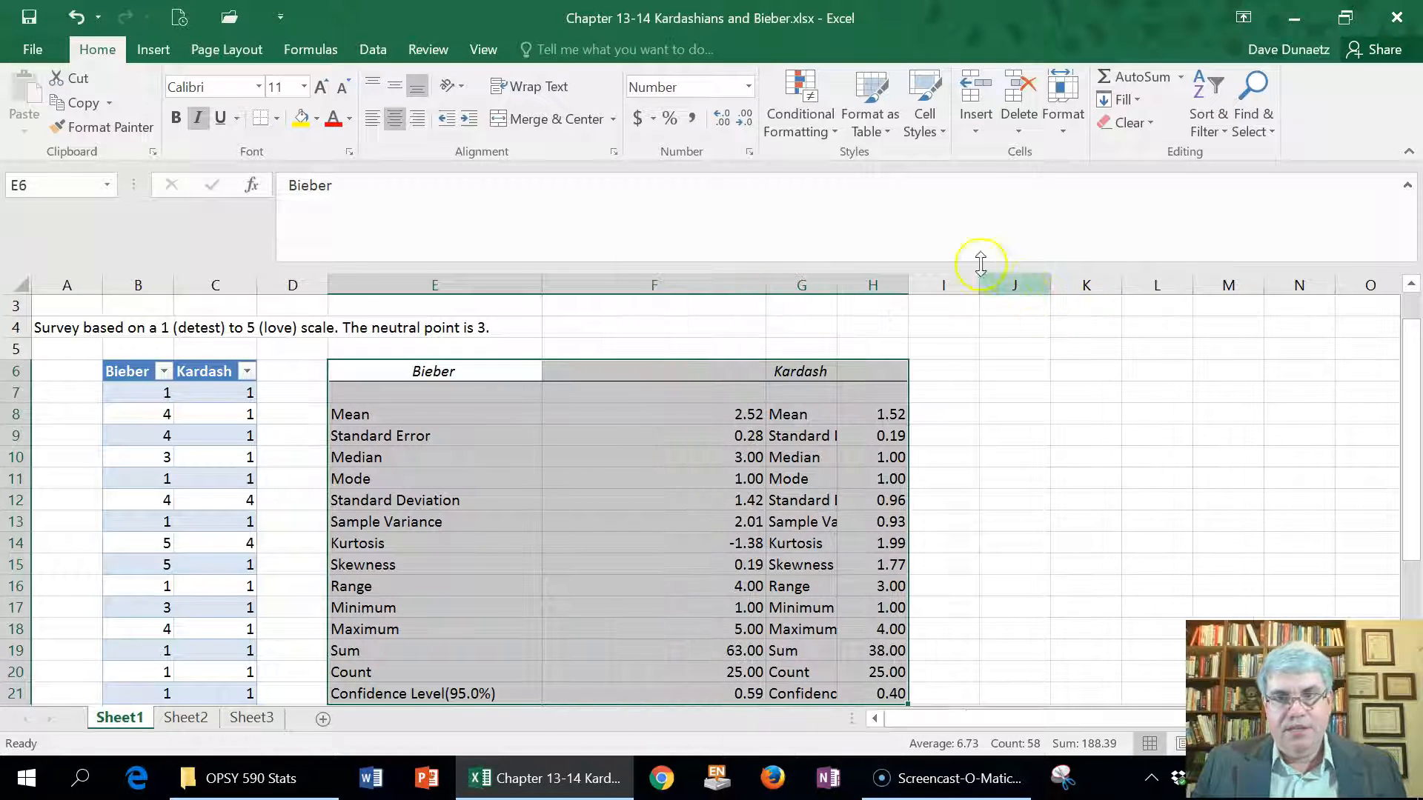
{"action": "mouse_move", "coordinate": [966, 488]}
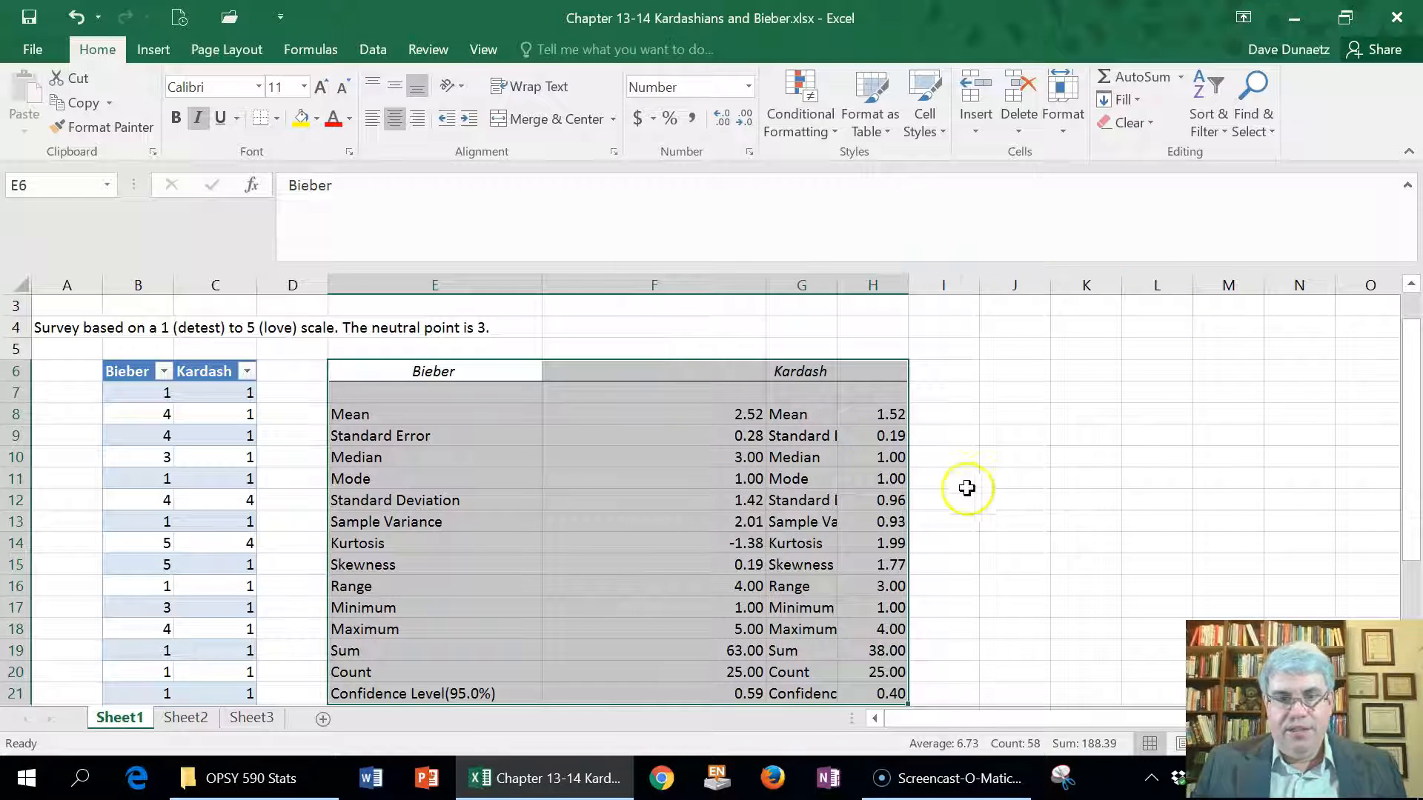
{"action": "mouse_move", "coordinate": [769, 283]}
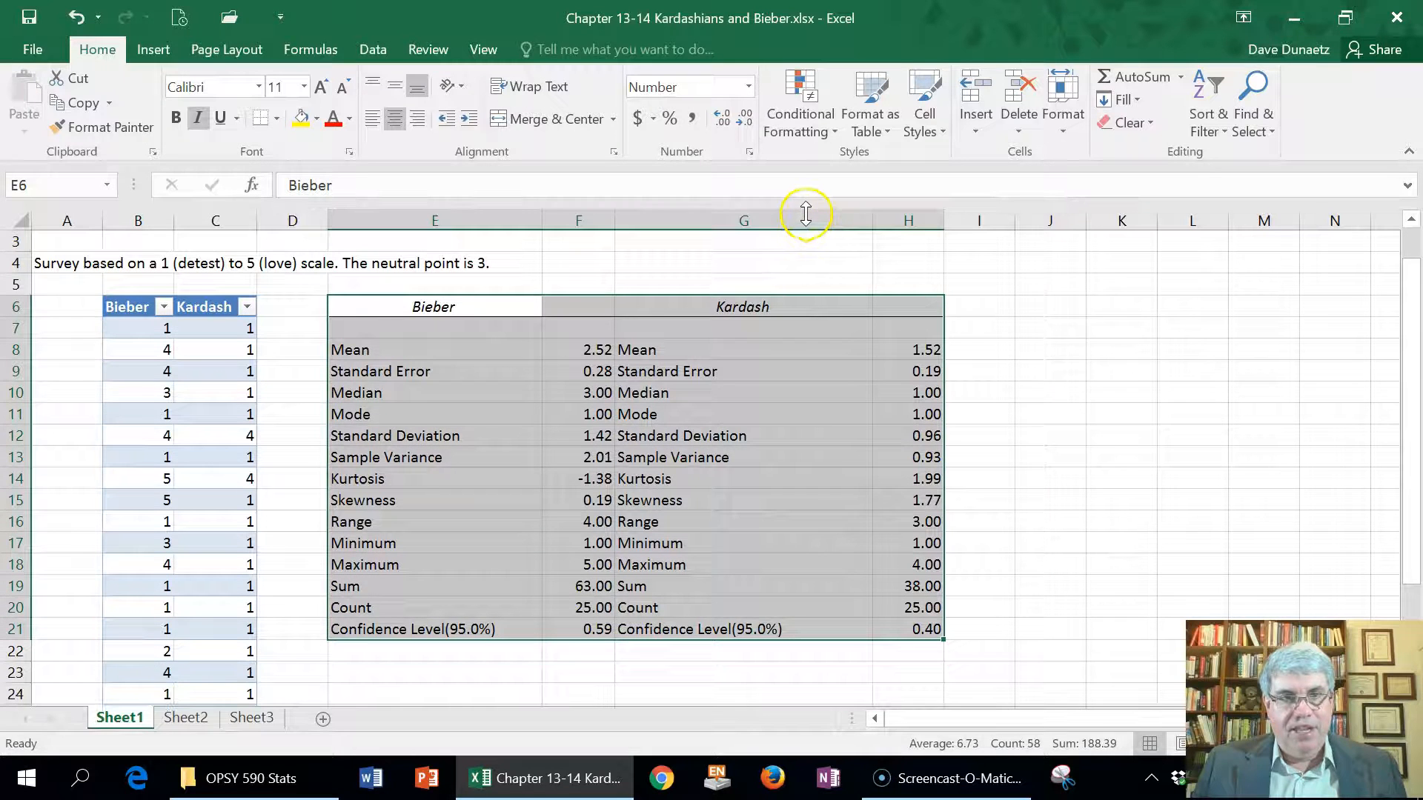
{"action": "mouse_move", "coordinate": [880, 269]}
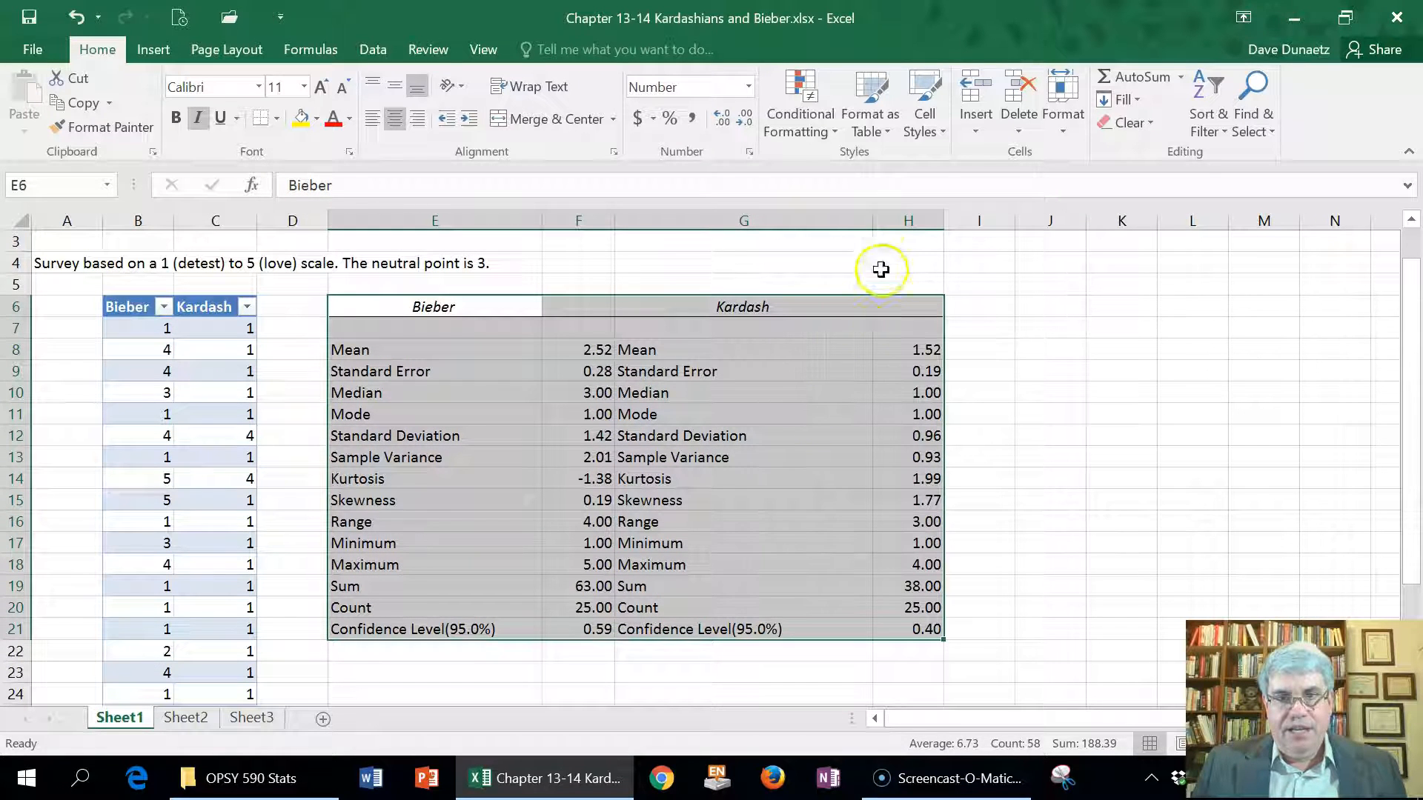
{"action": "mouse_move", "coordinate": [833, 239]}
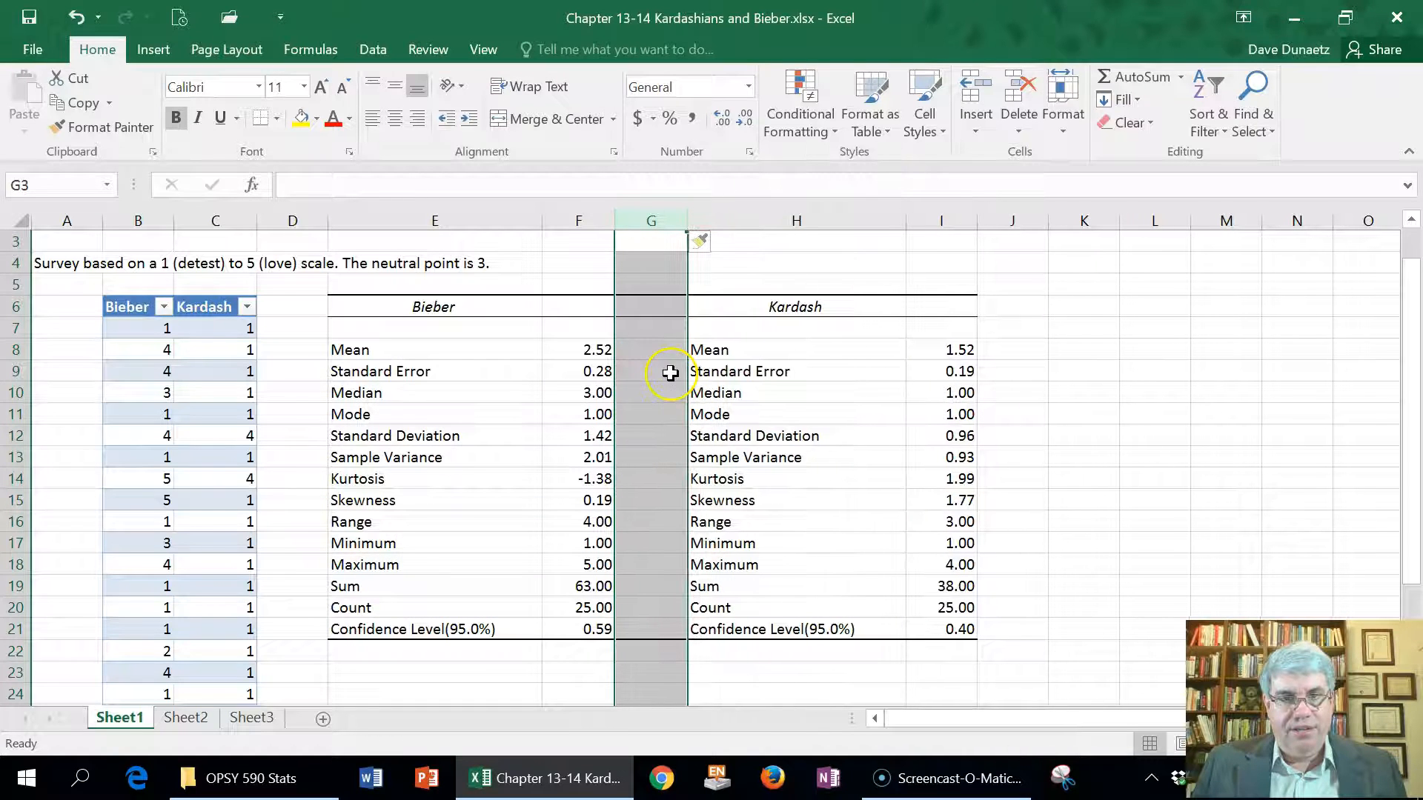
Select the Bieber Mean cells E8:F8 and the Kardash Mean cells H8:I8 for yellow highlighting
{"action": "left_click", "coordinate": [651, 436]}
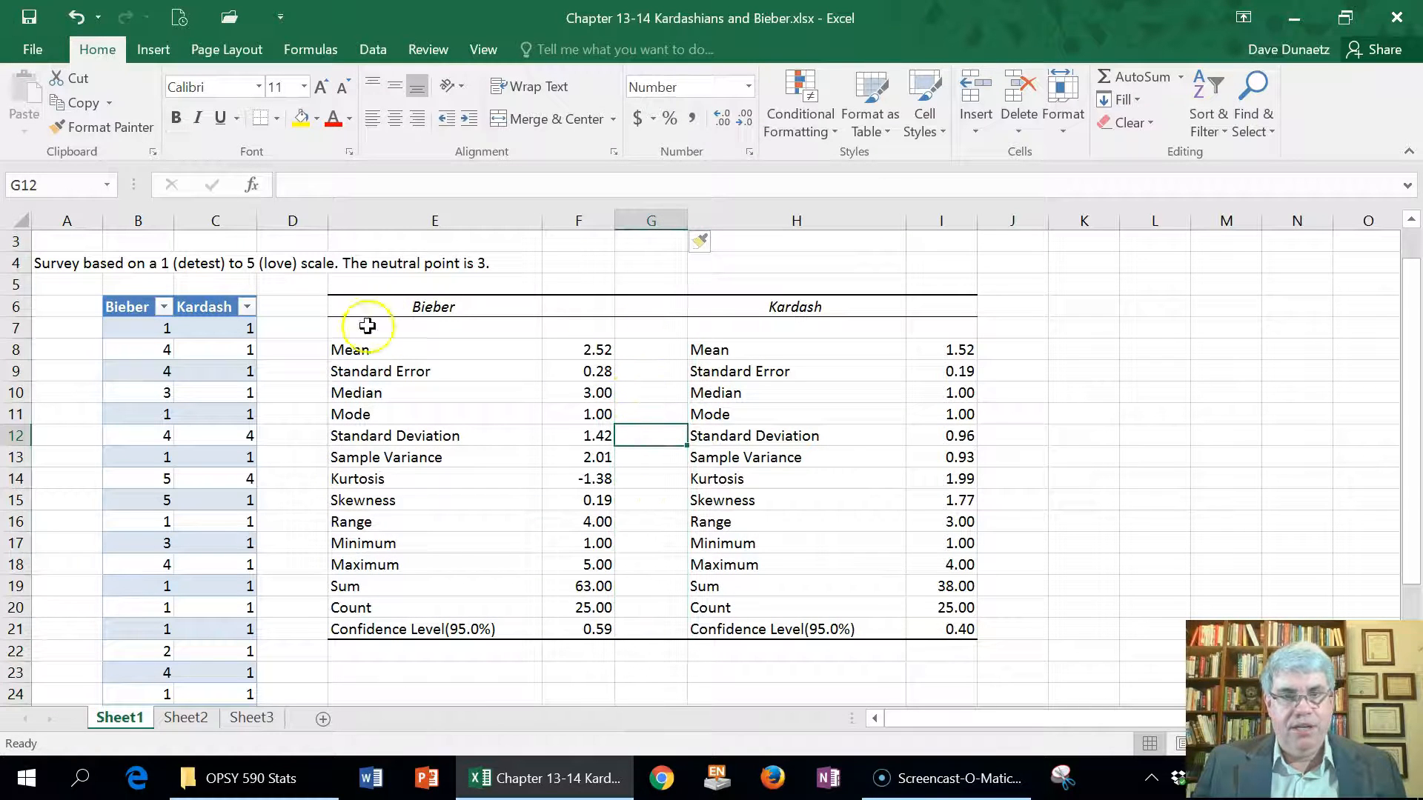
{"action": "mouse_move", "coordinate": [650, 348]}
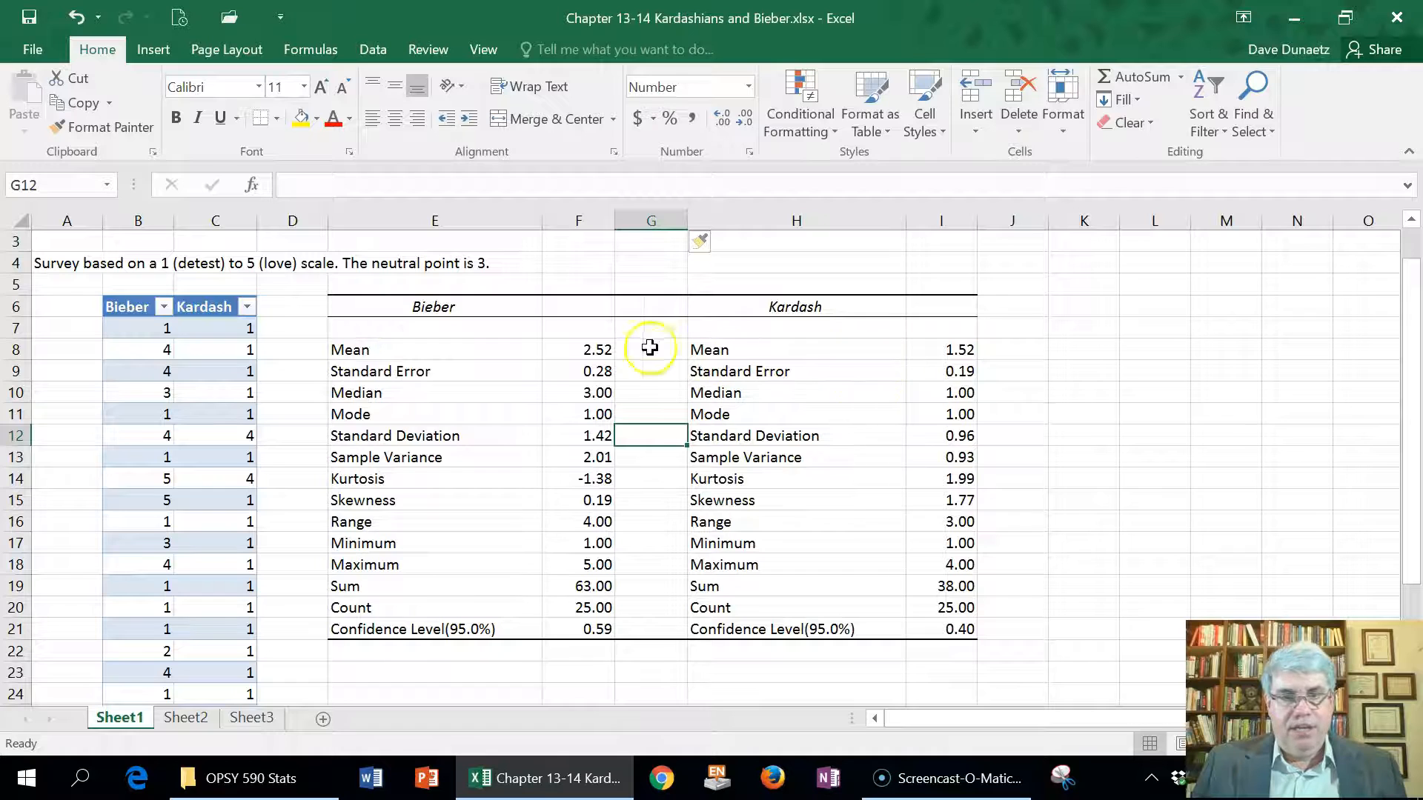
{"action": "left_click", "coordinate": [434, 350]}
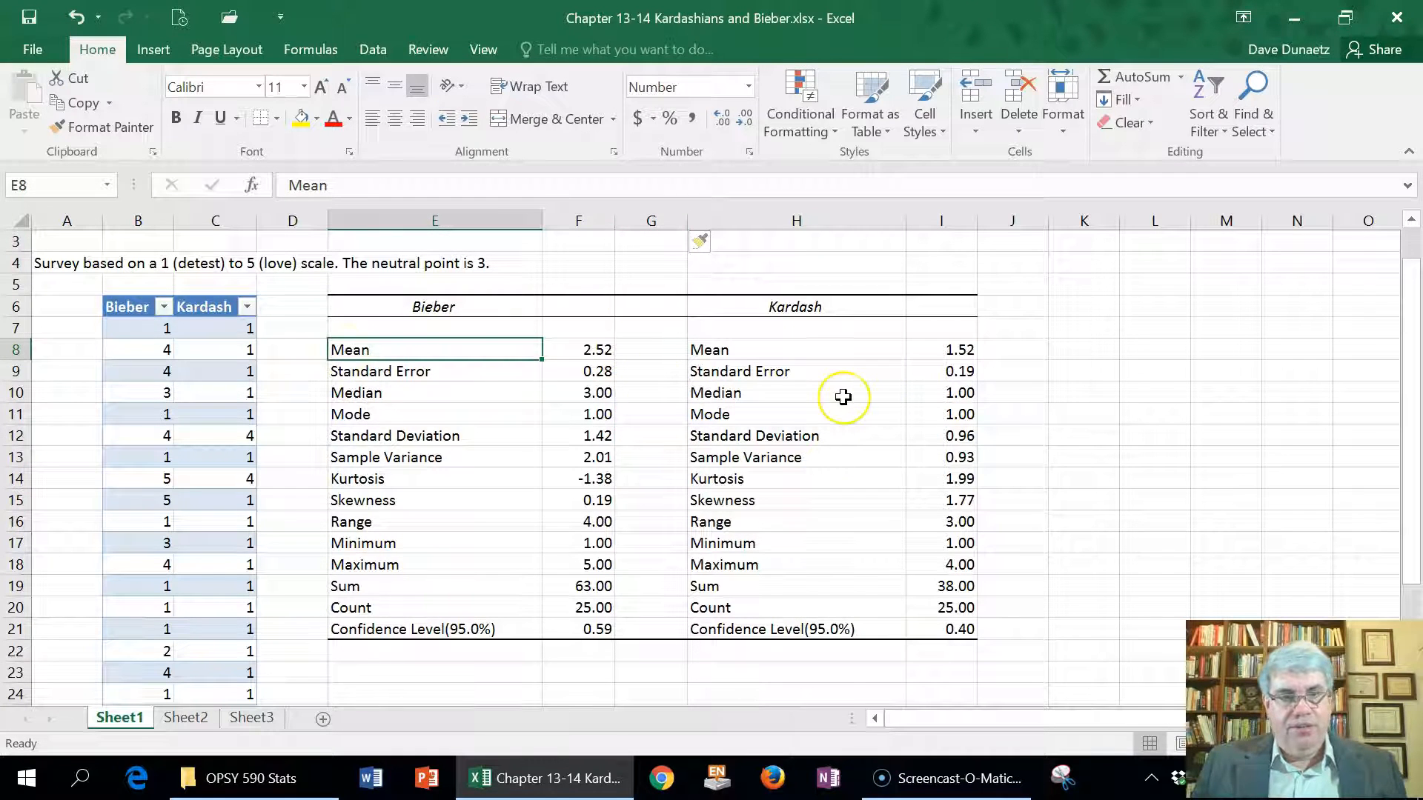
{"action": "left_click", "coordinate": [578, 350]}
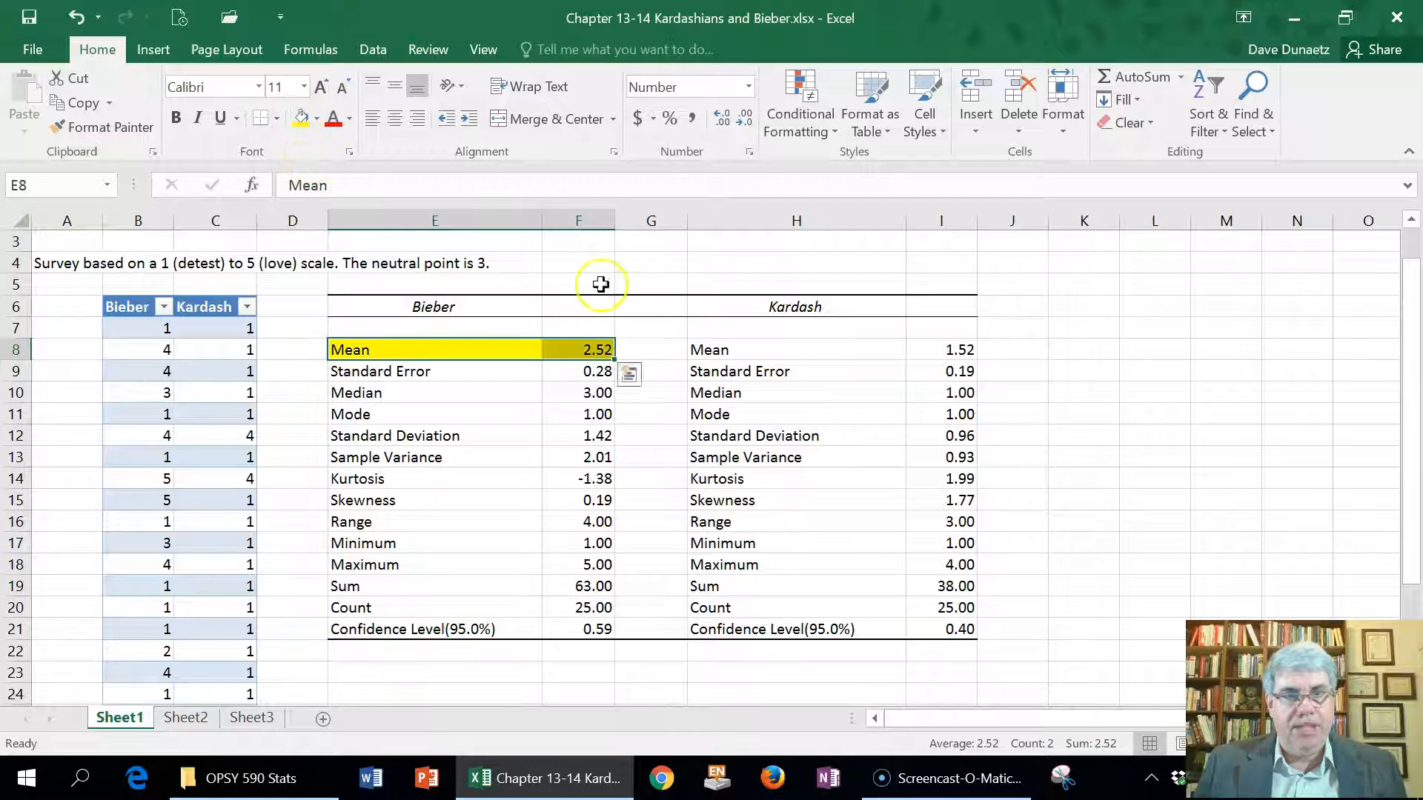
{"action": "left_click", "coordinate": [796, 350]}
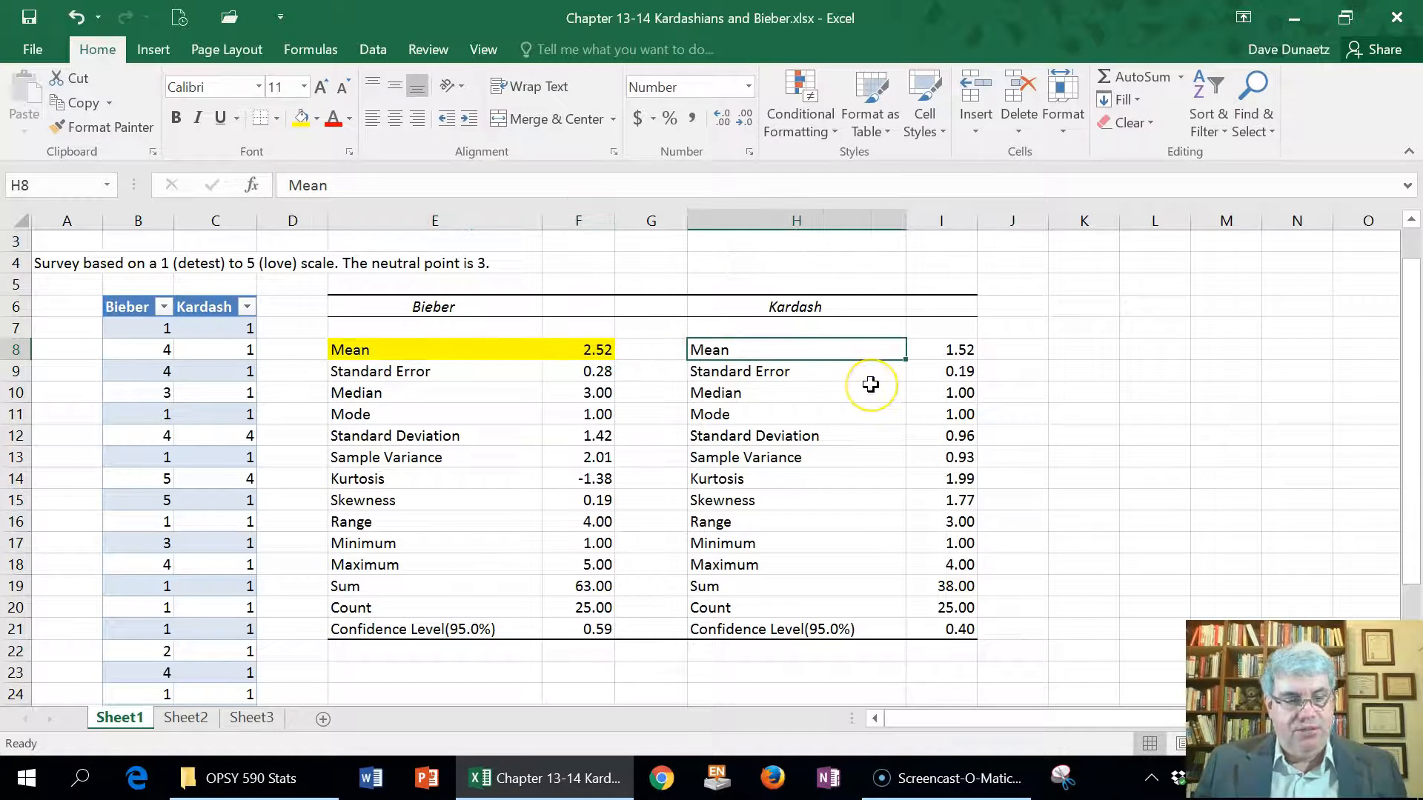
{"action": "left_click", "coordinate": [941, 350]}
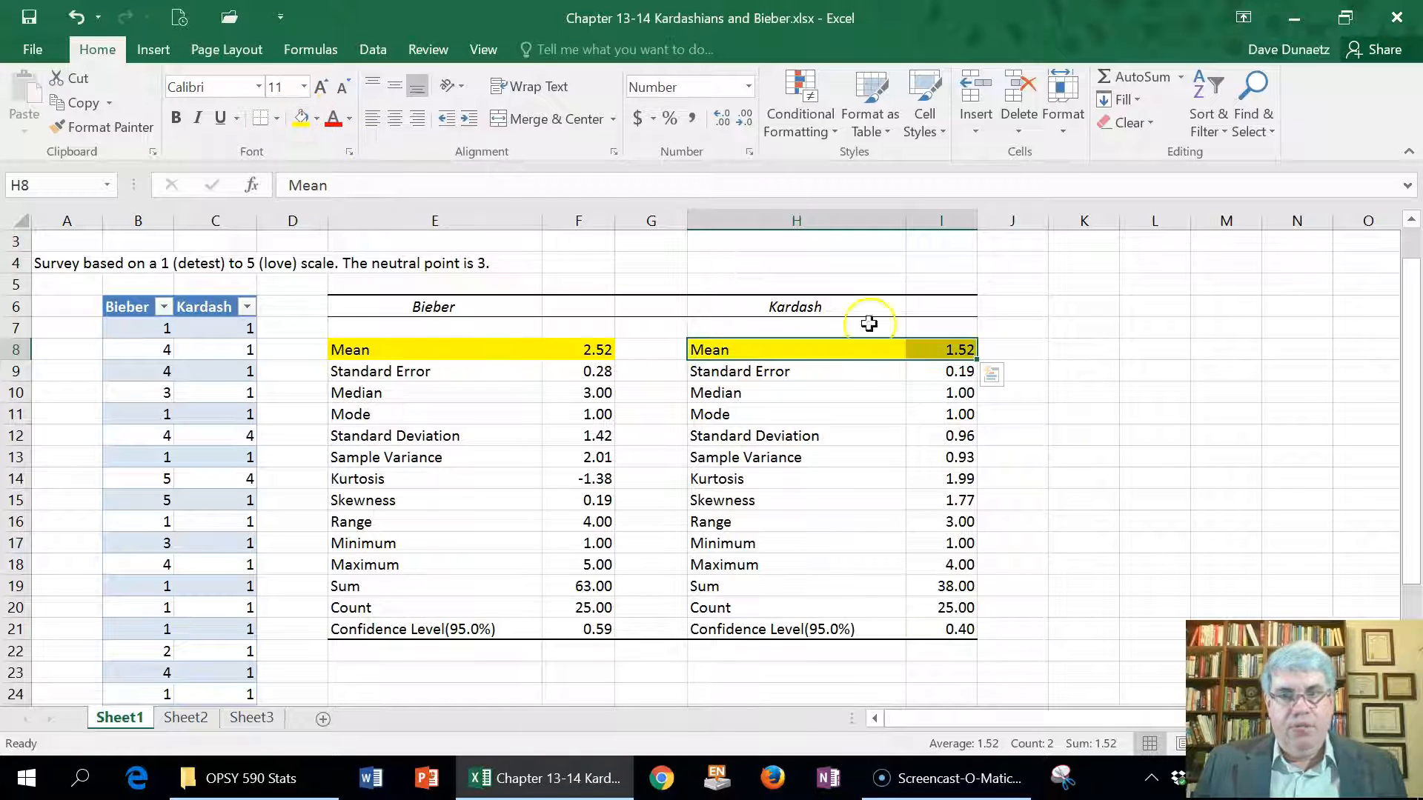
{"action": "mouse_move", "coordinate": [809, 466]}
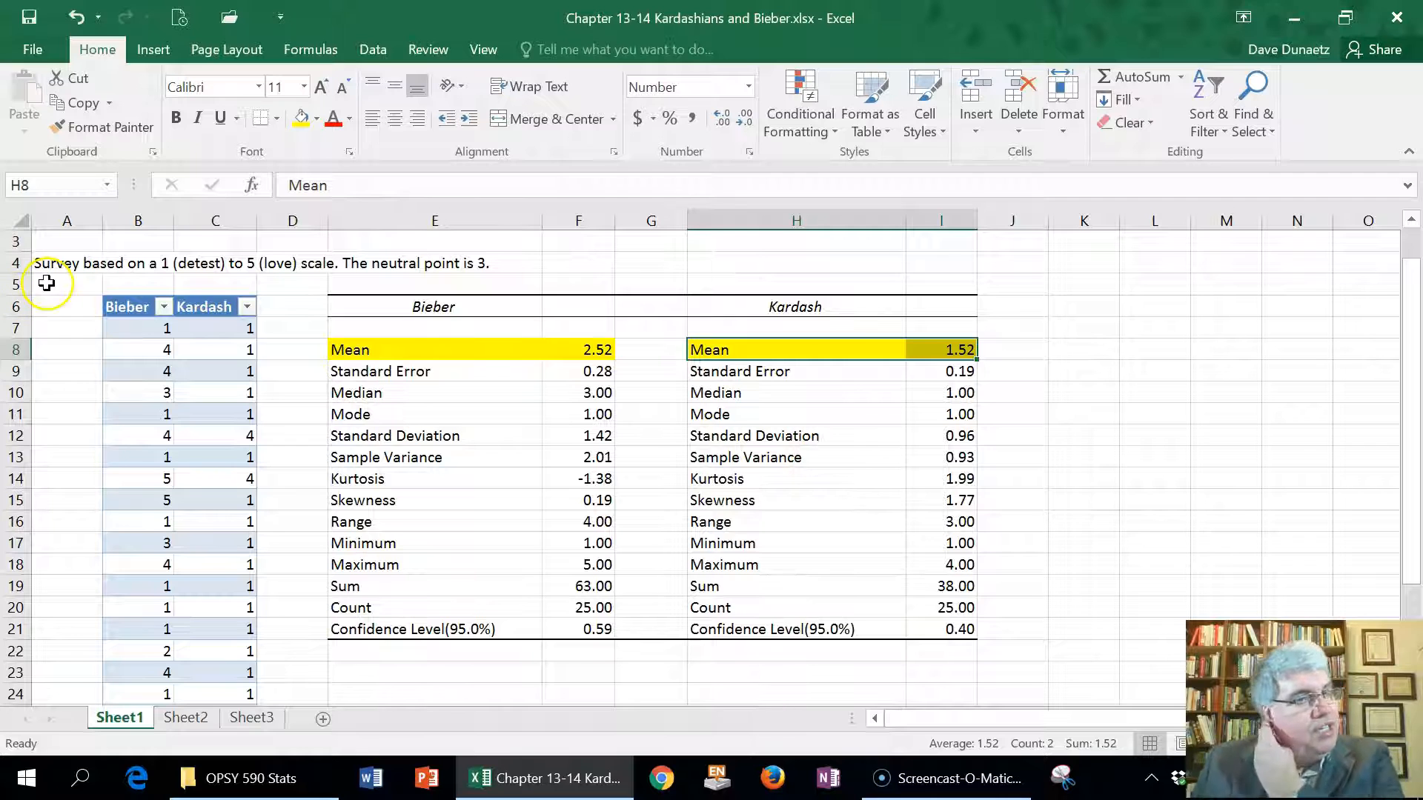
{"action": "mouse_move", "coordinate": [590, 349]}
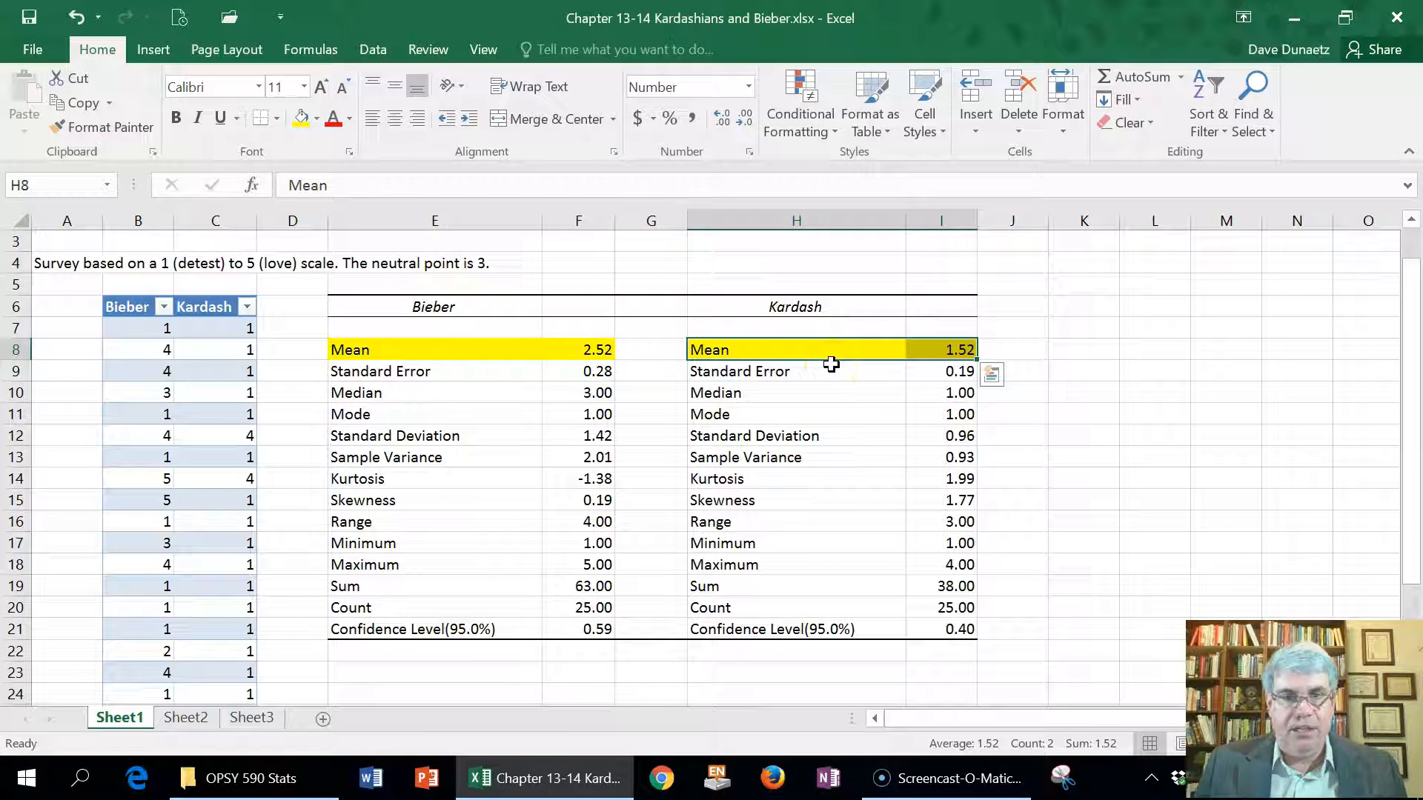
{"action": "mouse_move", "coordinate": [500, 401]}
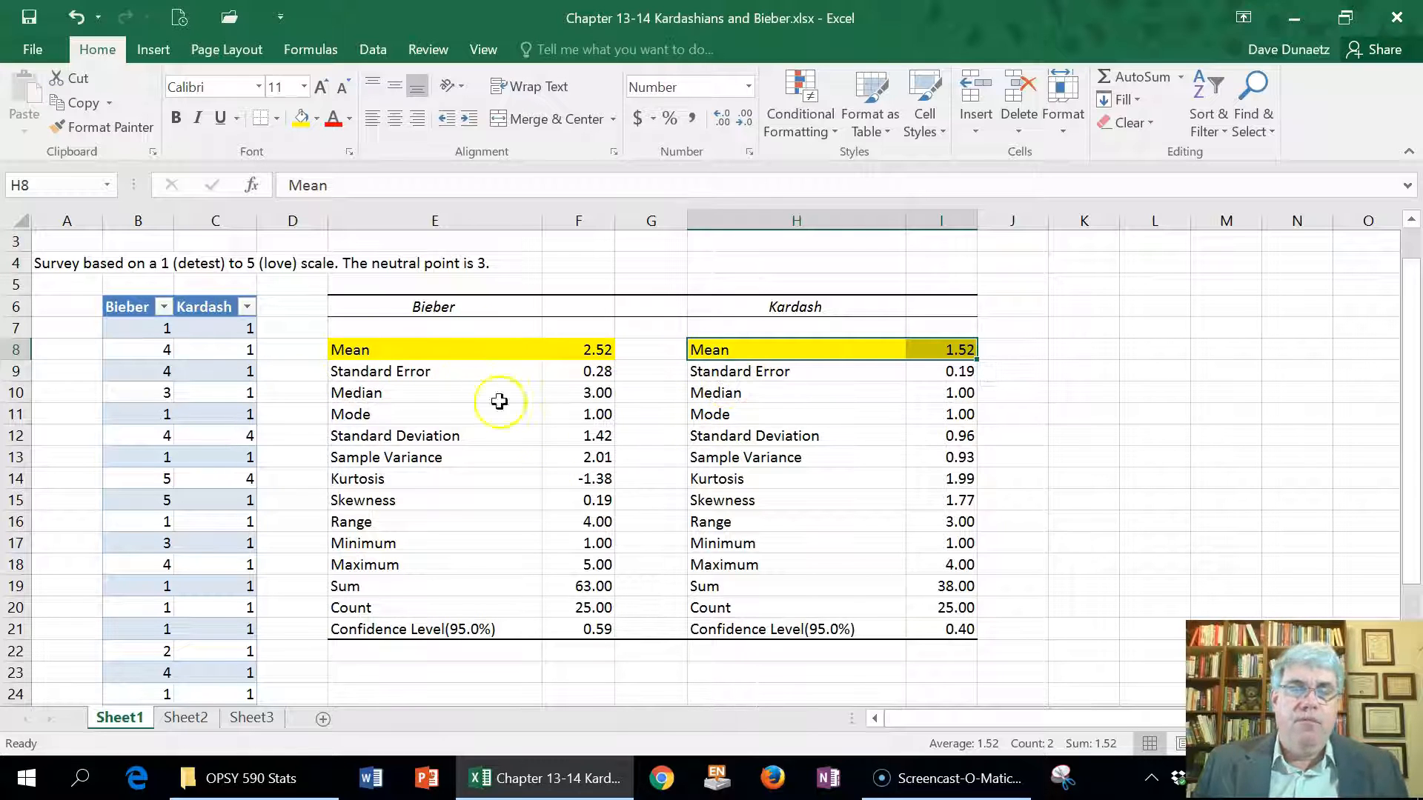
{"action": "mouse_move", "coordinate": [488, 548]}
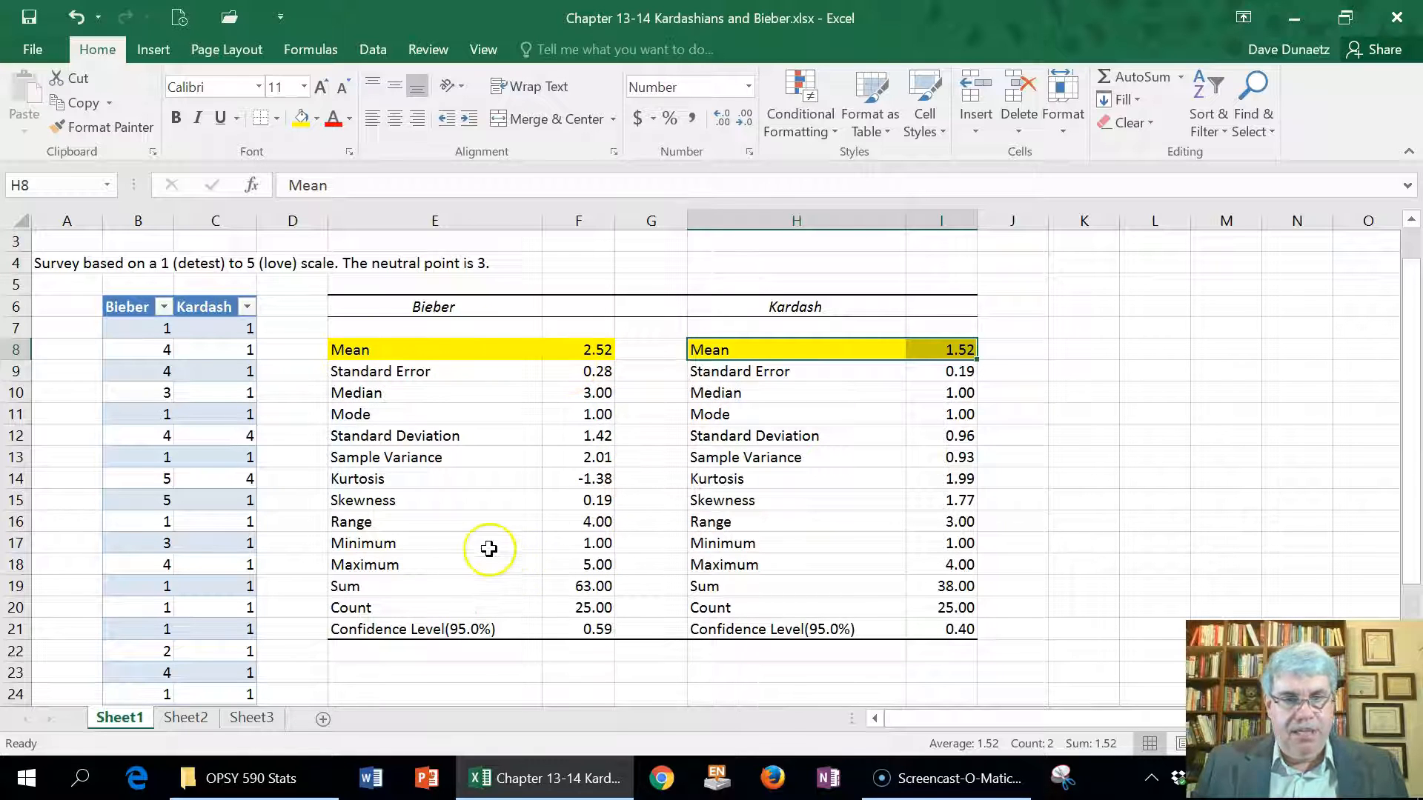
{"action": "mouse_move", "coordinate": [349, 629]}
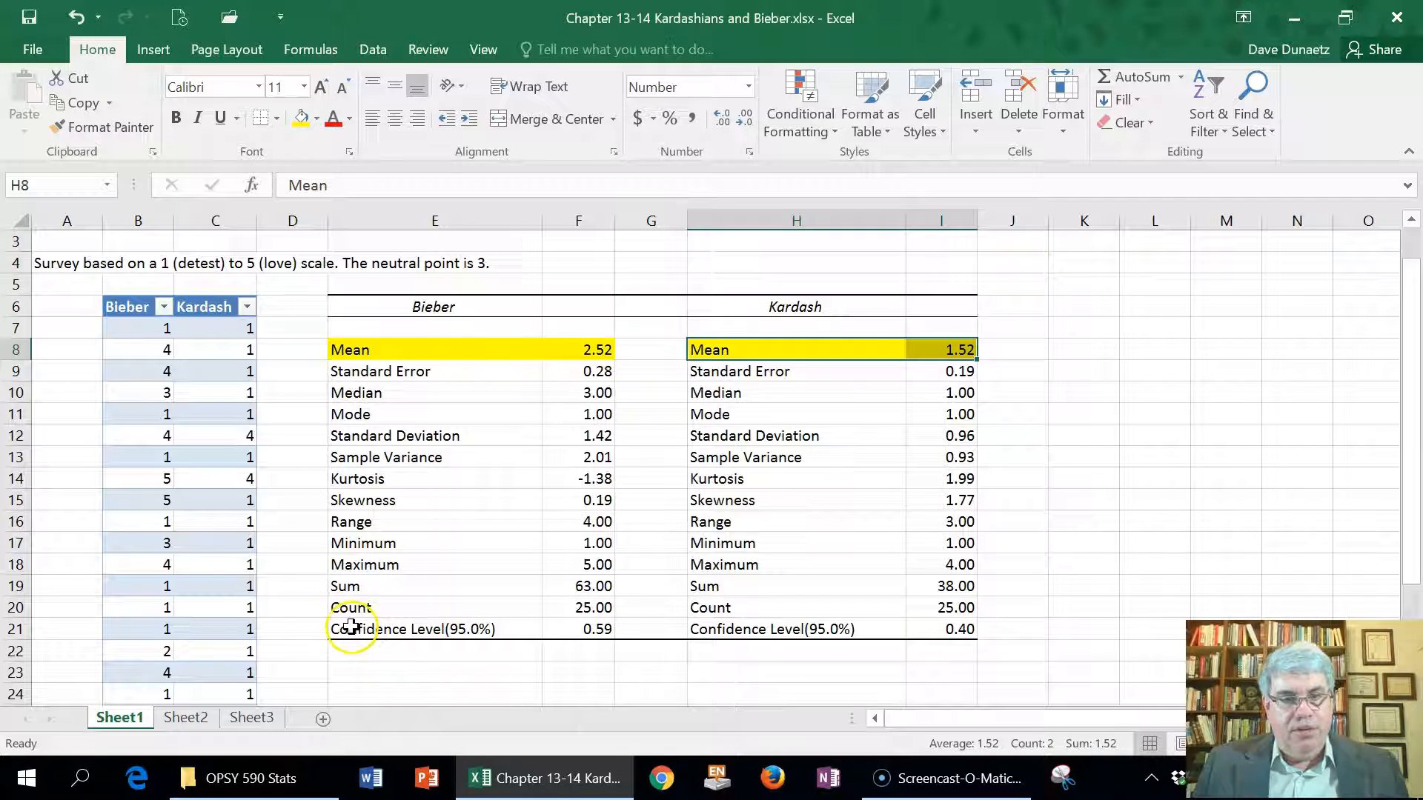
Highlight the Confidence Level (95.0%) rows yellow and select empty cell E24 below the Bieber results
{"action": "left_click", "coordinate": [434, 629]}
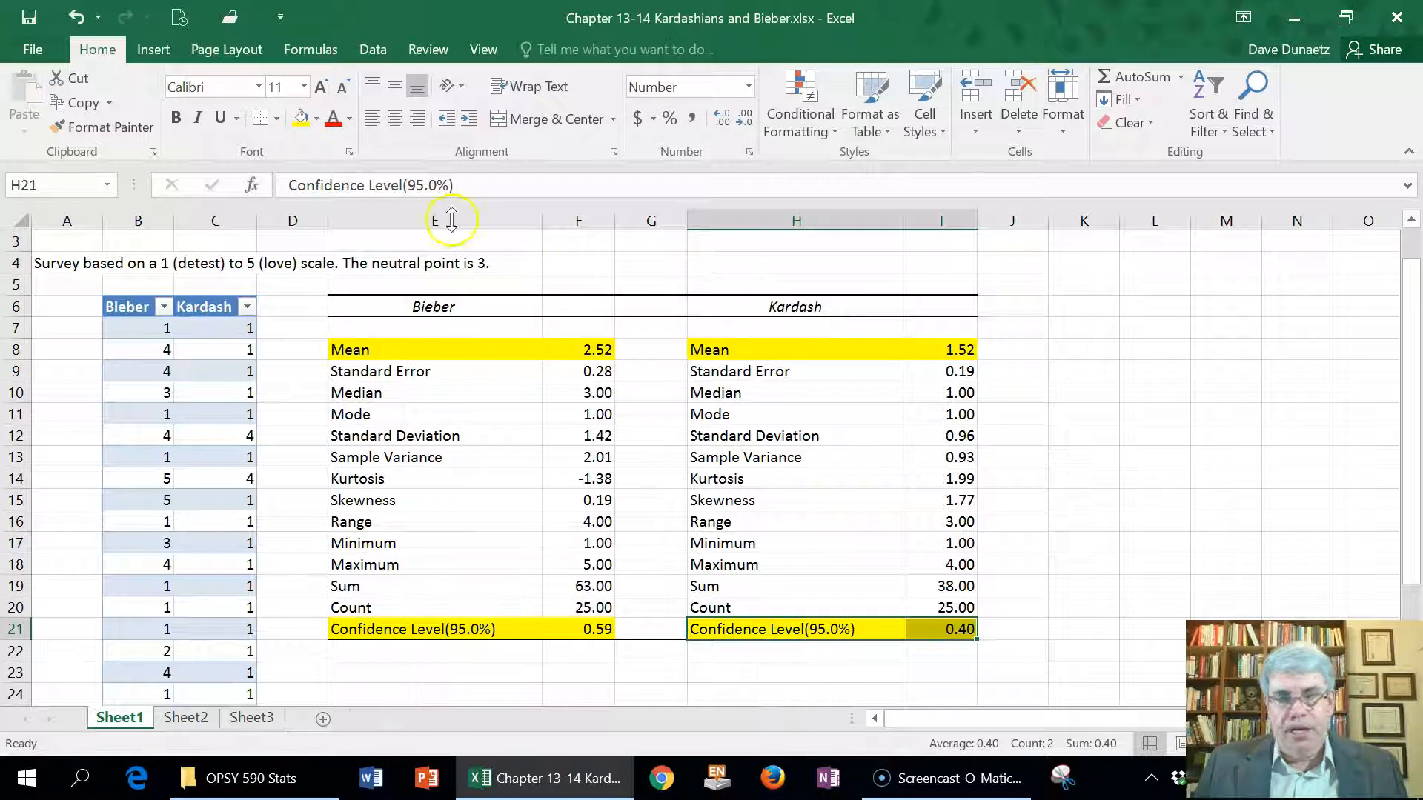
{"action": "mouse_move", "coordinate": [592, 657]}
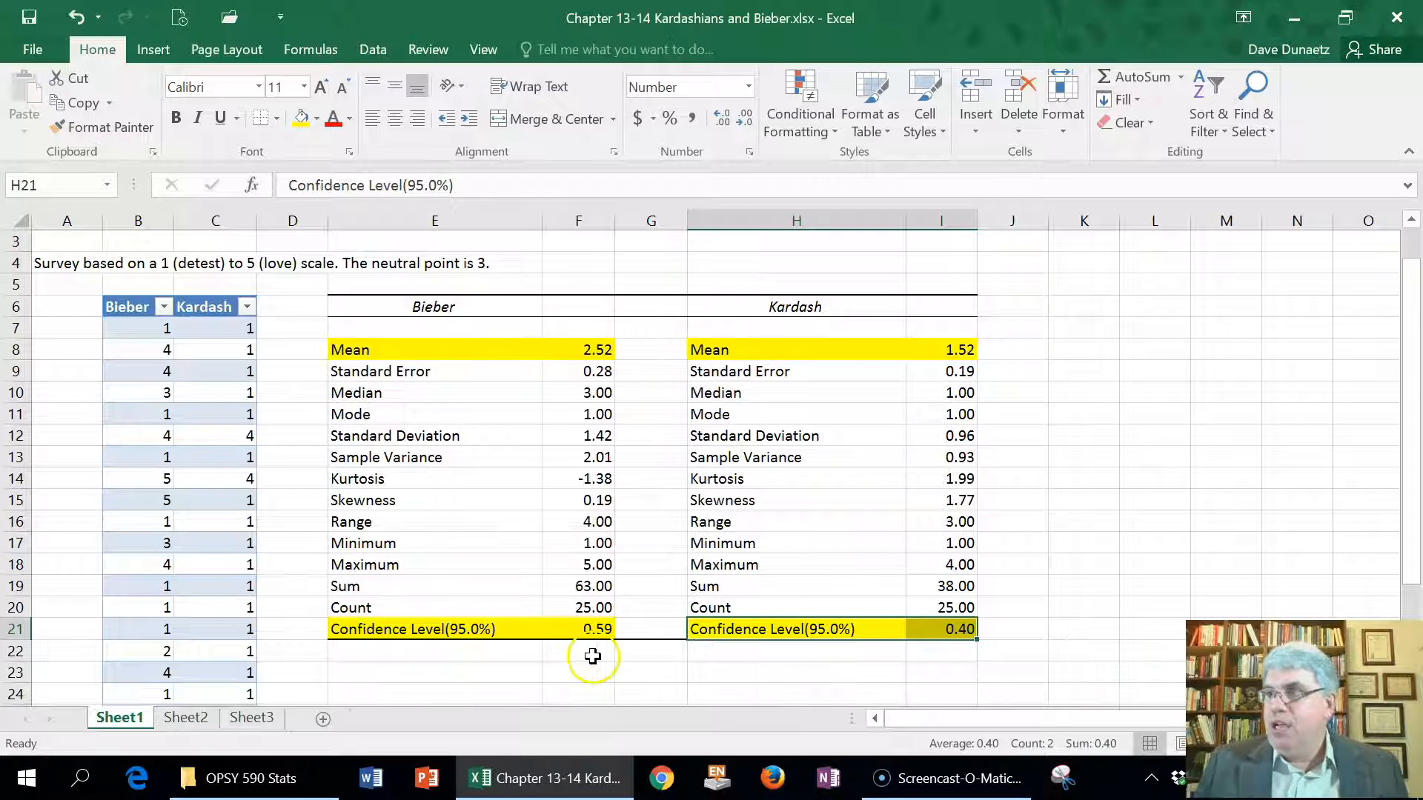
{"action": "scroll", "scroll_direction": "down", "scroll_amount": 3}
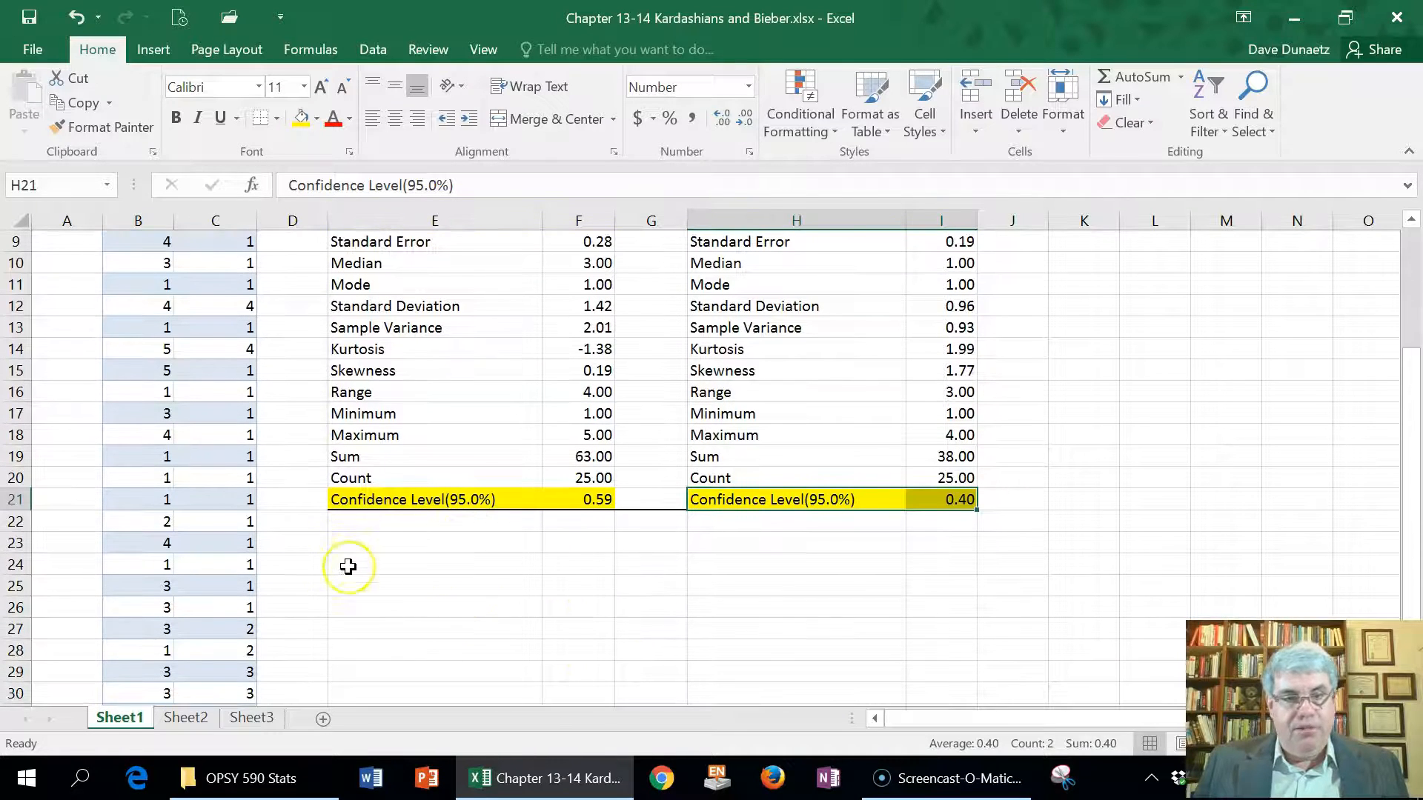
{"action": "left_click", "coordinate": [434, 564]}
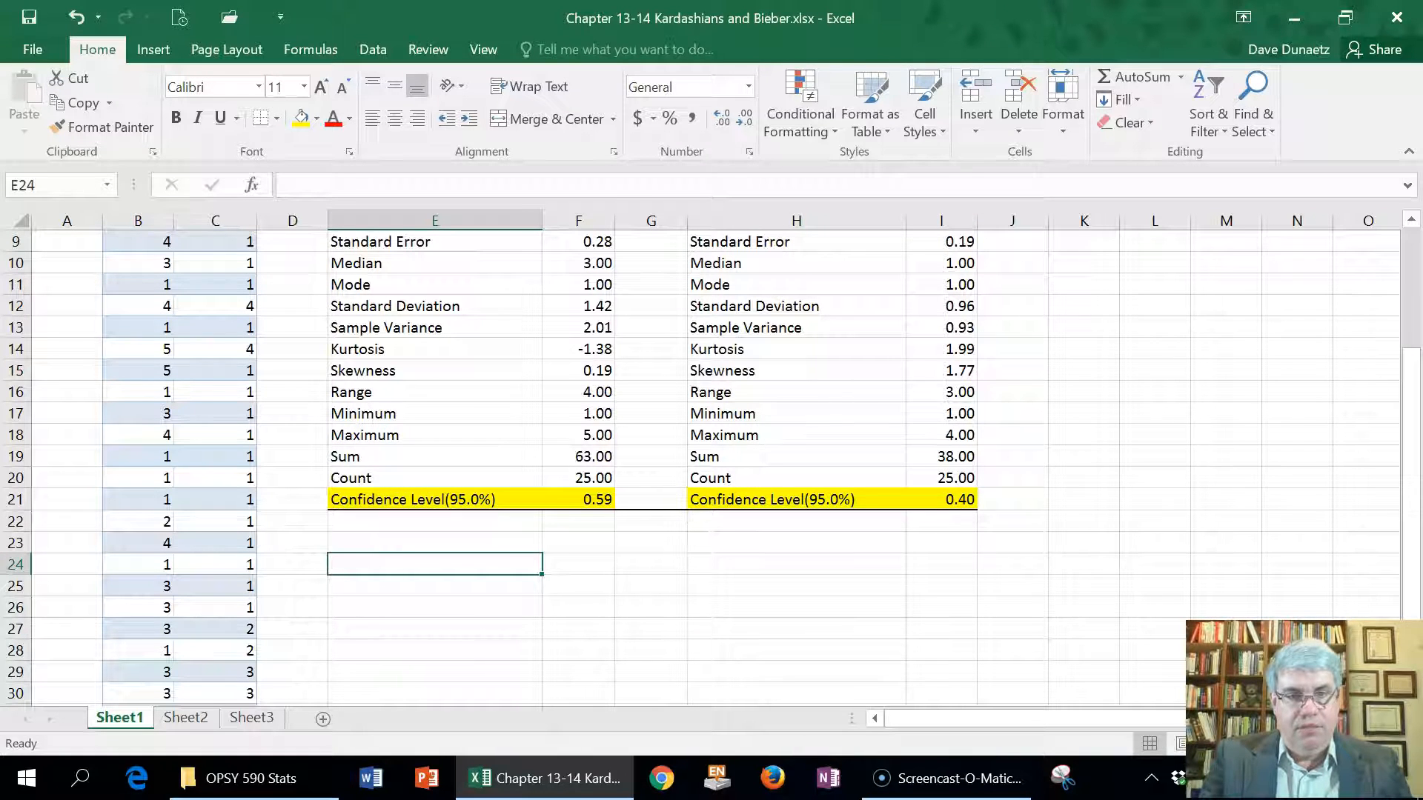
Enter 'For Justin Bieber, the 95% CI = 2.52 +/-.59' in cell E24
{"action": "type", "text": "For Justin"}
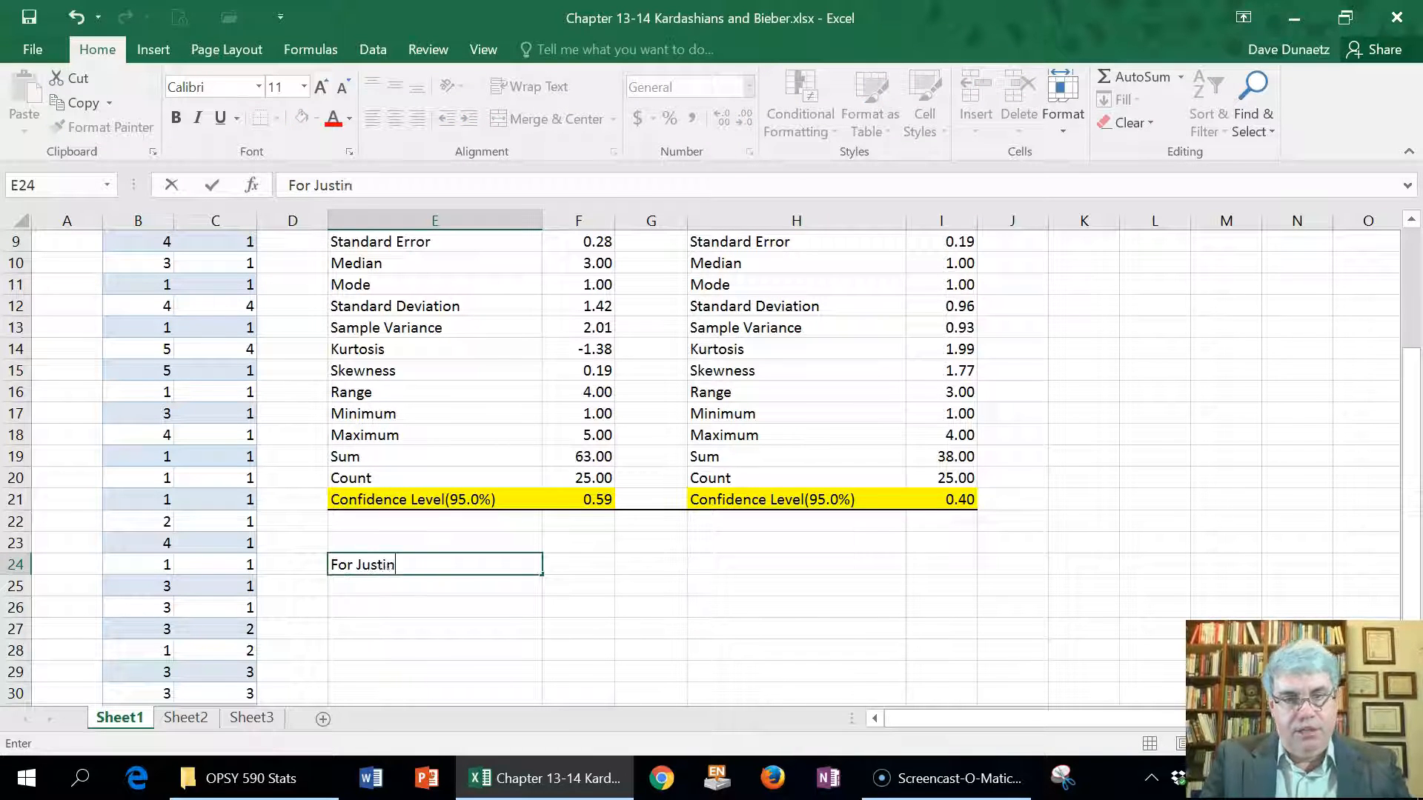
{"action": "type", "text": "Bieber"}
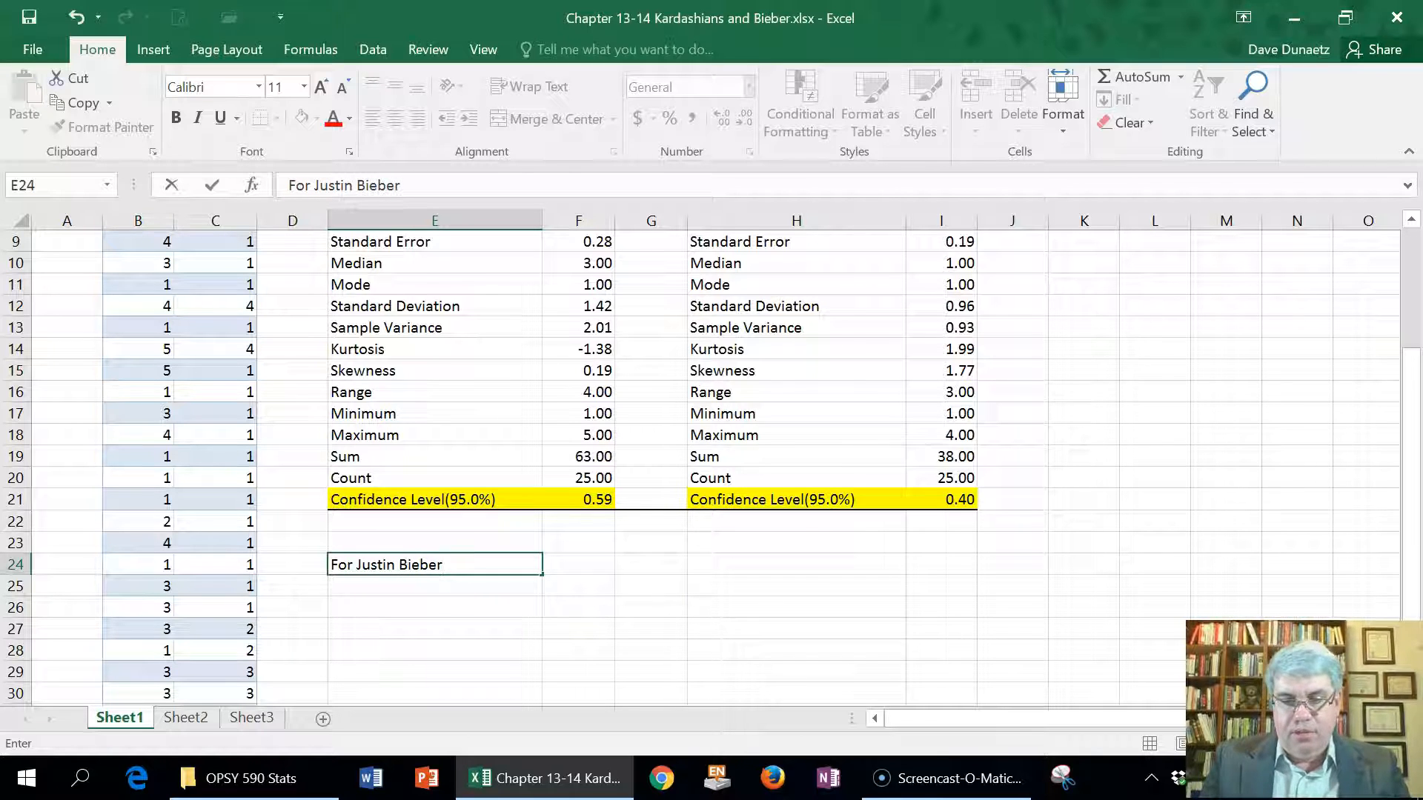
{"action": "type", "text": ","}
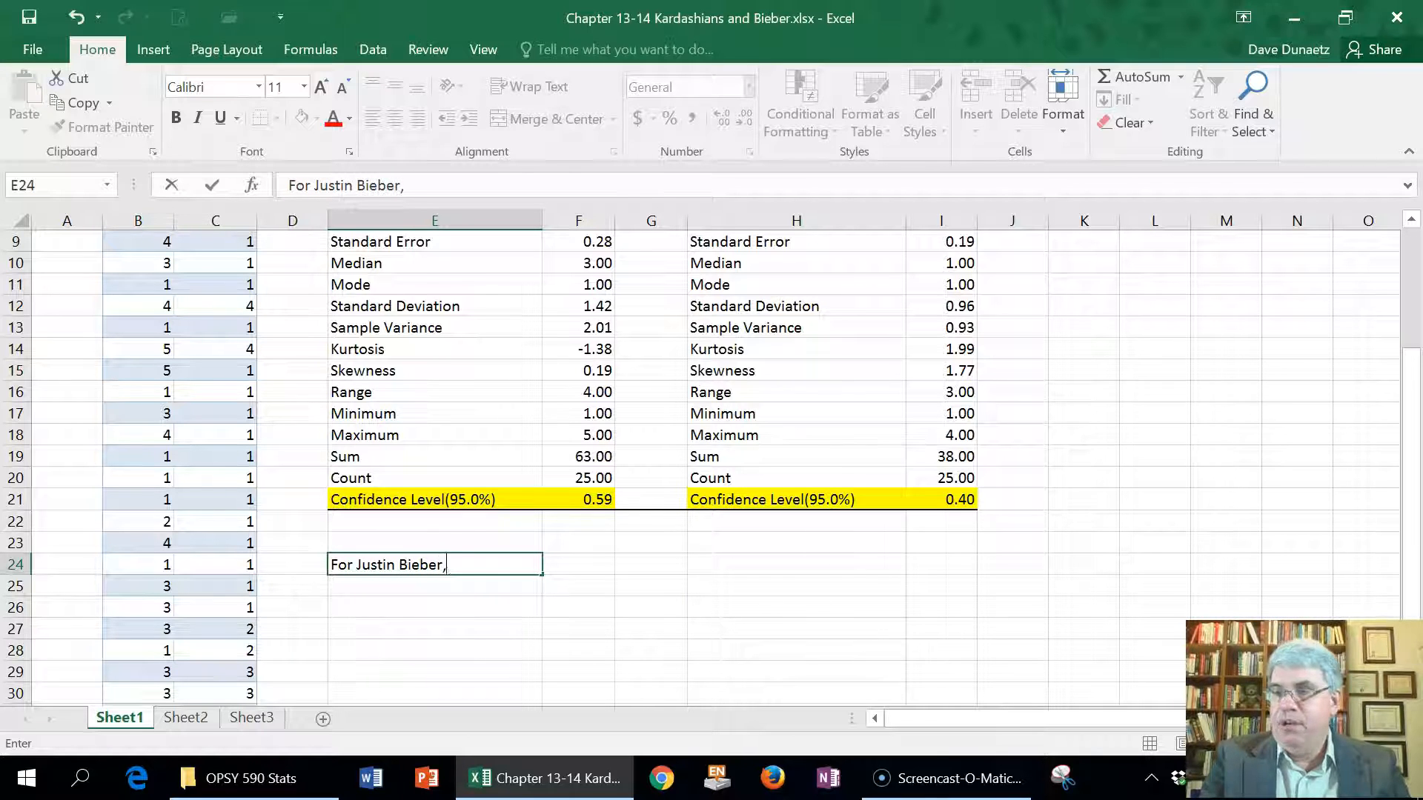
{"action": "type", "text": "the 95"}
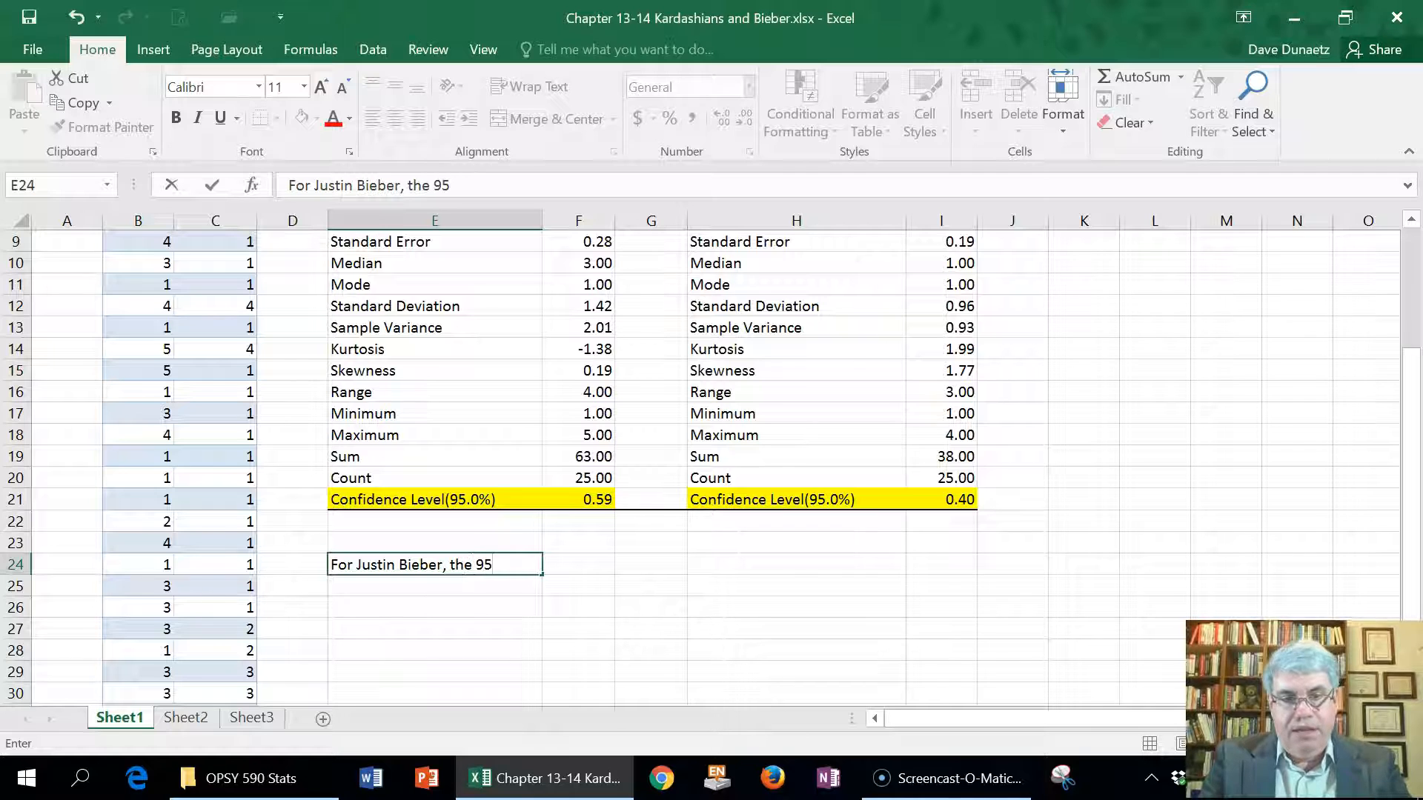
{"action": "type", "text": "% C"}
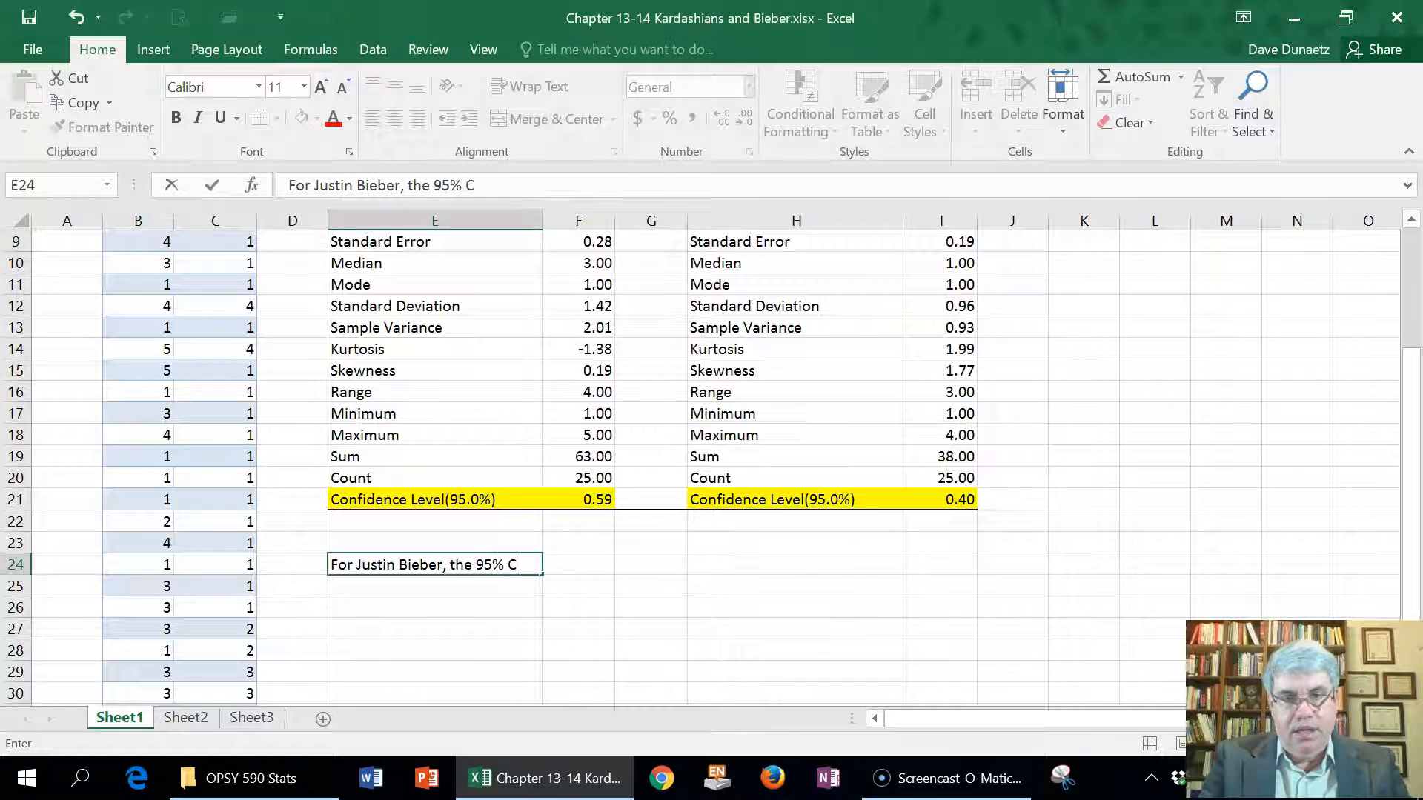
{"action": "type", "text": "I"}
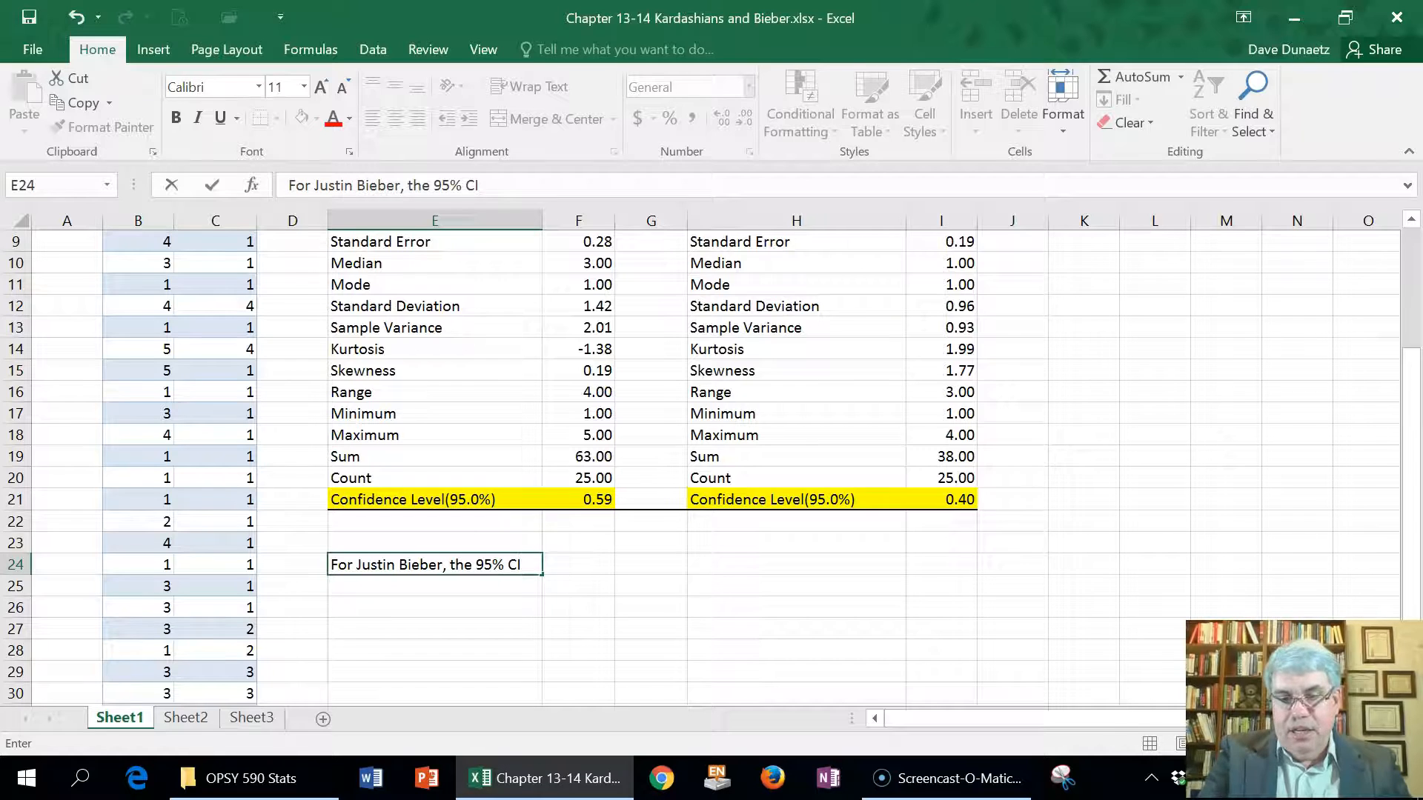
{"action": "type", "text": "= 2.52"}
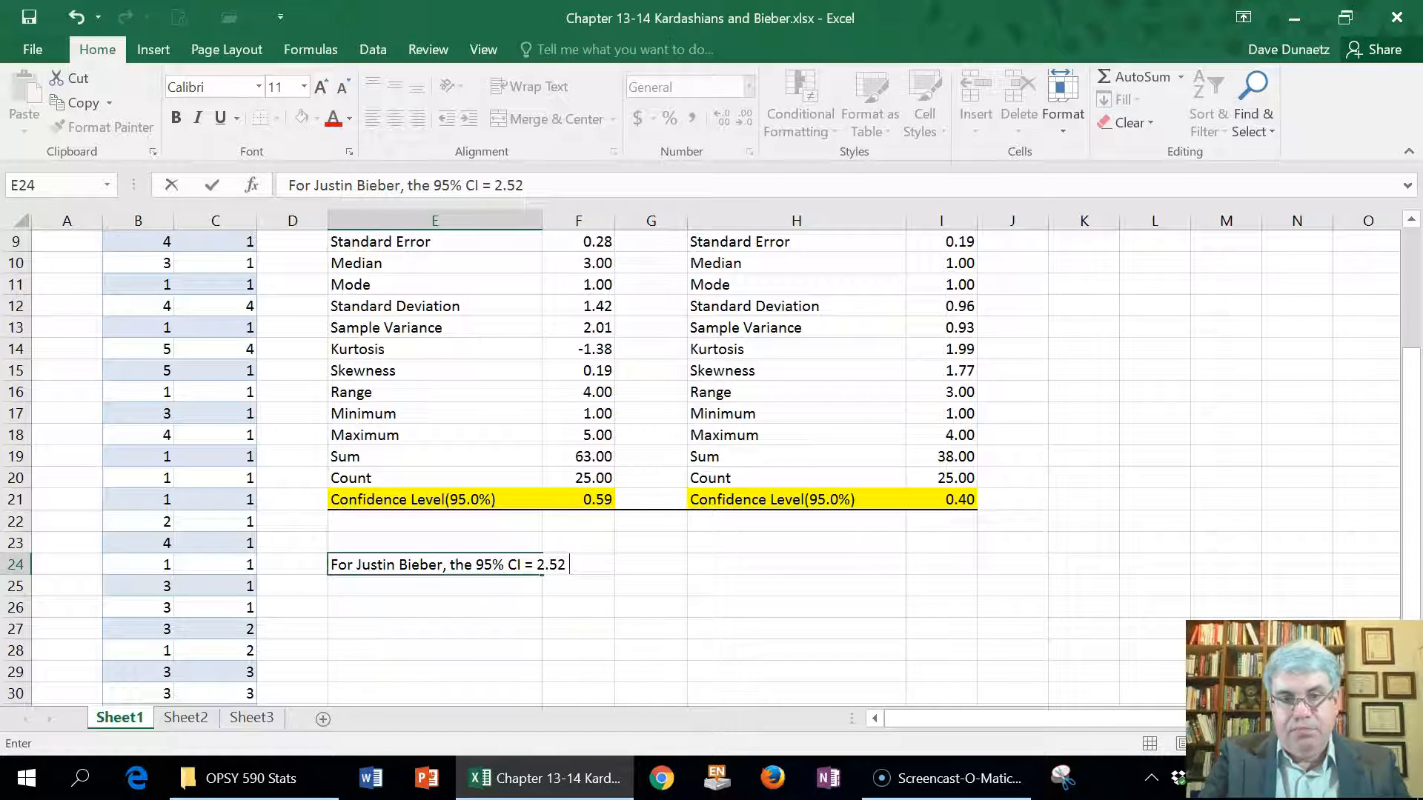
{"action": "type", "text": "+/-"}
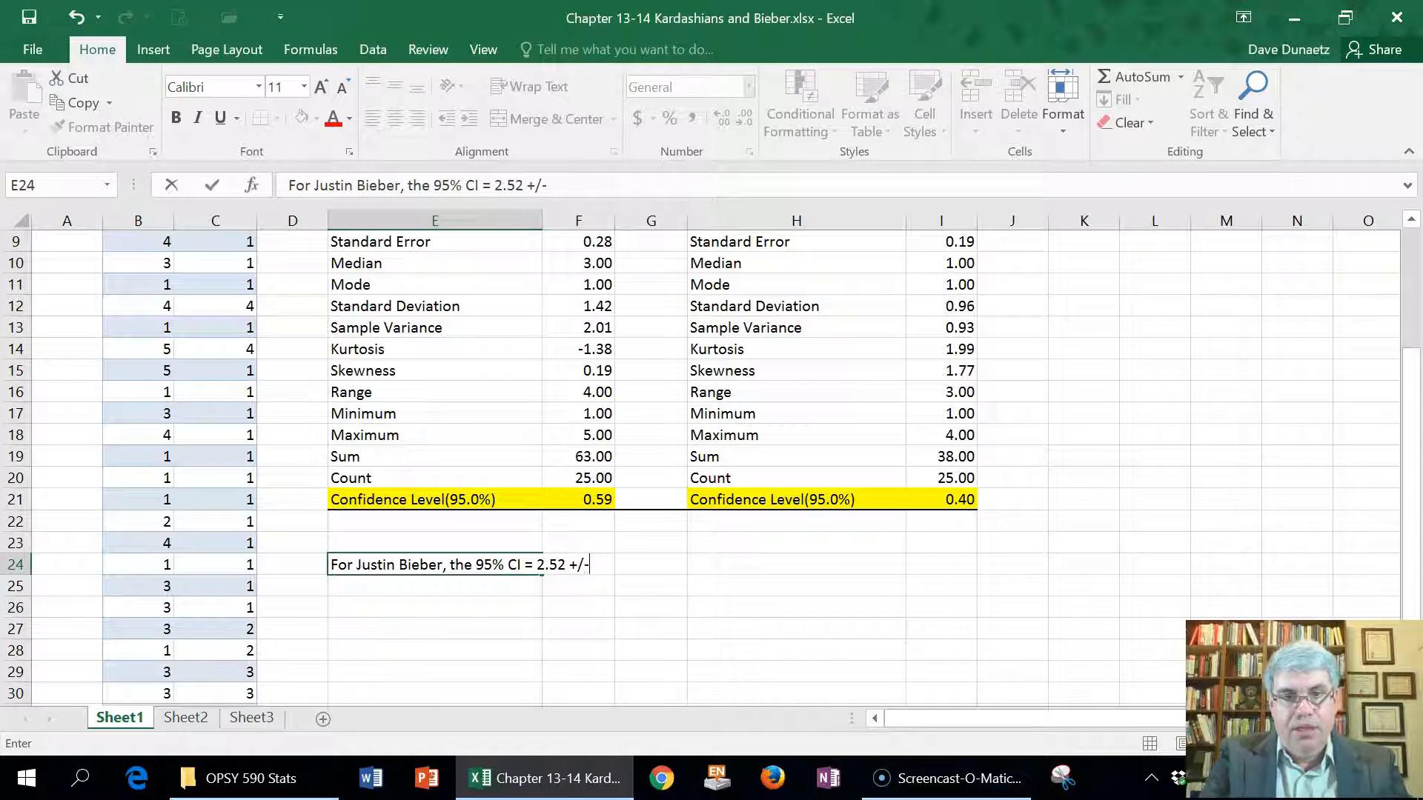
{"action": "type", "text": "."}
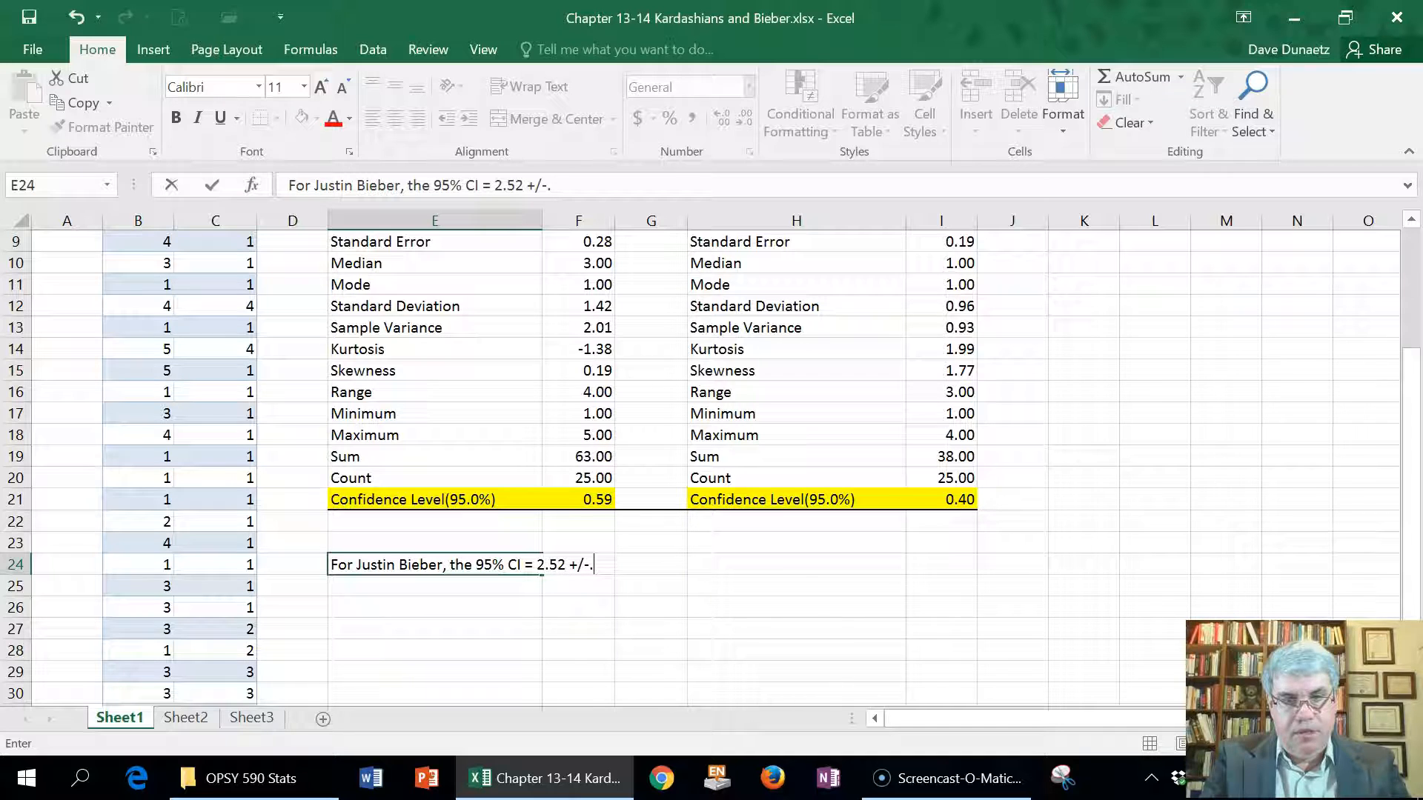
{"action": "type", "text": "59"}
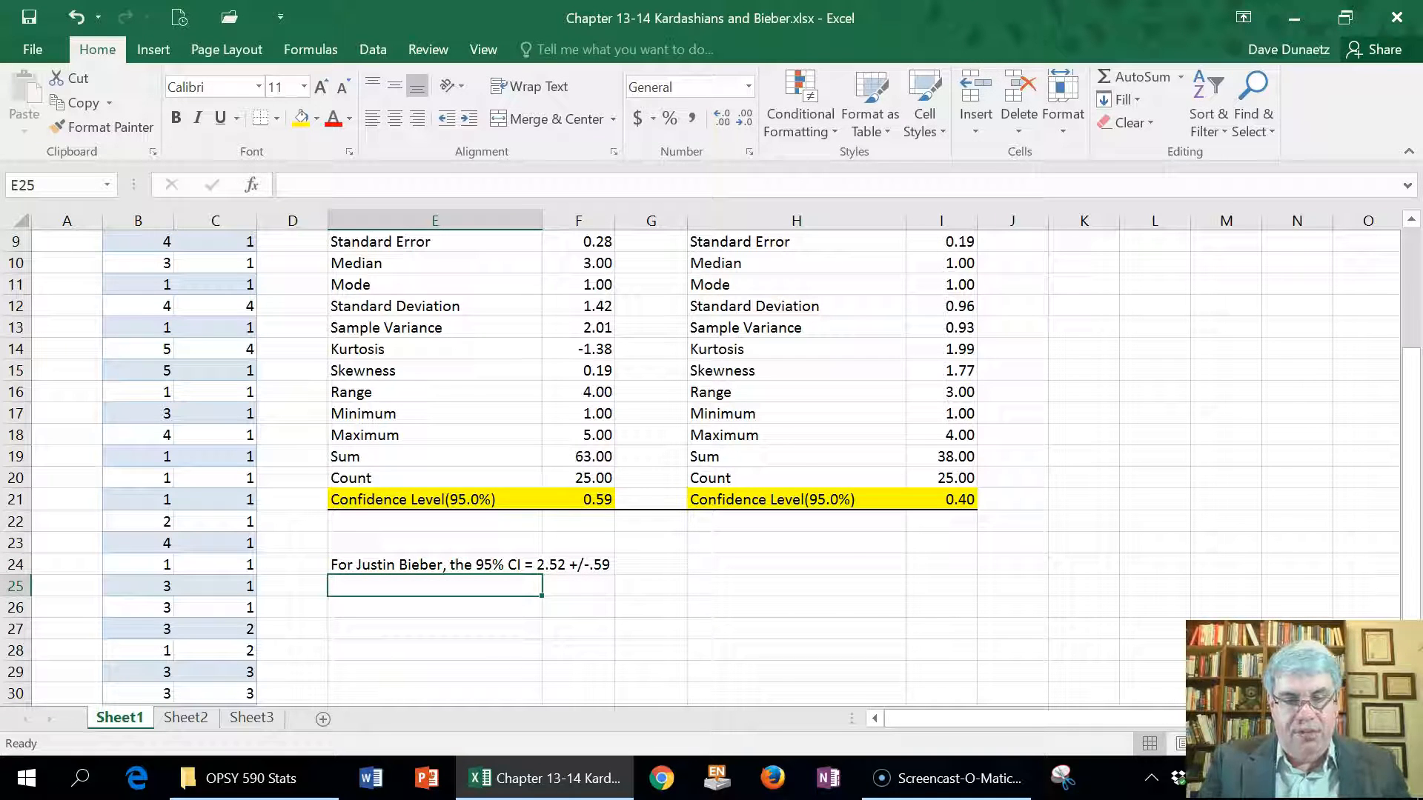
Enter '95% CI [1.93 - 3.11]' in cell E25 under the Bieber sentence
{"action": "type", "text": "95%"}
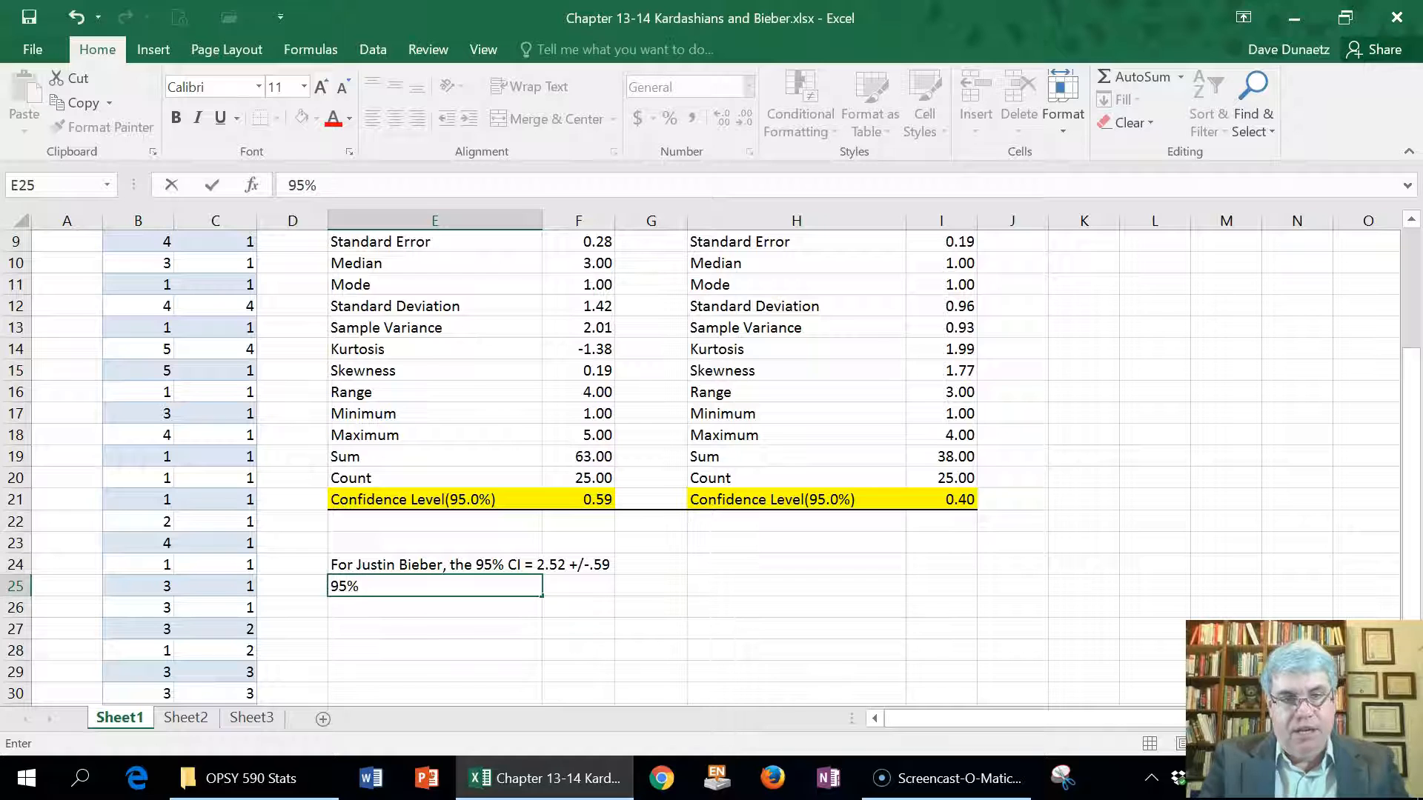
{"action": "type", "text": "C"}
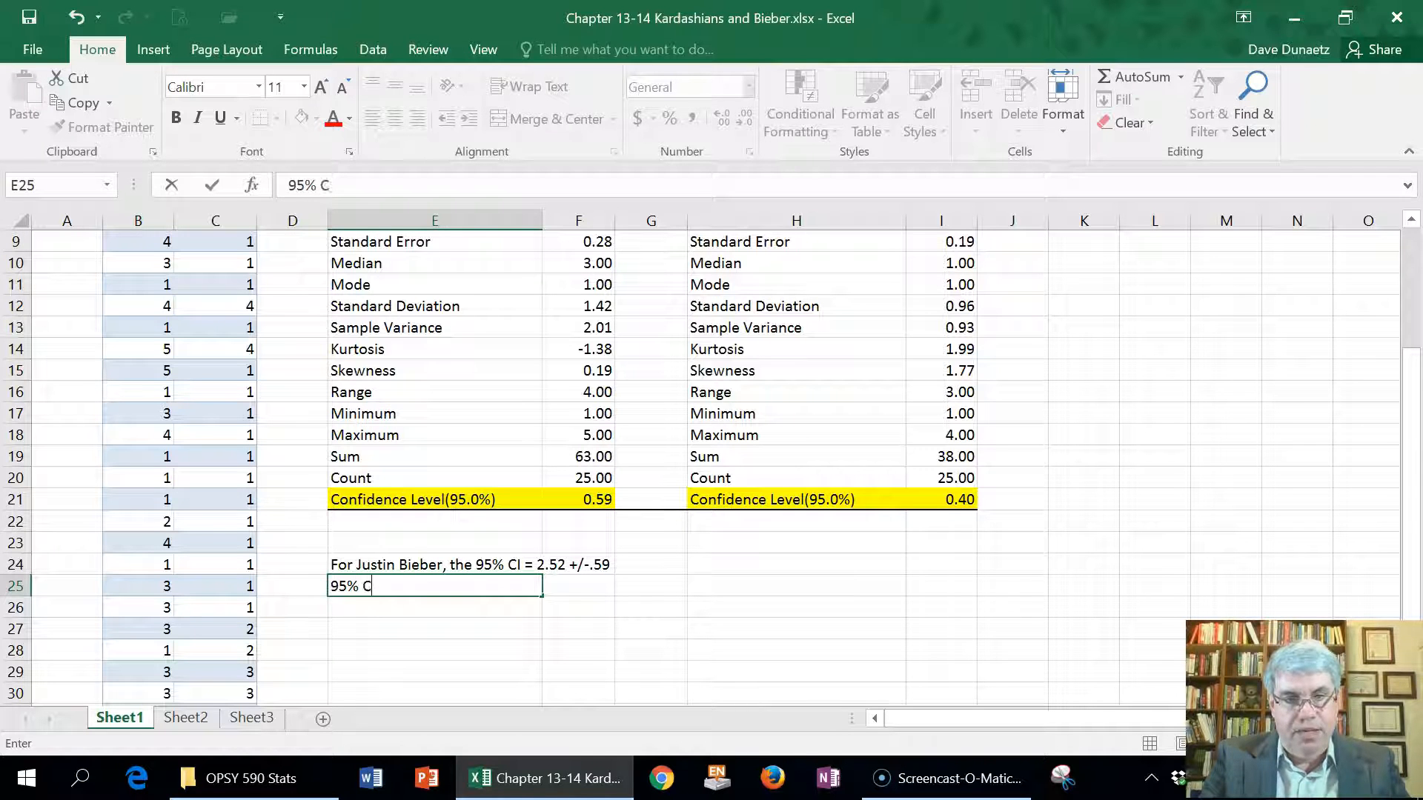
{"action": "type", "text": "I"}
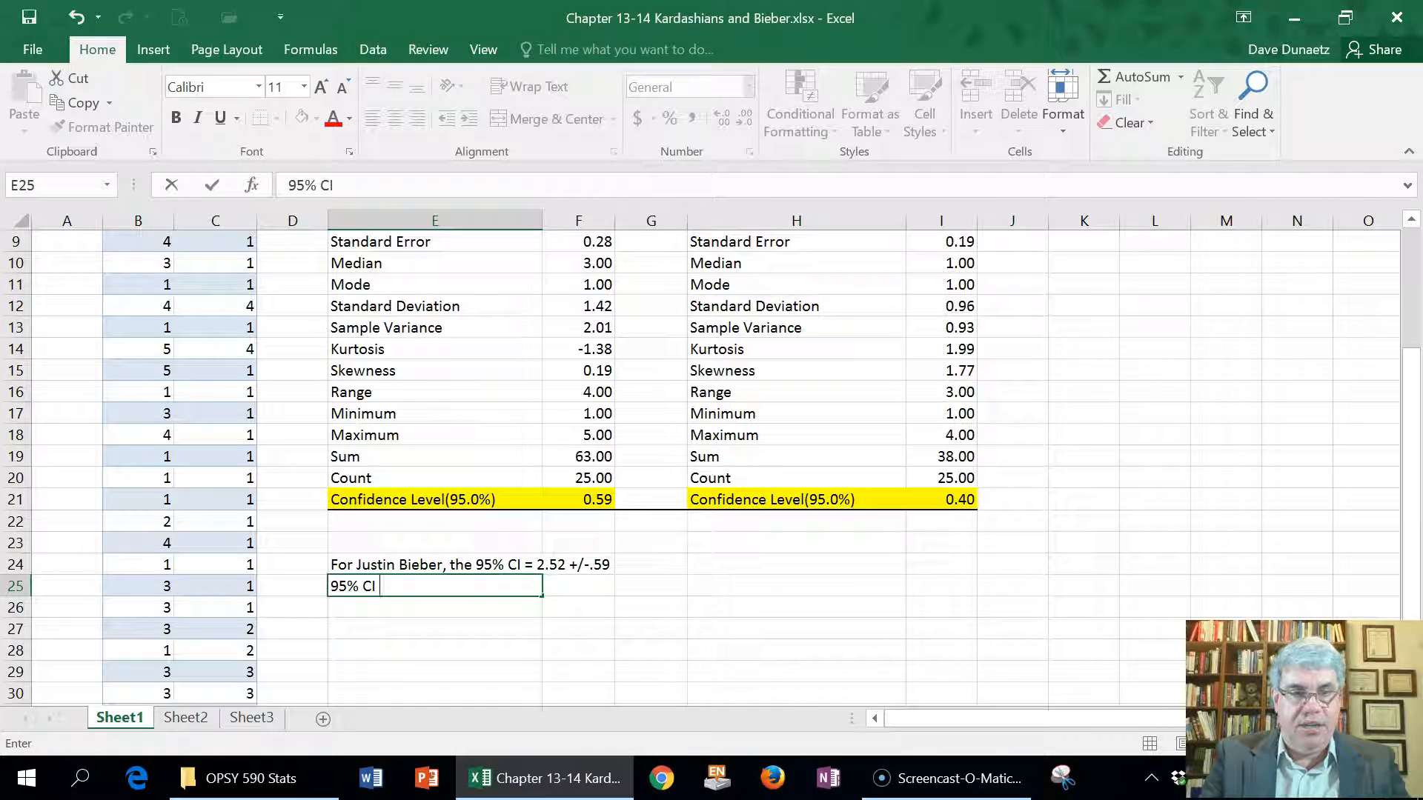
{"action": "type", "text": "["}
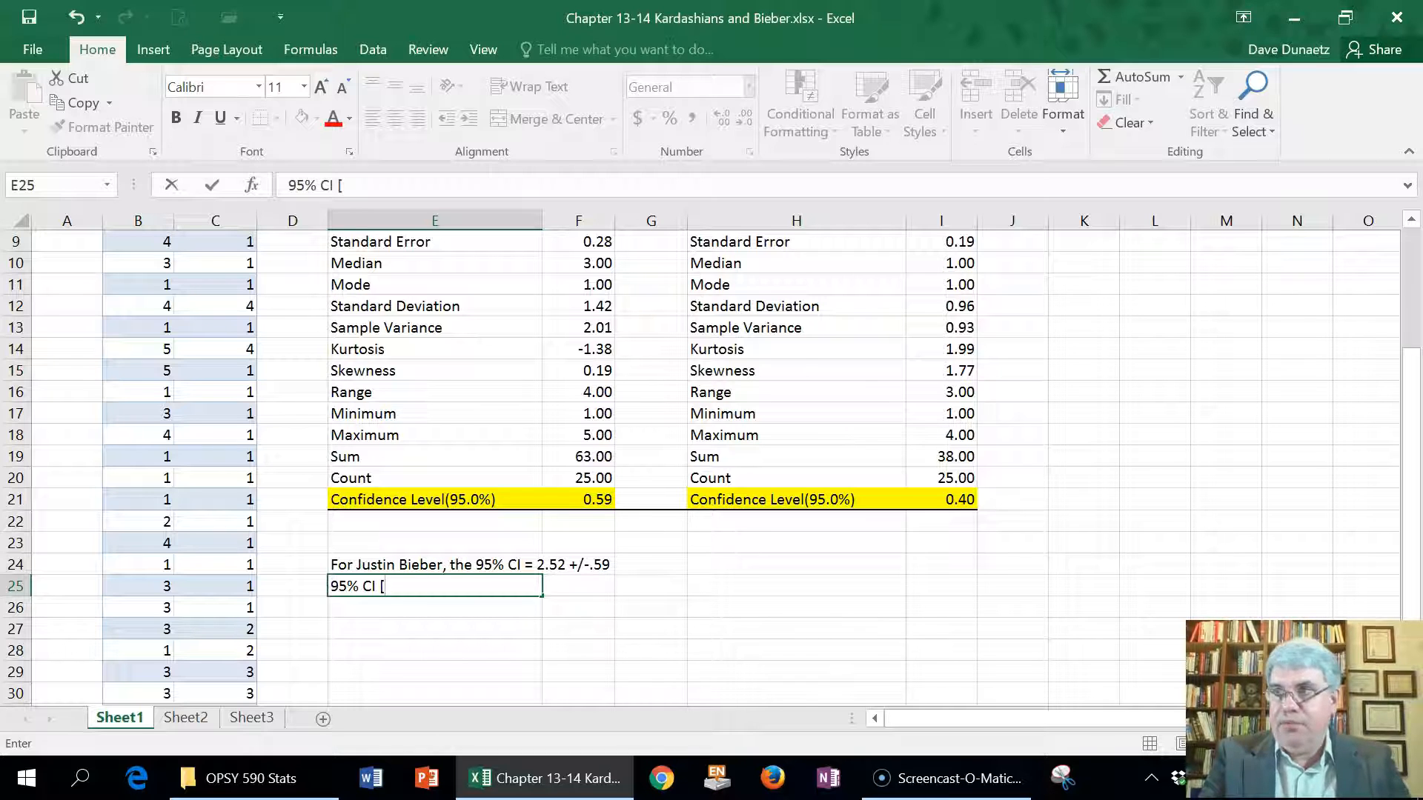
{"action": "type", "text": "1.93"}
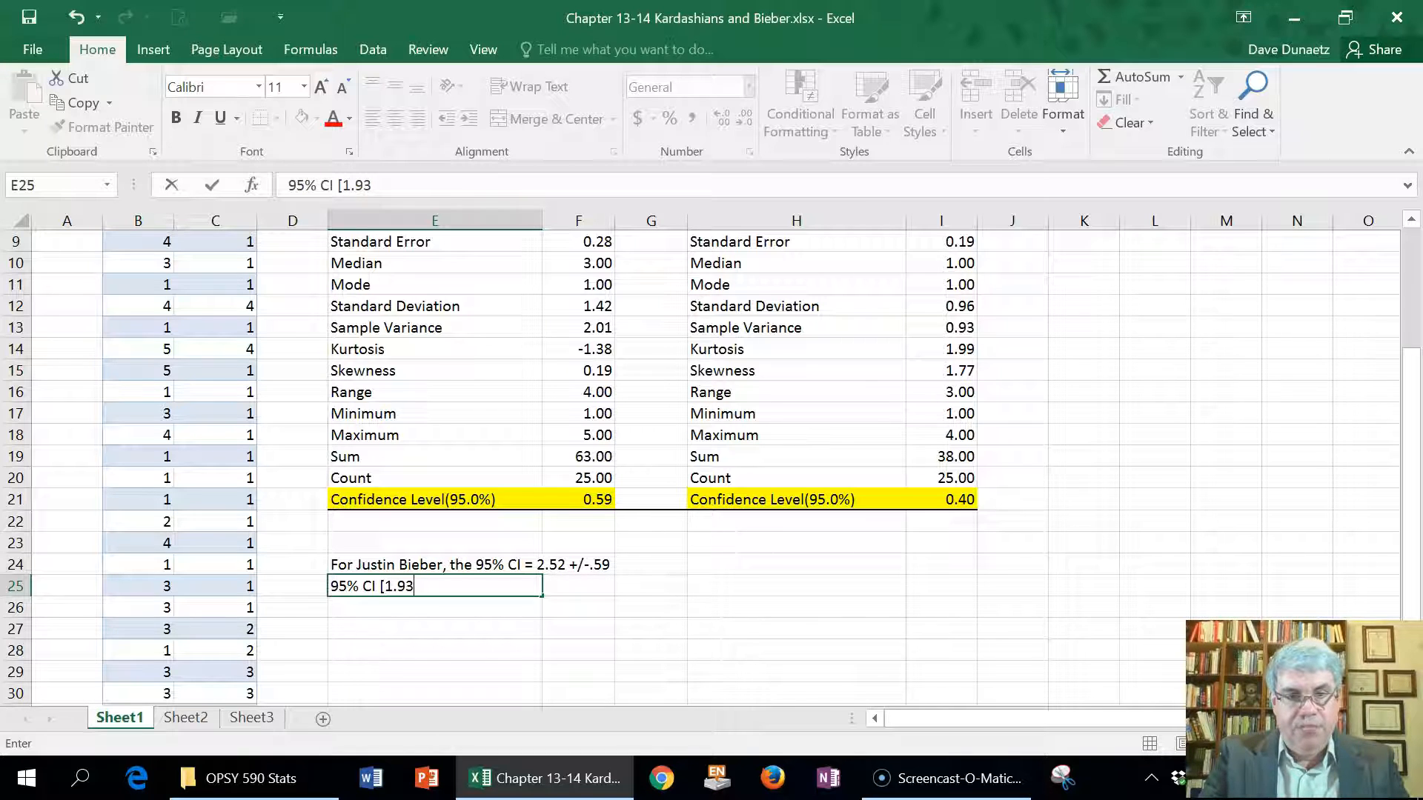
{"action": "type", "text": "-"}
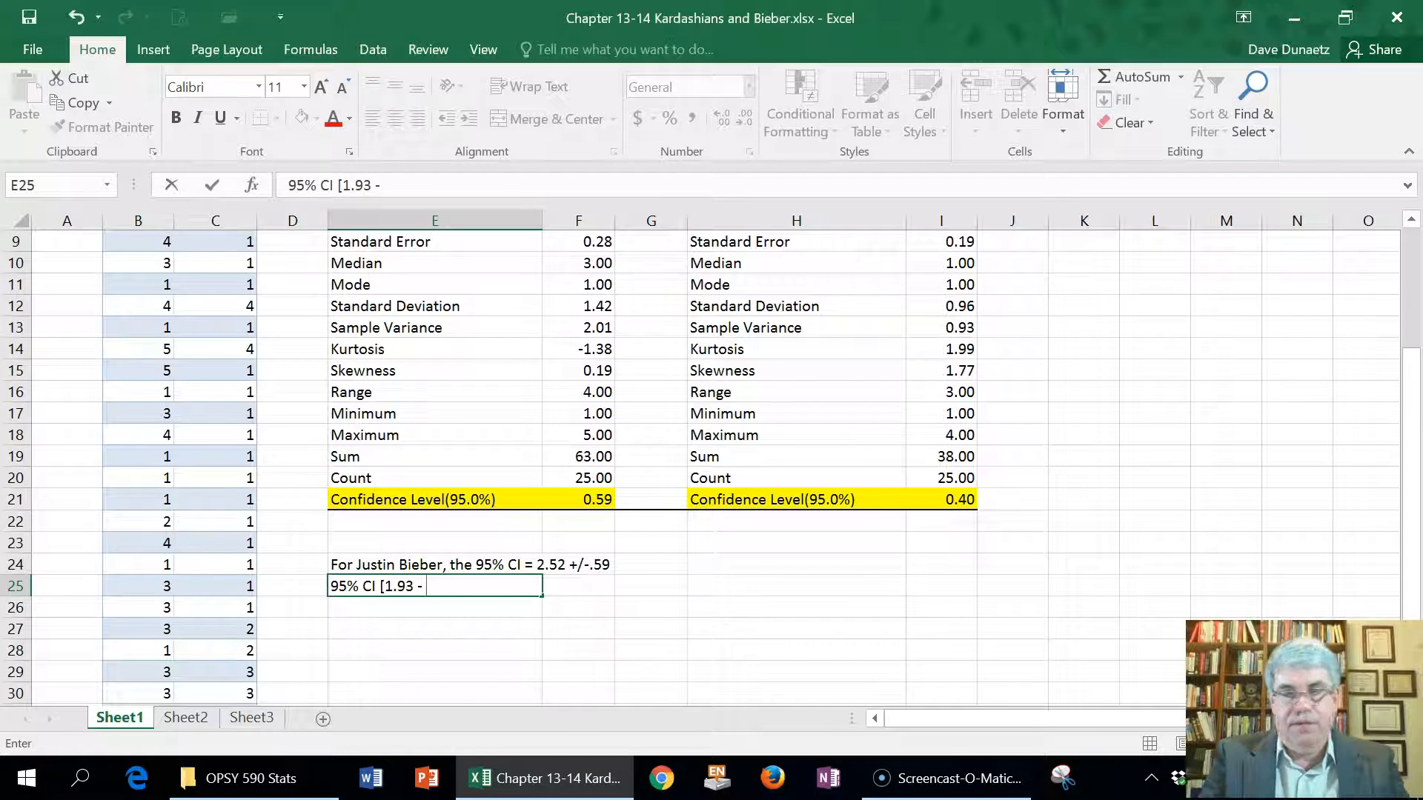
{"action": "type", "text": "3."}
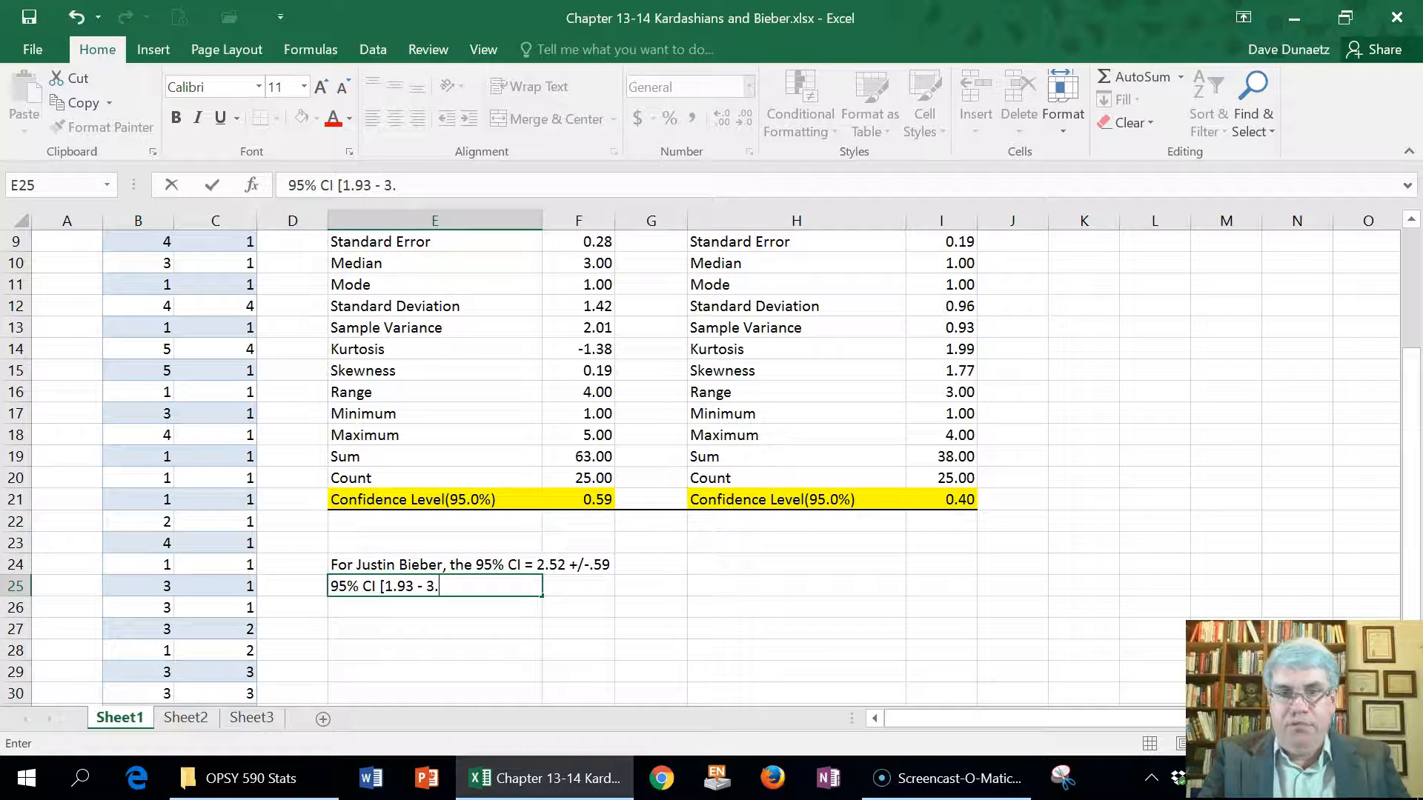
{"action": "type", "text": "11"}
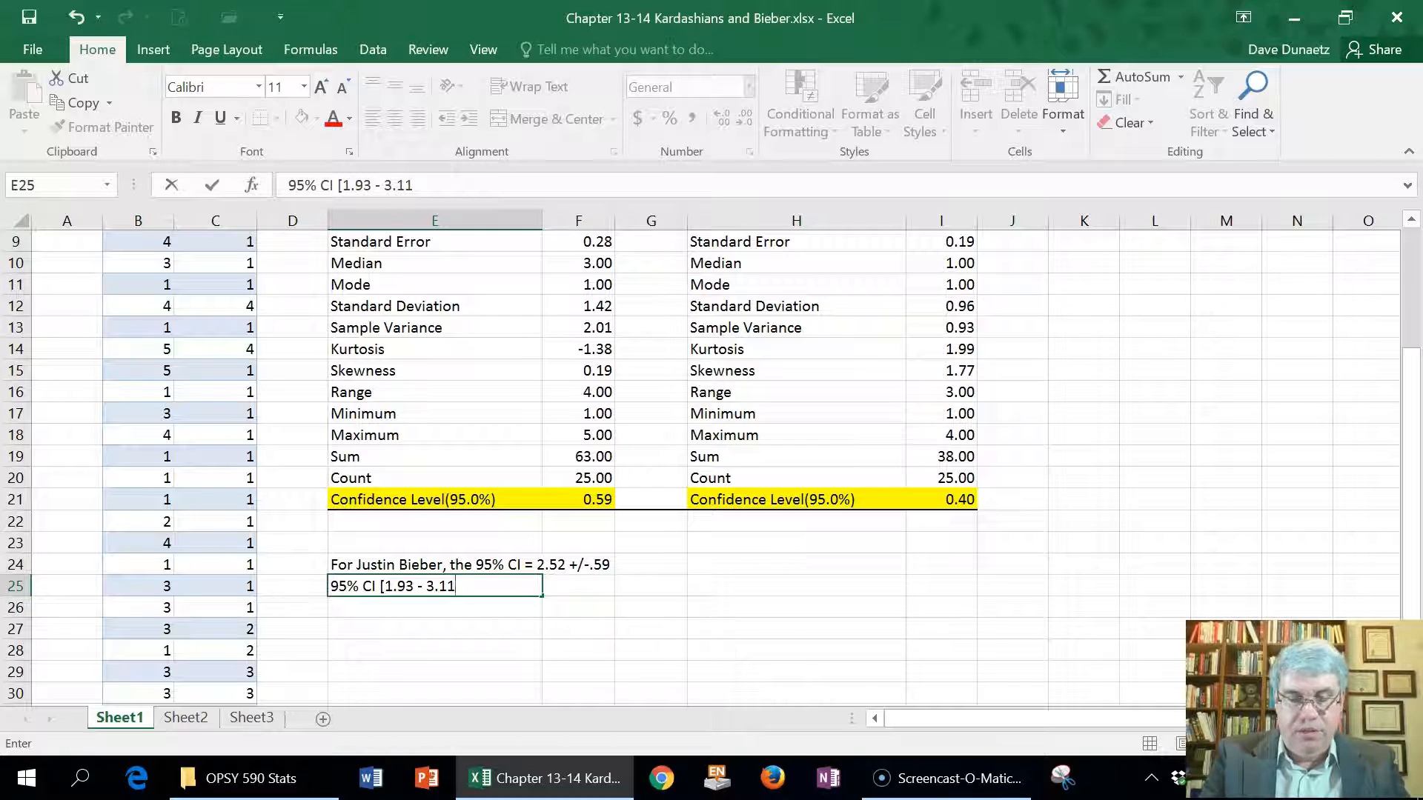
{"action": "type", "text": "]"}
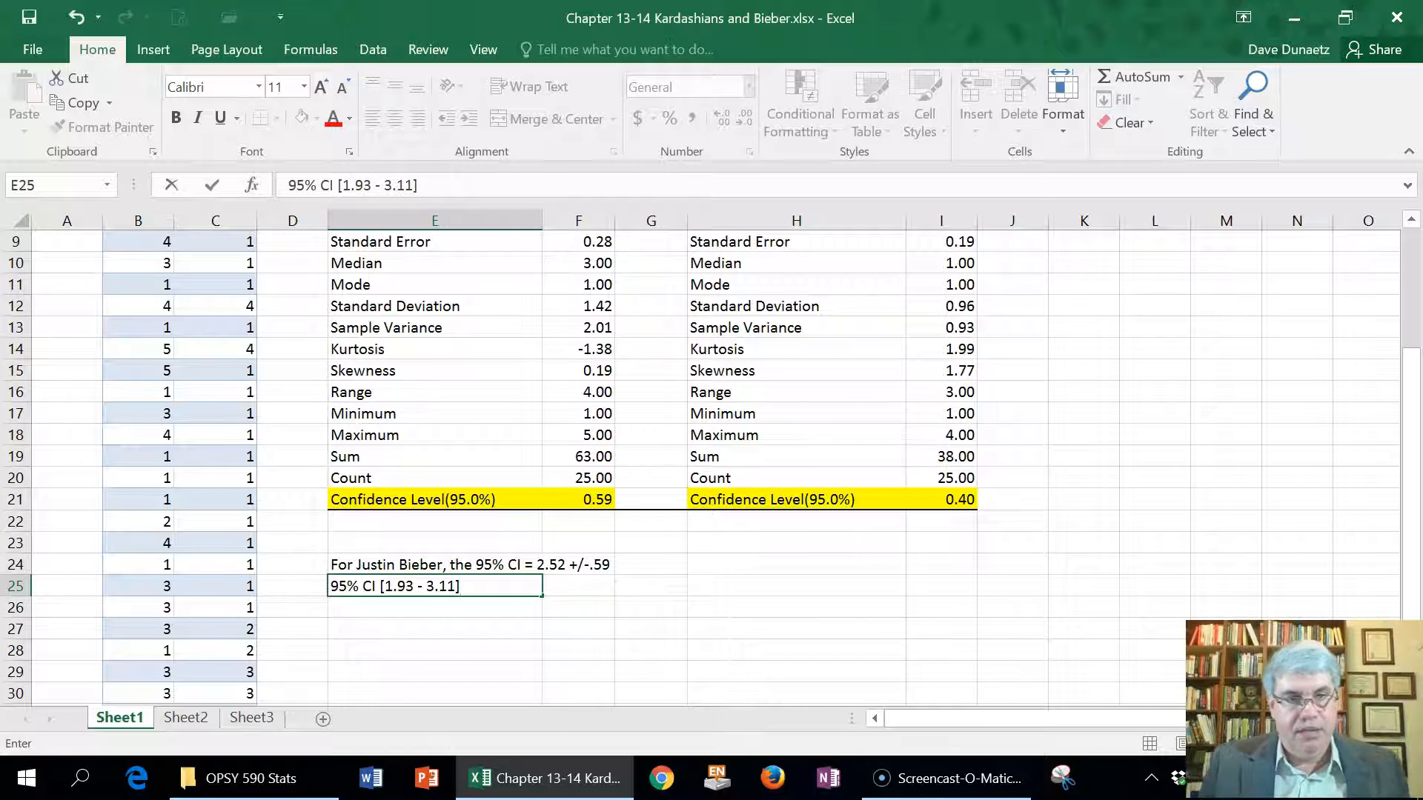
{"action": "mouse_move", "coordinate": [642, 595]}
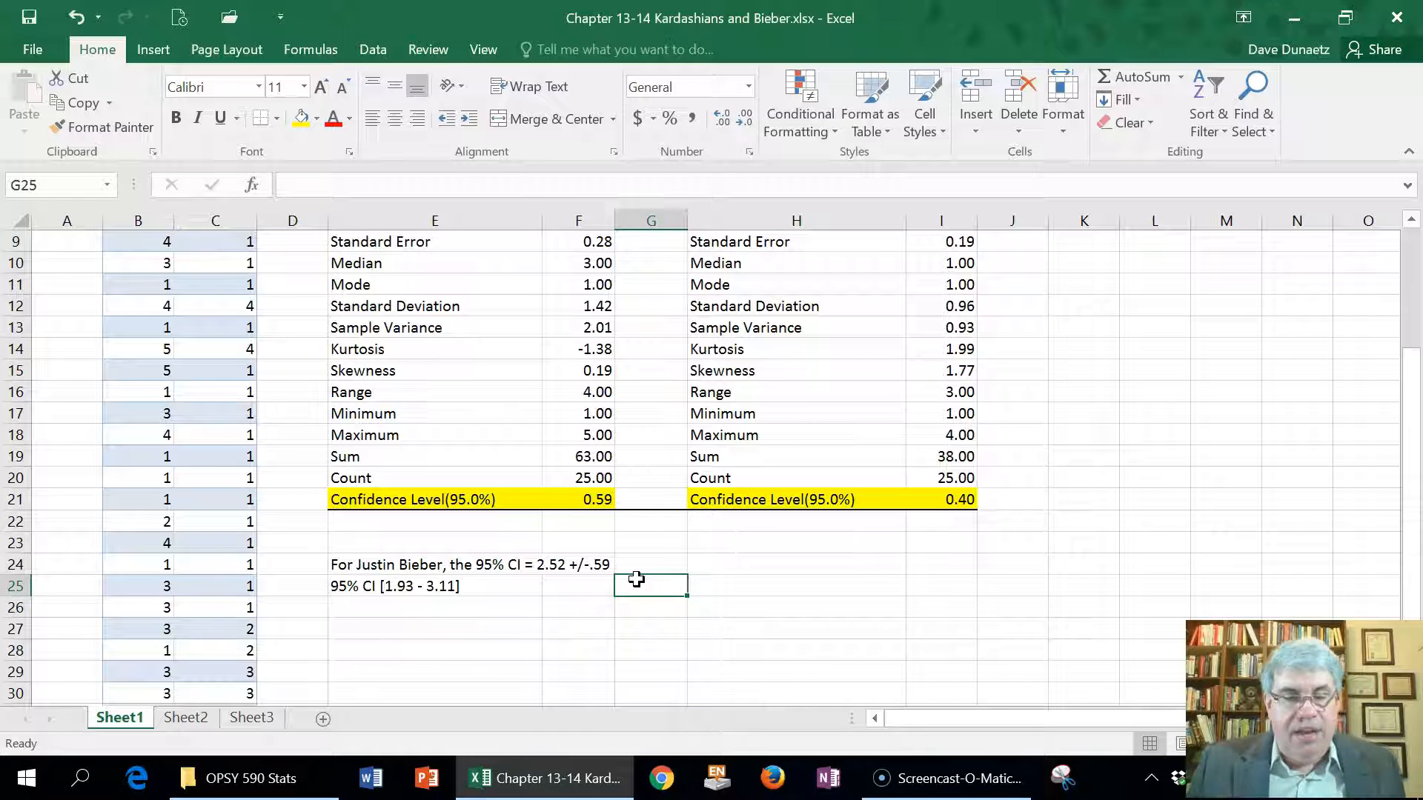
{"action": "mouse_move", "coordinate": [579, 608]}
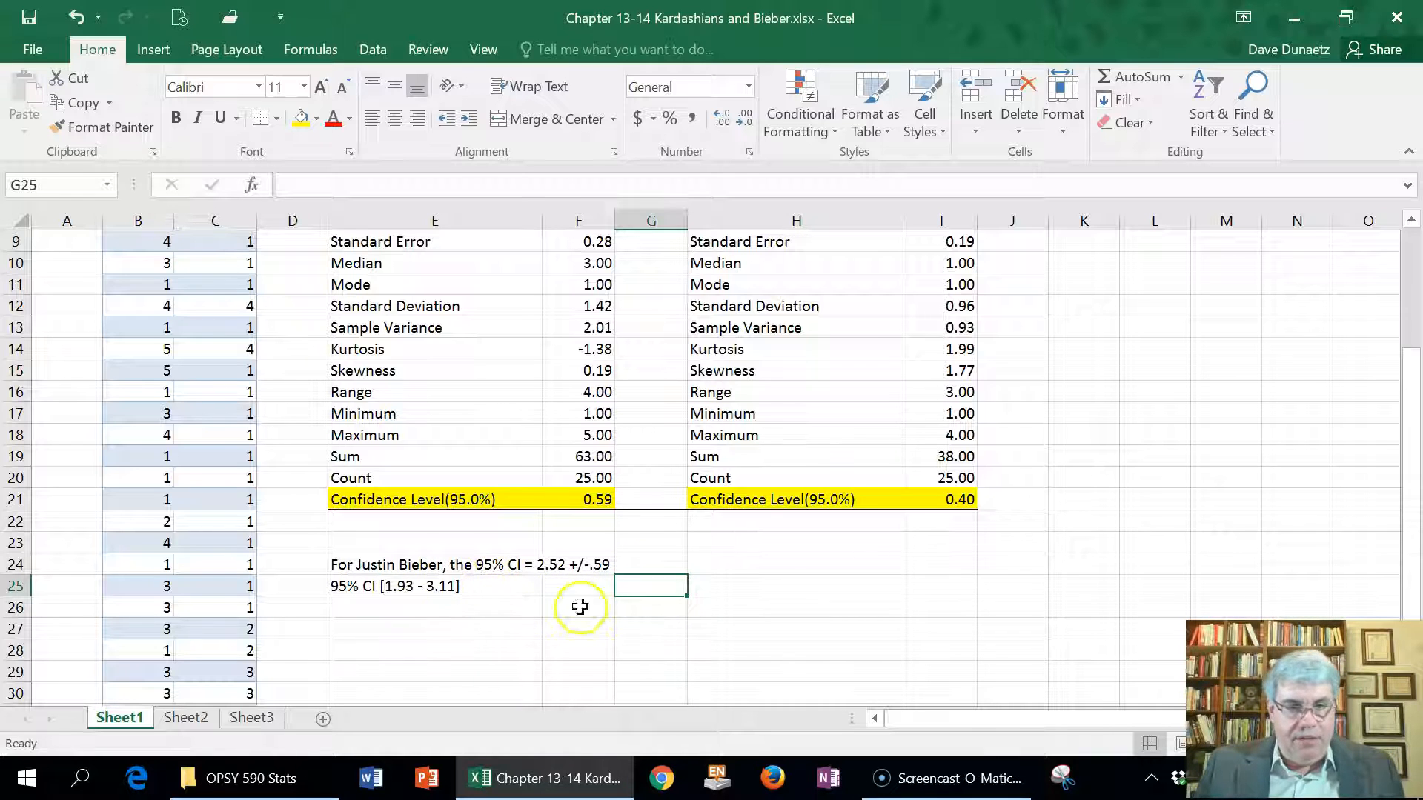
{"action": "mouse_move", "coordinate": [444, 590]}
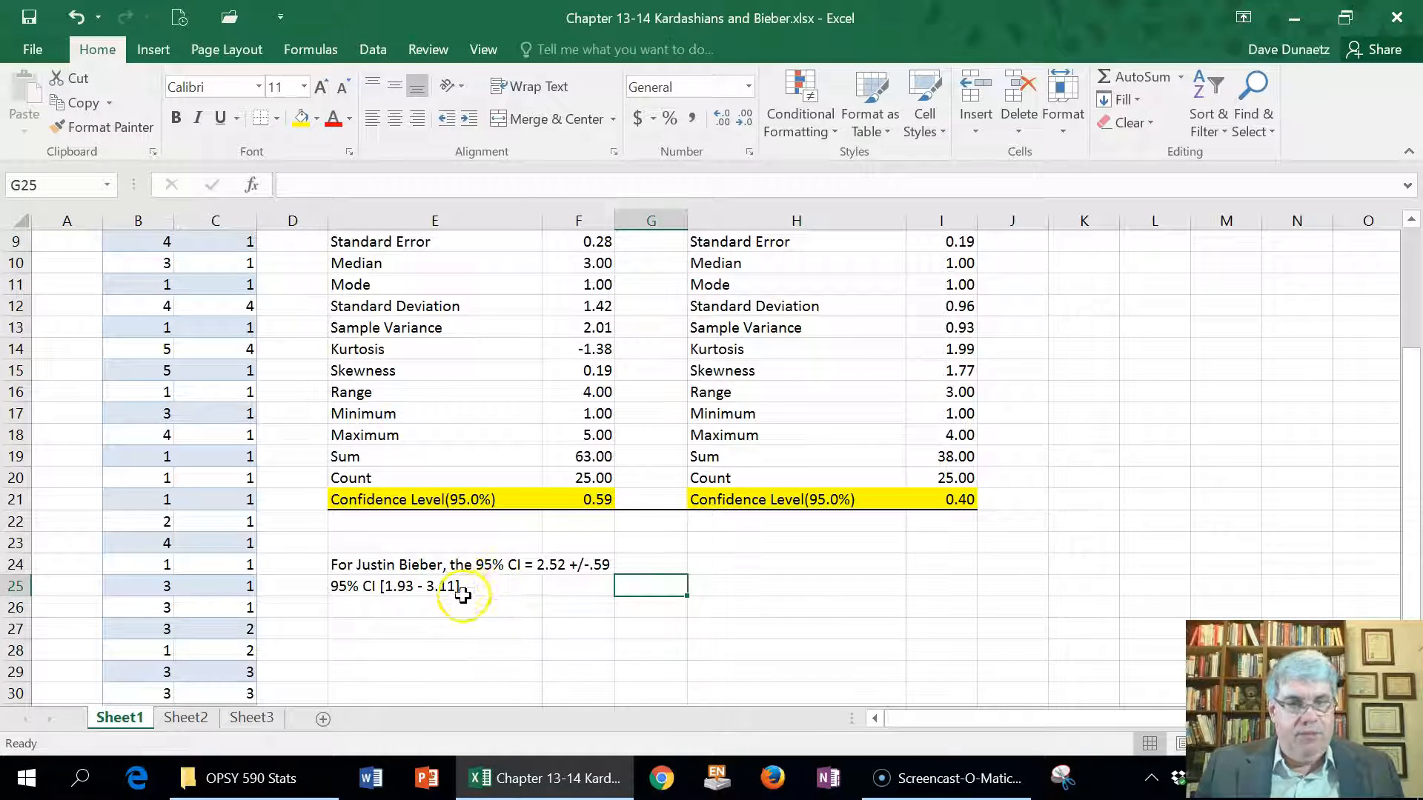
{"action": "scroll", "scroll_direction": "up", "scroll_amount": 3}
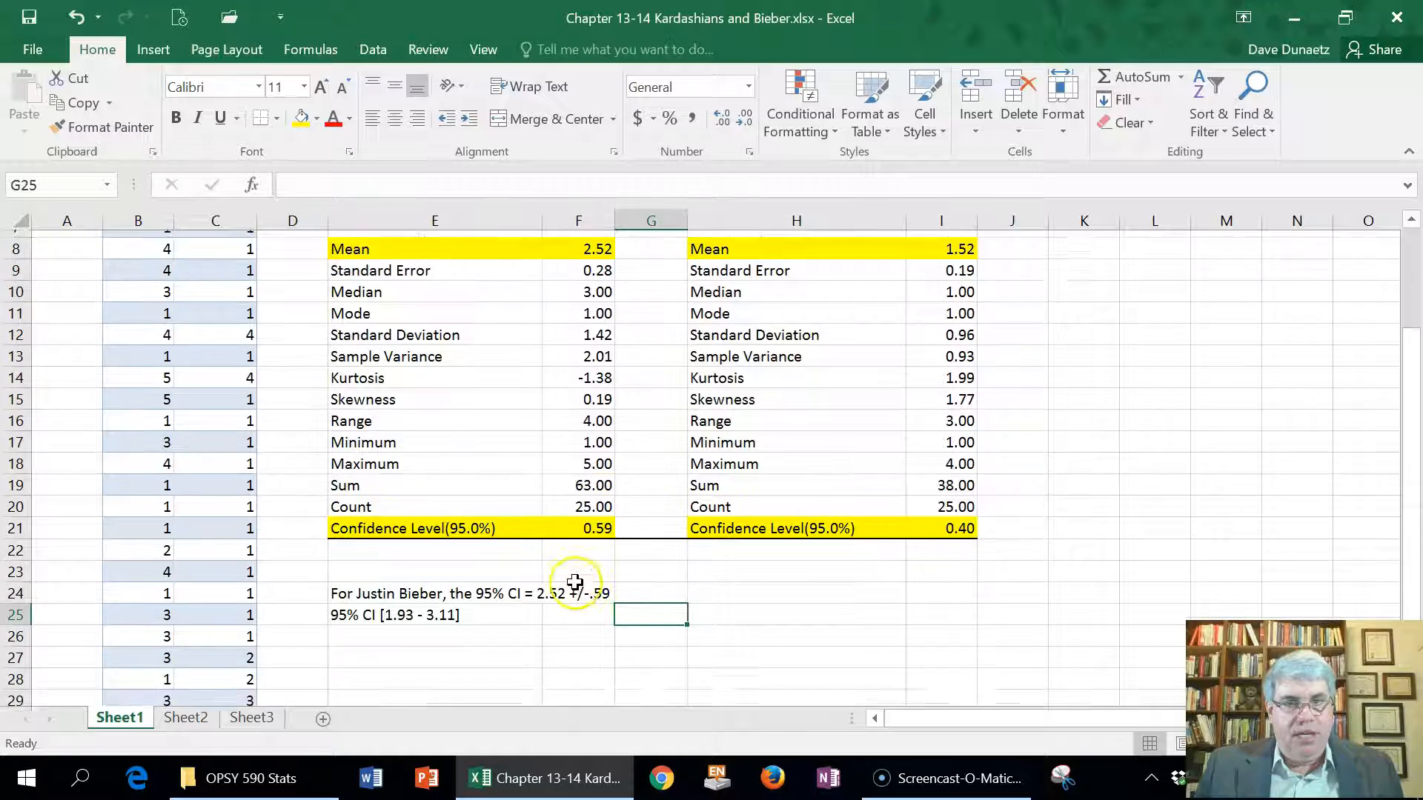
{"action": "scroll", "scroll_direction": "up", "scroll_amount": 3}
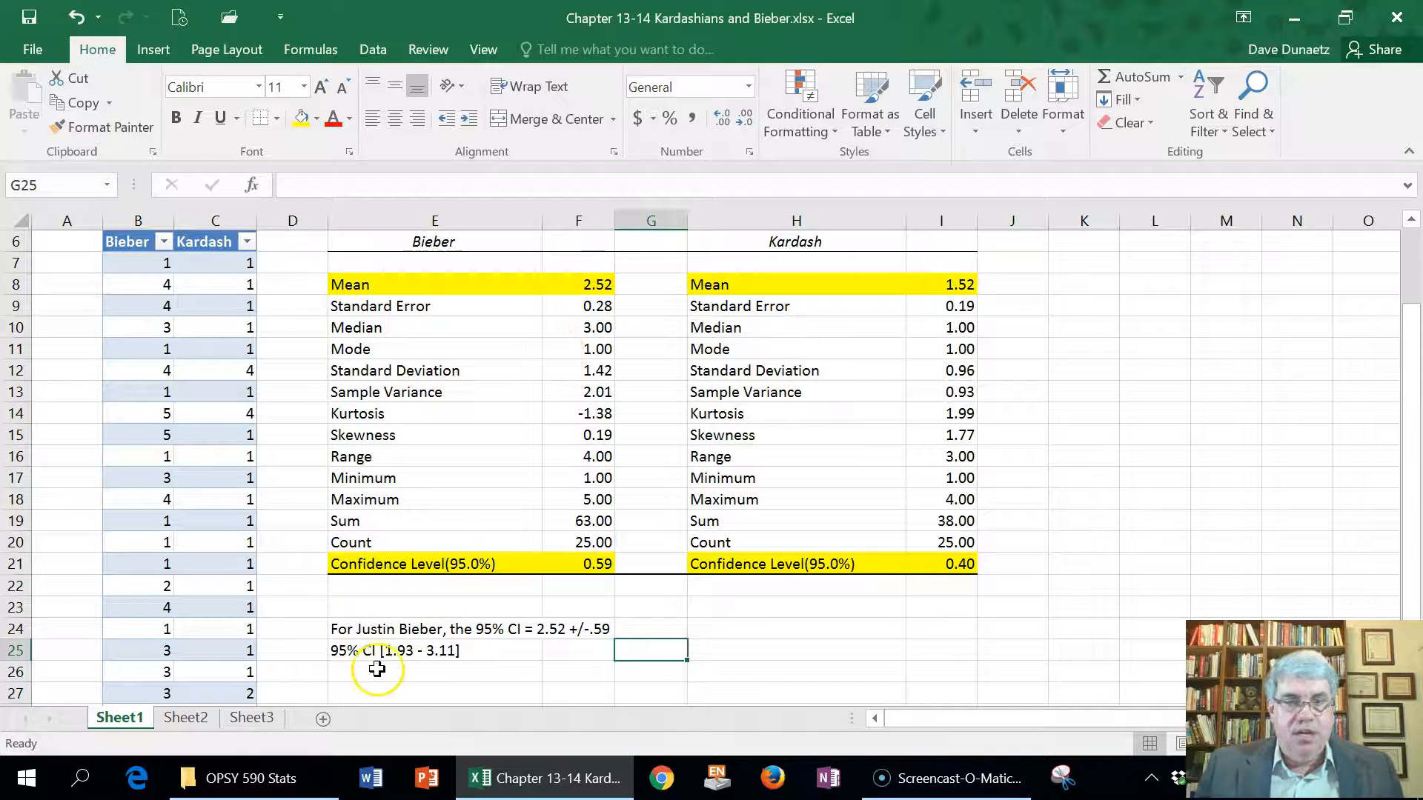
{"action": "mouse_move", "coordinate": [435, 657]}
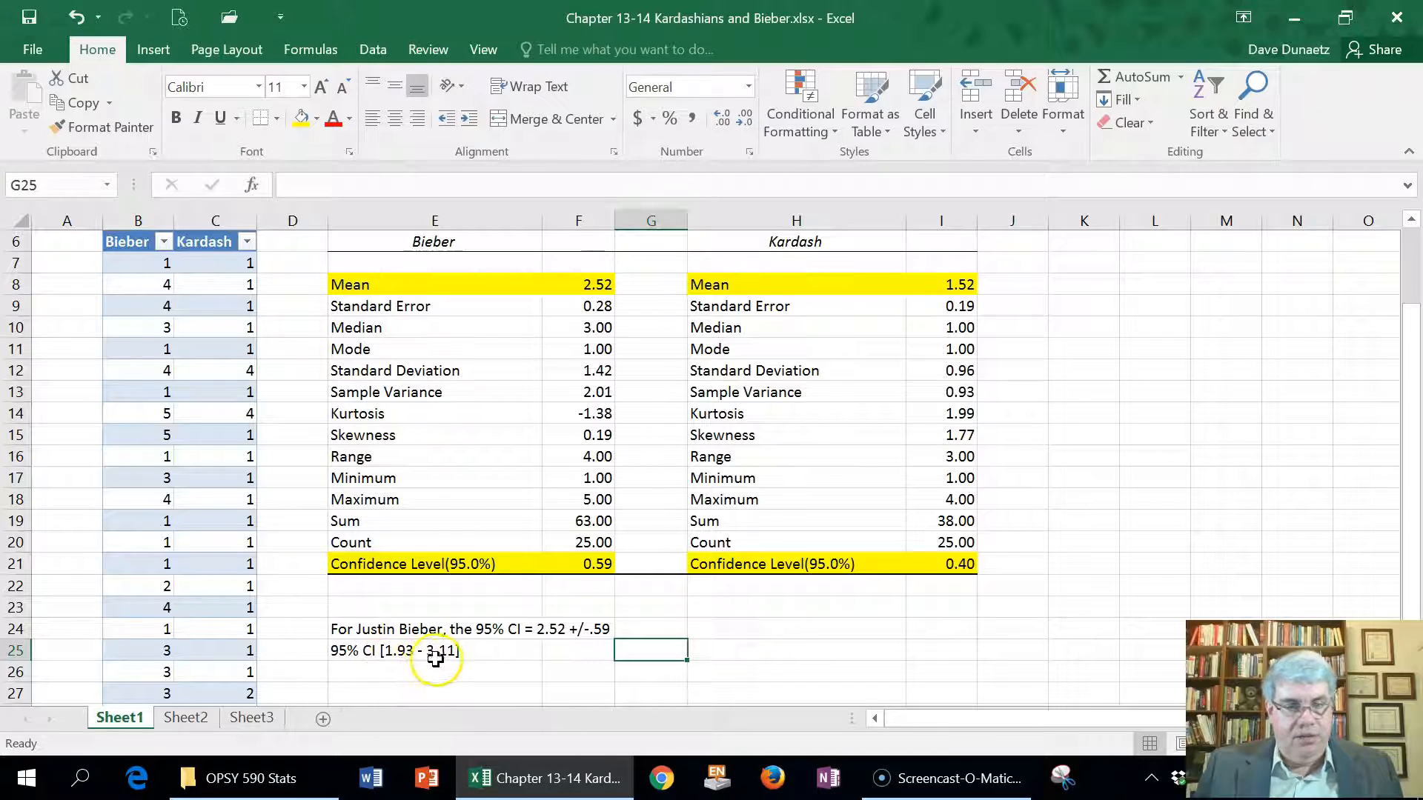
{"action": "mouse_move", "coordinate": [522, 640]}
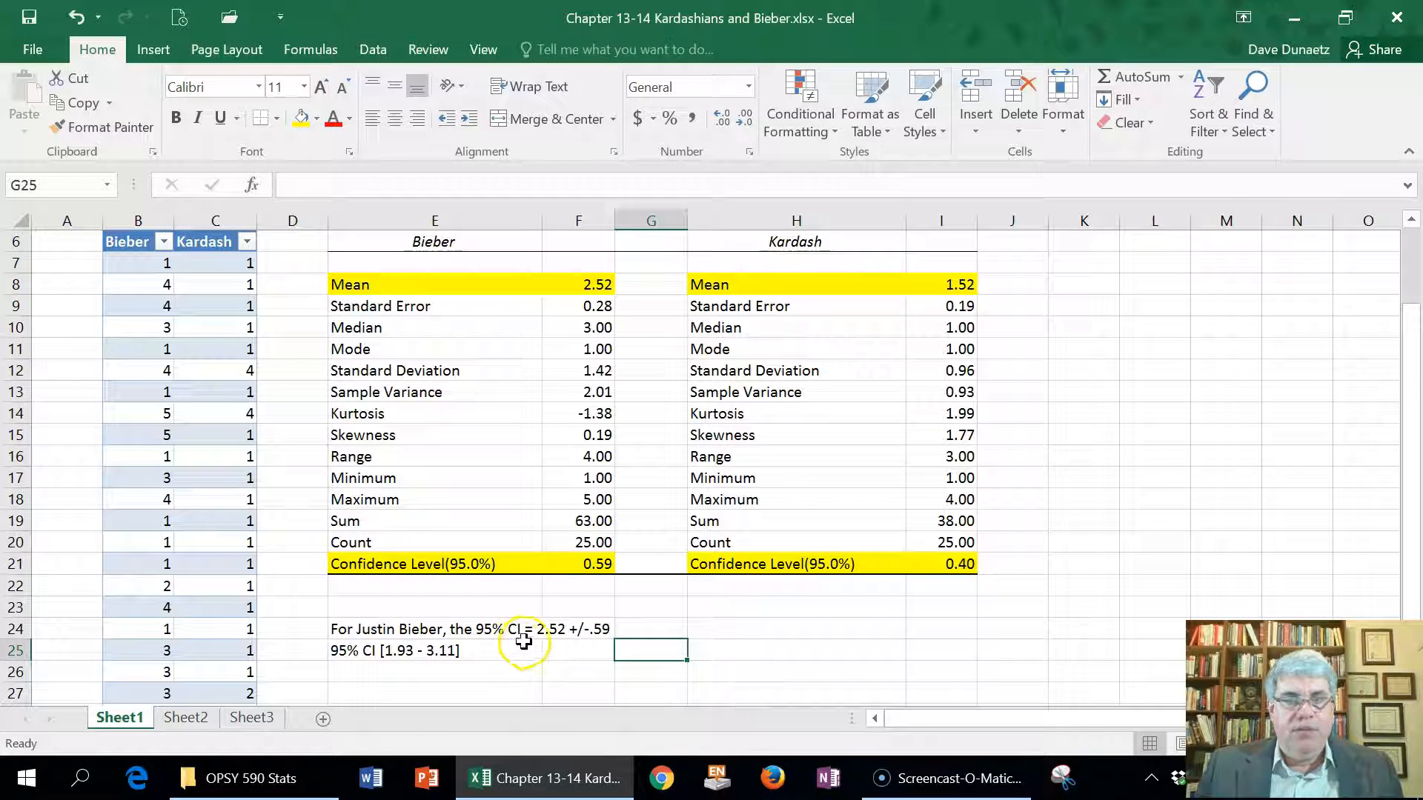
{"action": "mouse_move", "coordinate": [462, 659]}
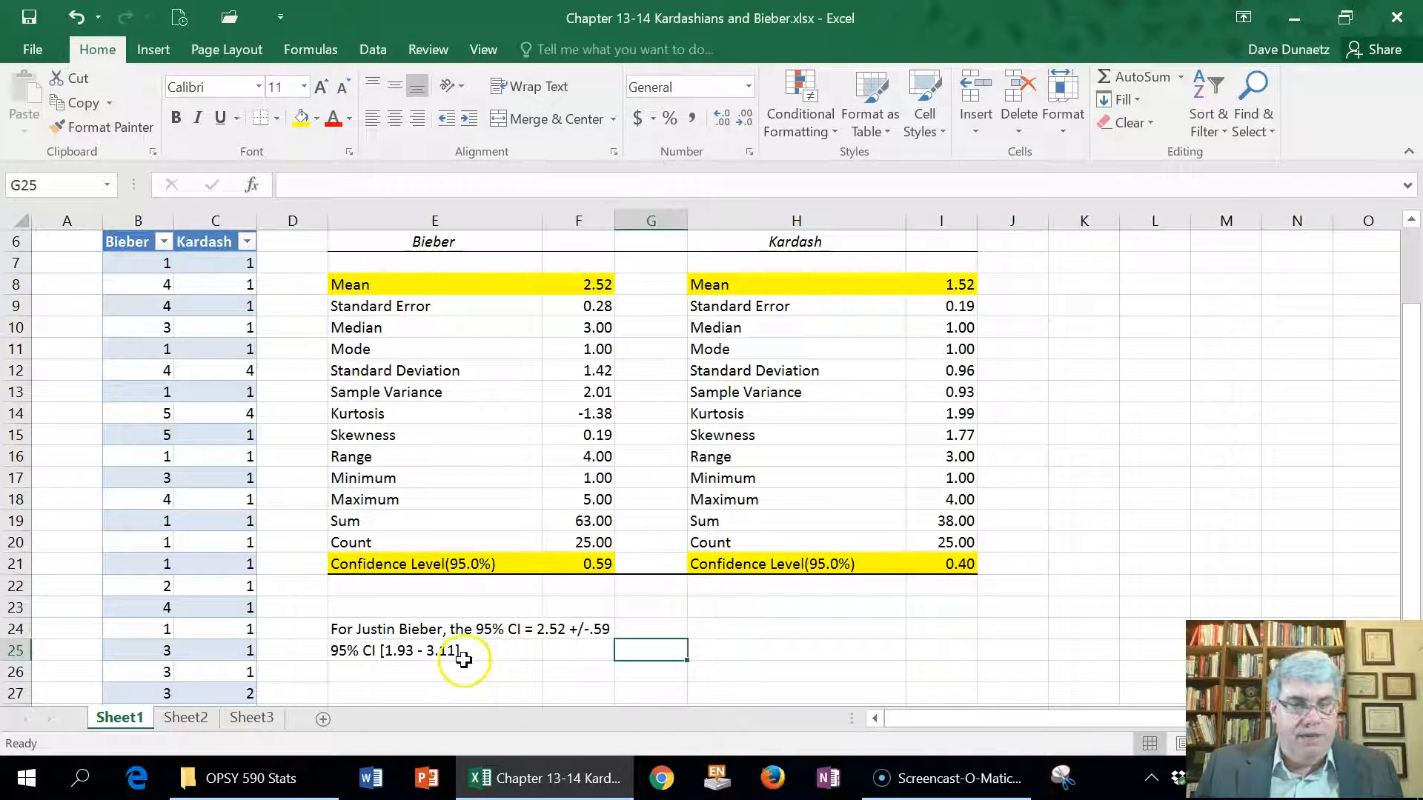
{"action": "mouse_move", "coordinate": [520, 646]}
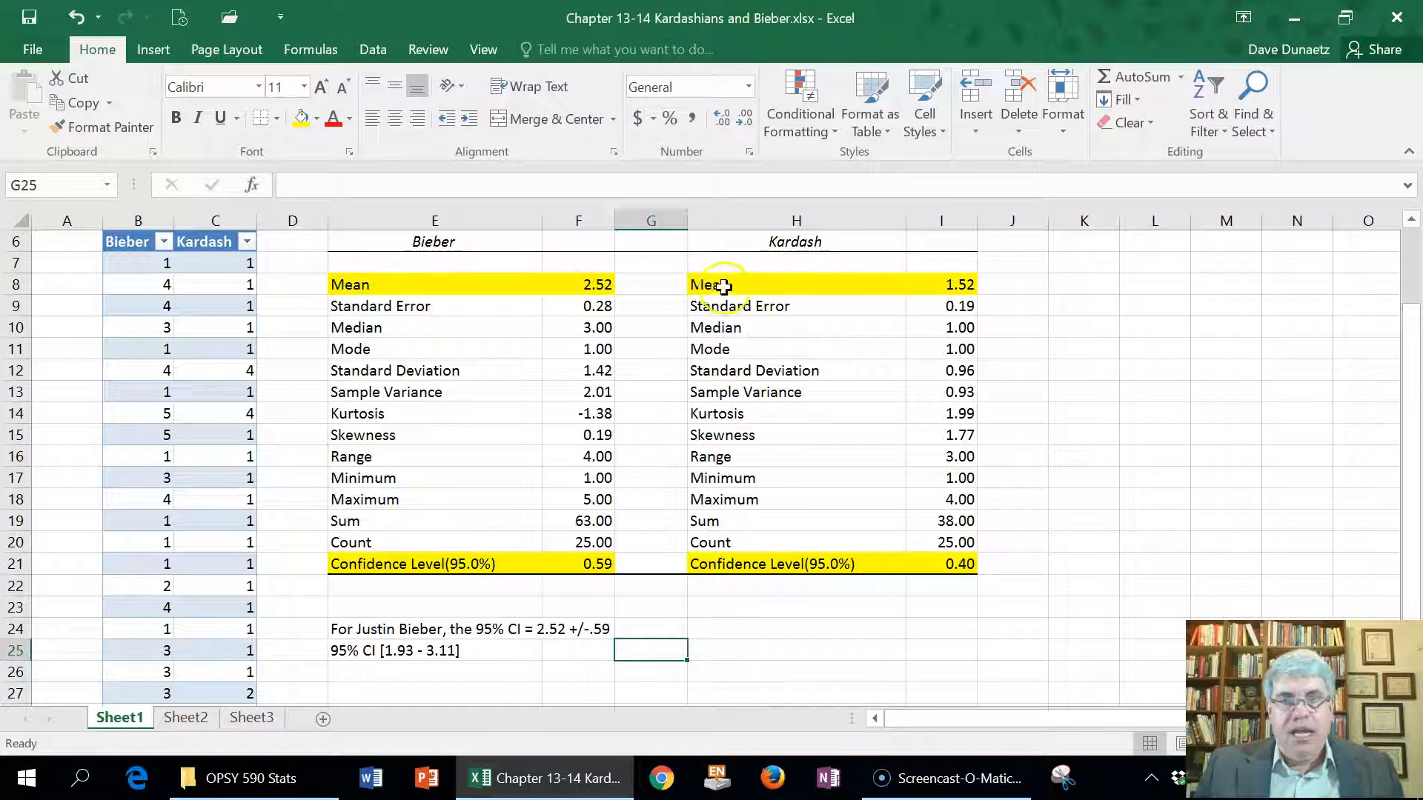
{"action": "scroll", "scroll_direction": "down", "scroll_amount": 3}
{"action": "type", "text": "95"}
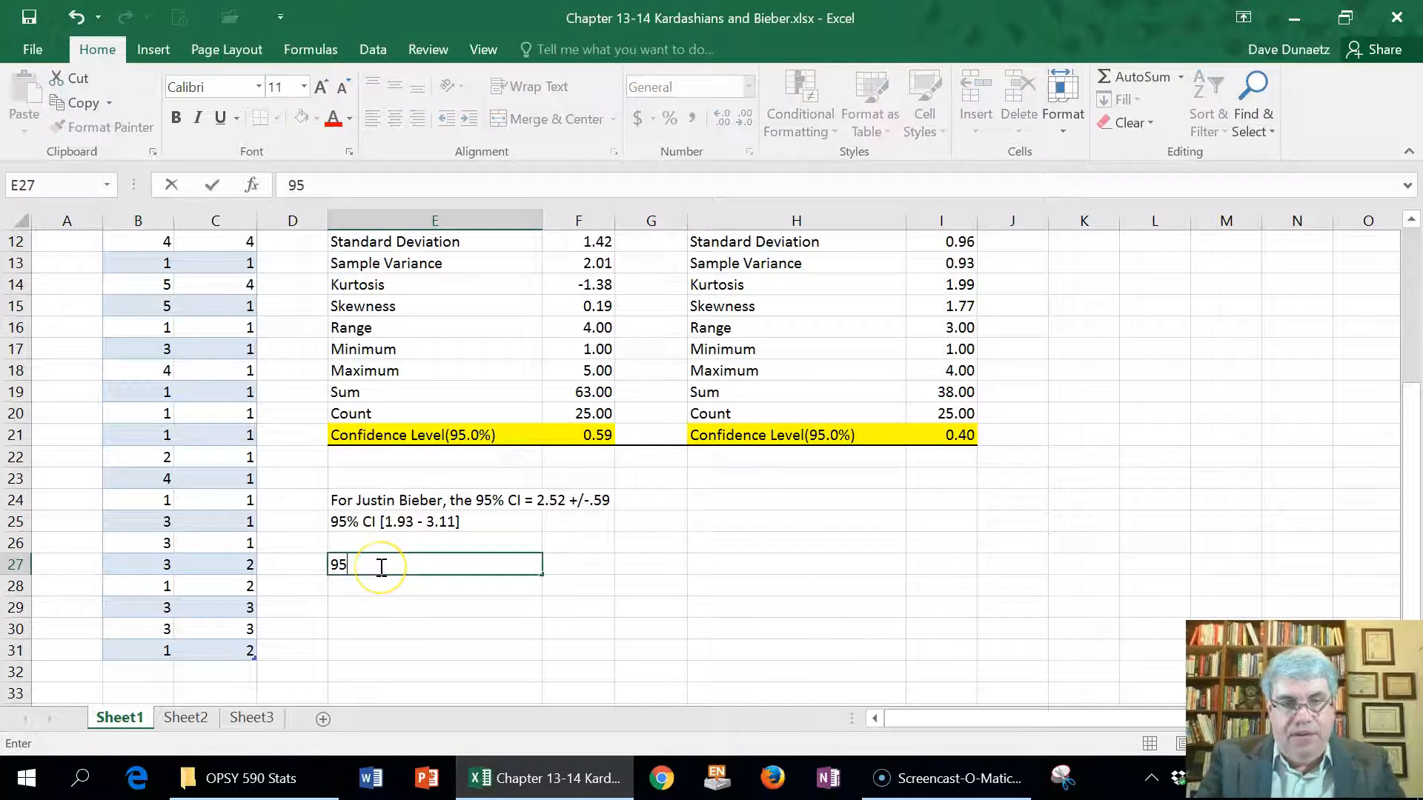
Enter '95% CI for the Kardashians = 1.52 +/- .40' in cell E27
{"action": "type", "text": "%"}
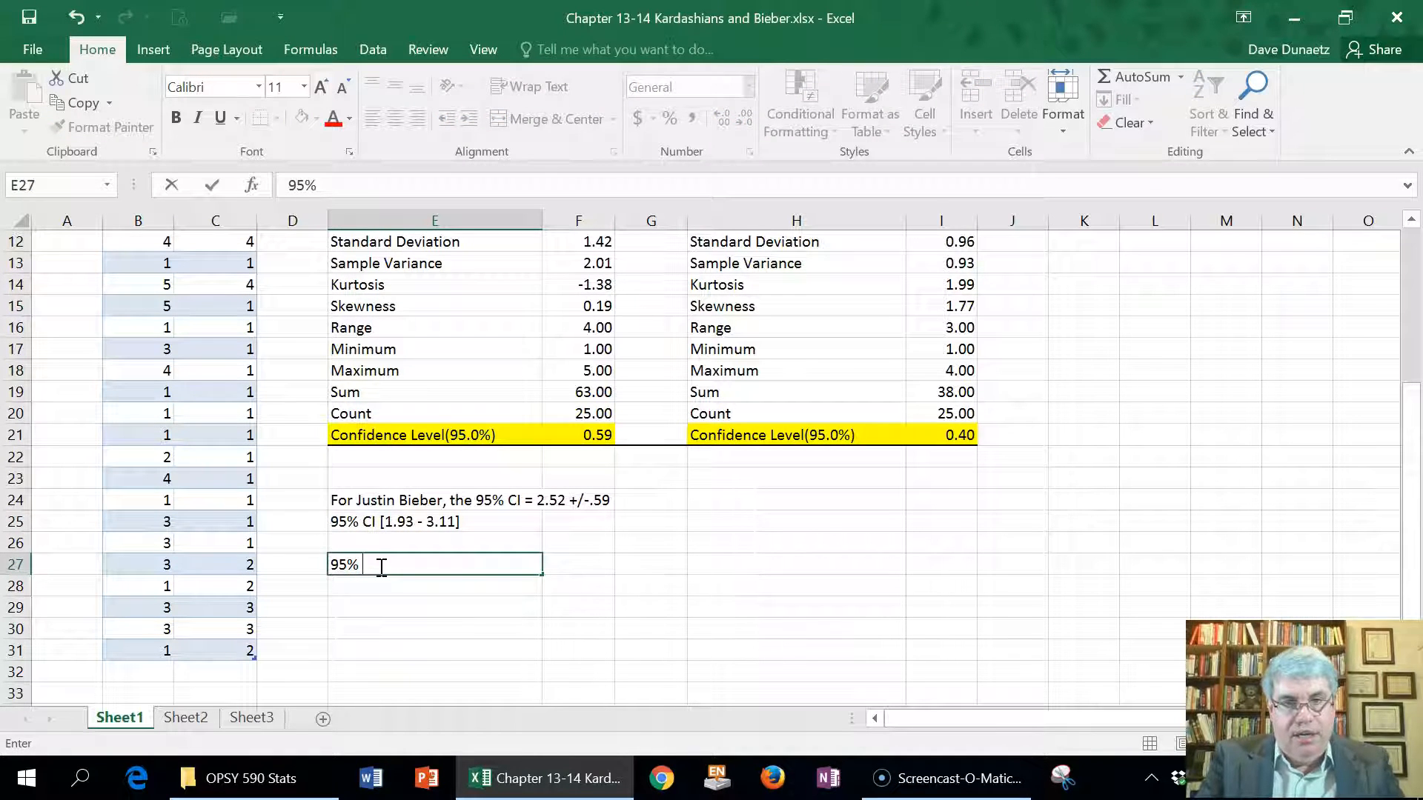
{"action": "type", "text": "CI for"}
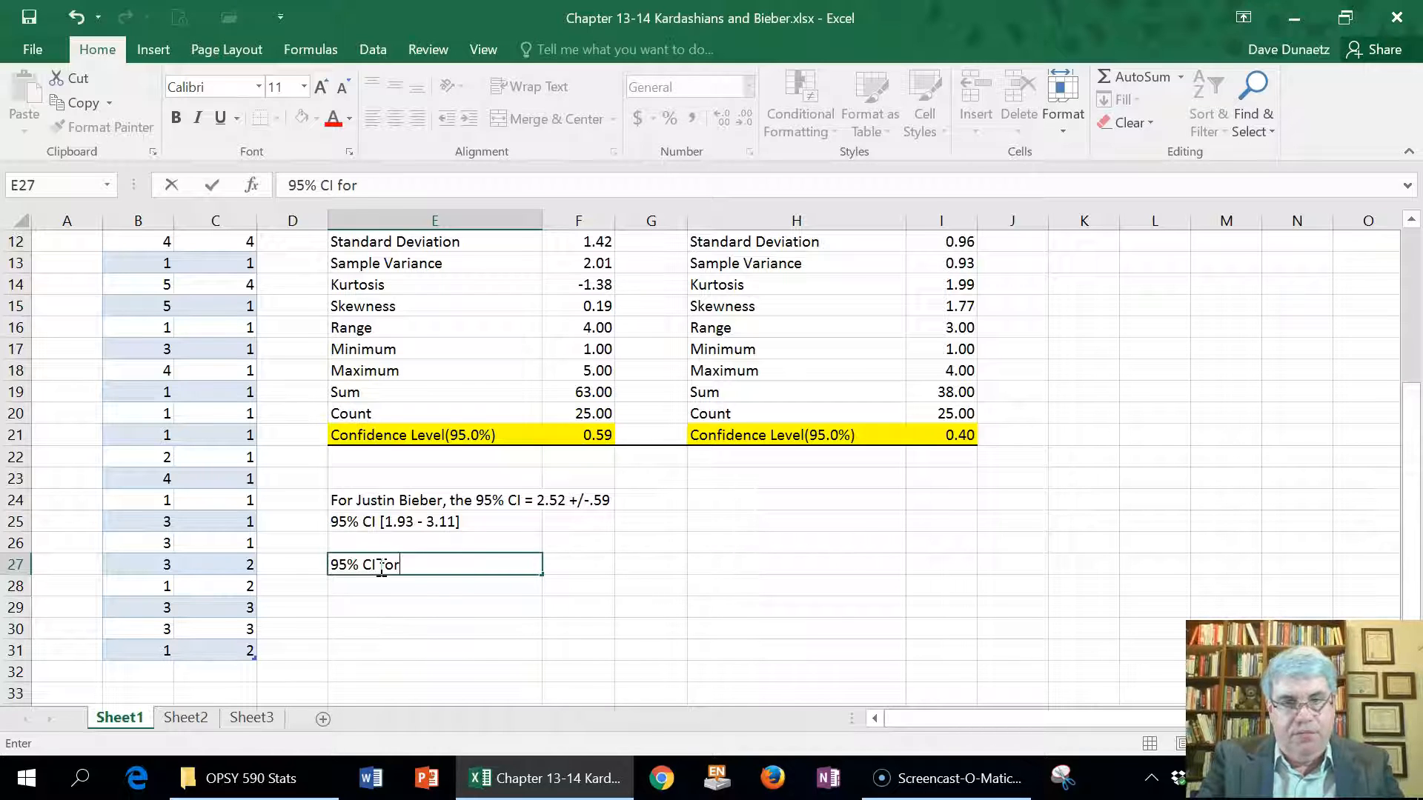
{"action": "type", "text": "the Kardan"}
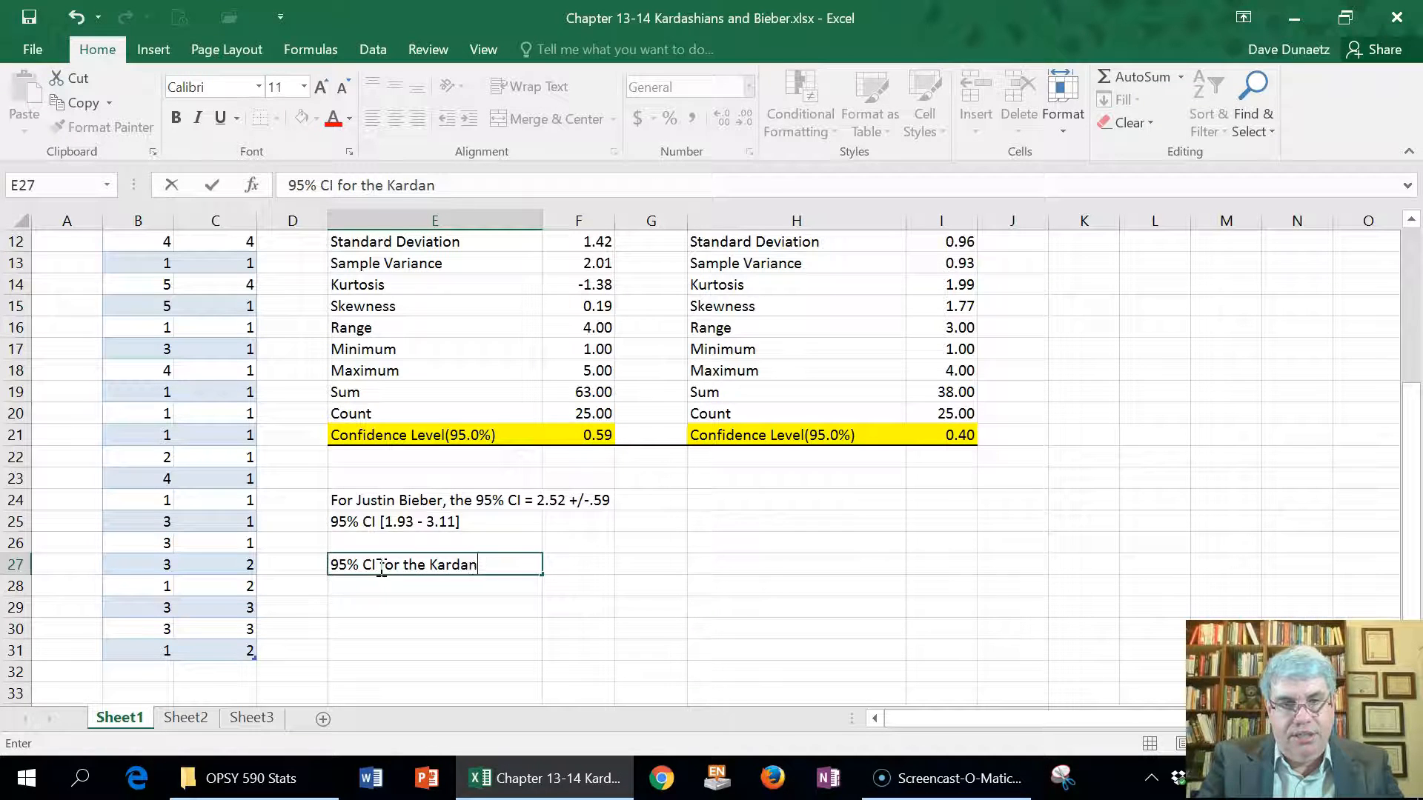
{"action": "type", "text": "ians"}
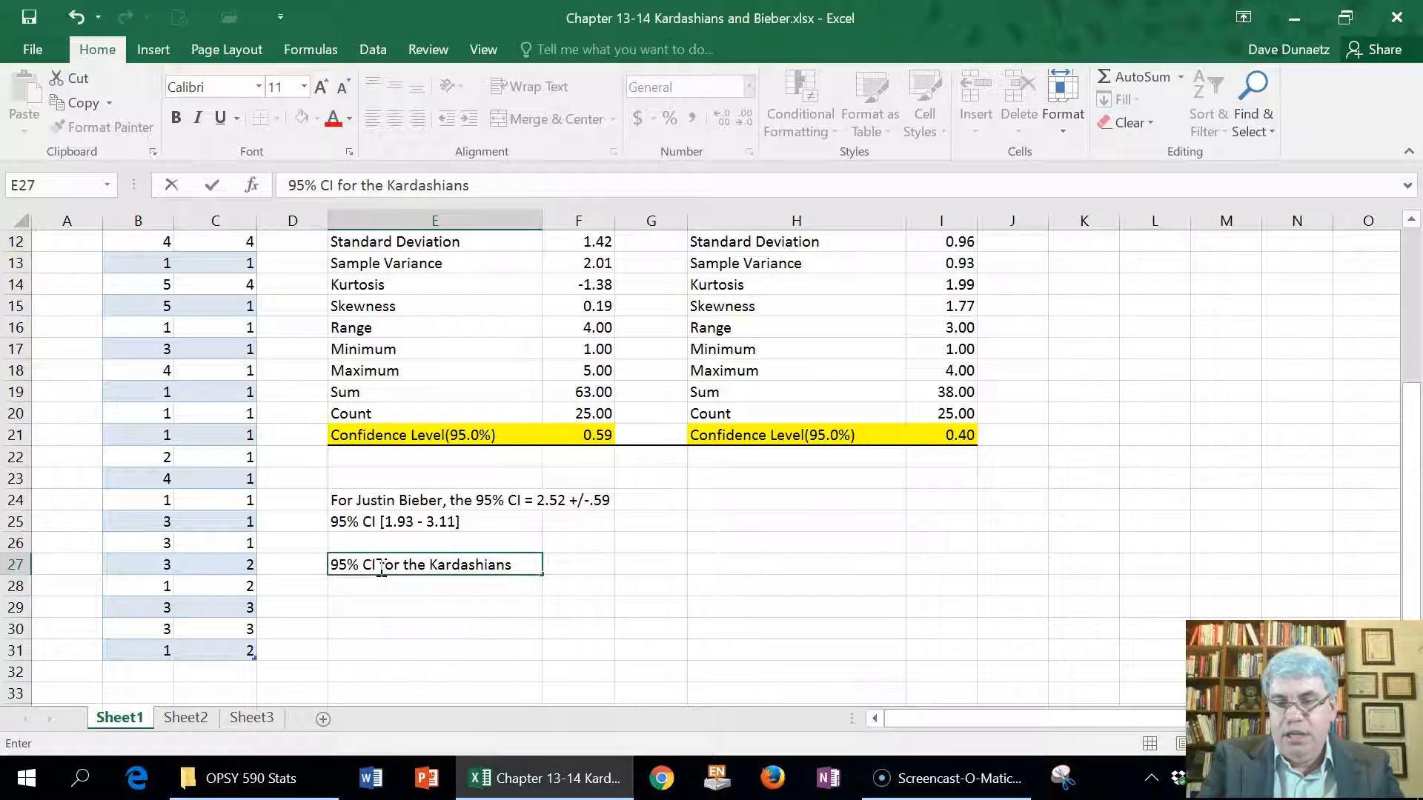
{"action": "type", "text": "= 1.52 +"}
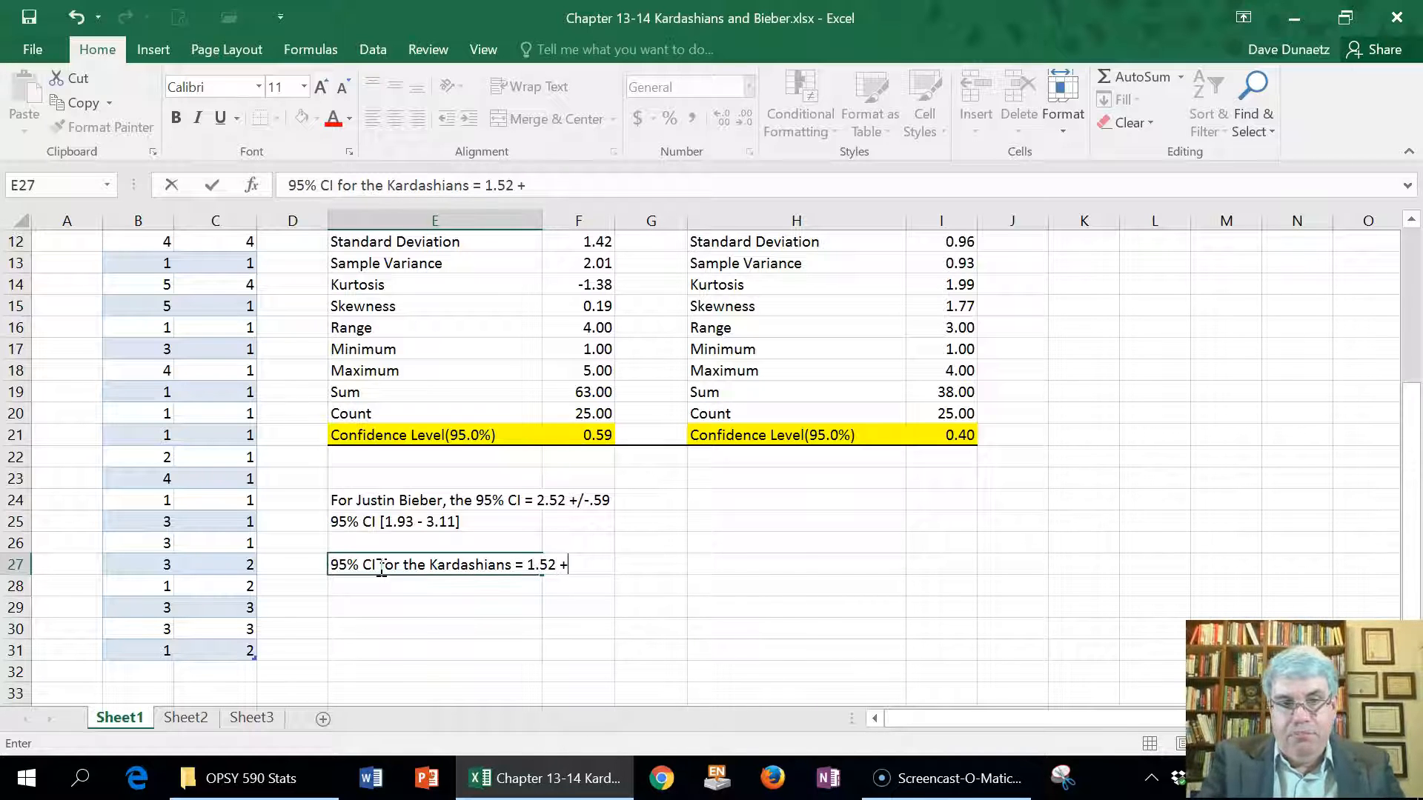
{"action": "type", "text": "/"}
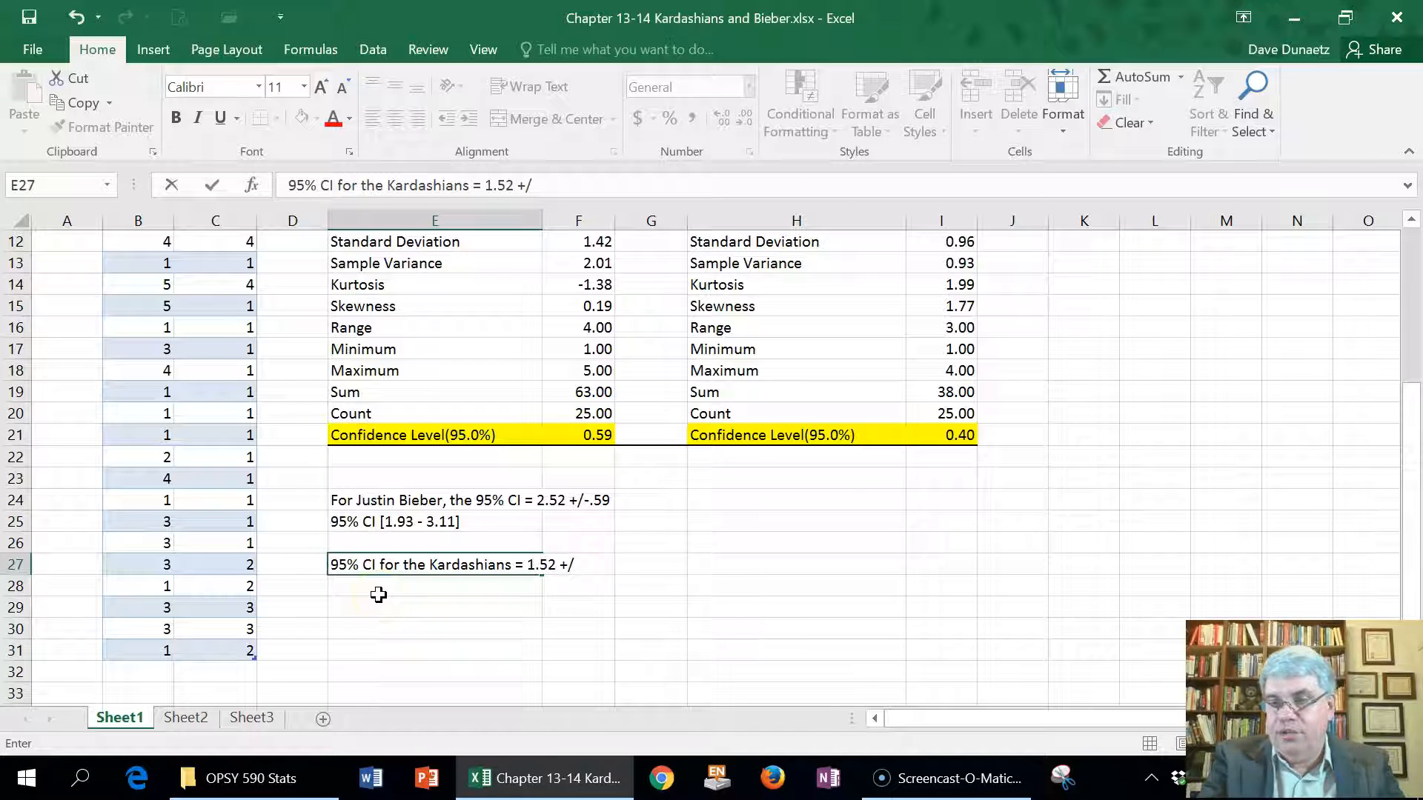
{"action": "type", "text": "-"}
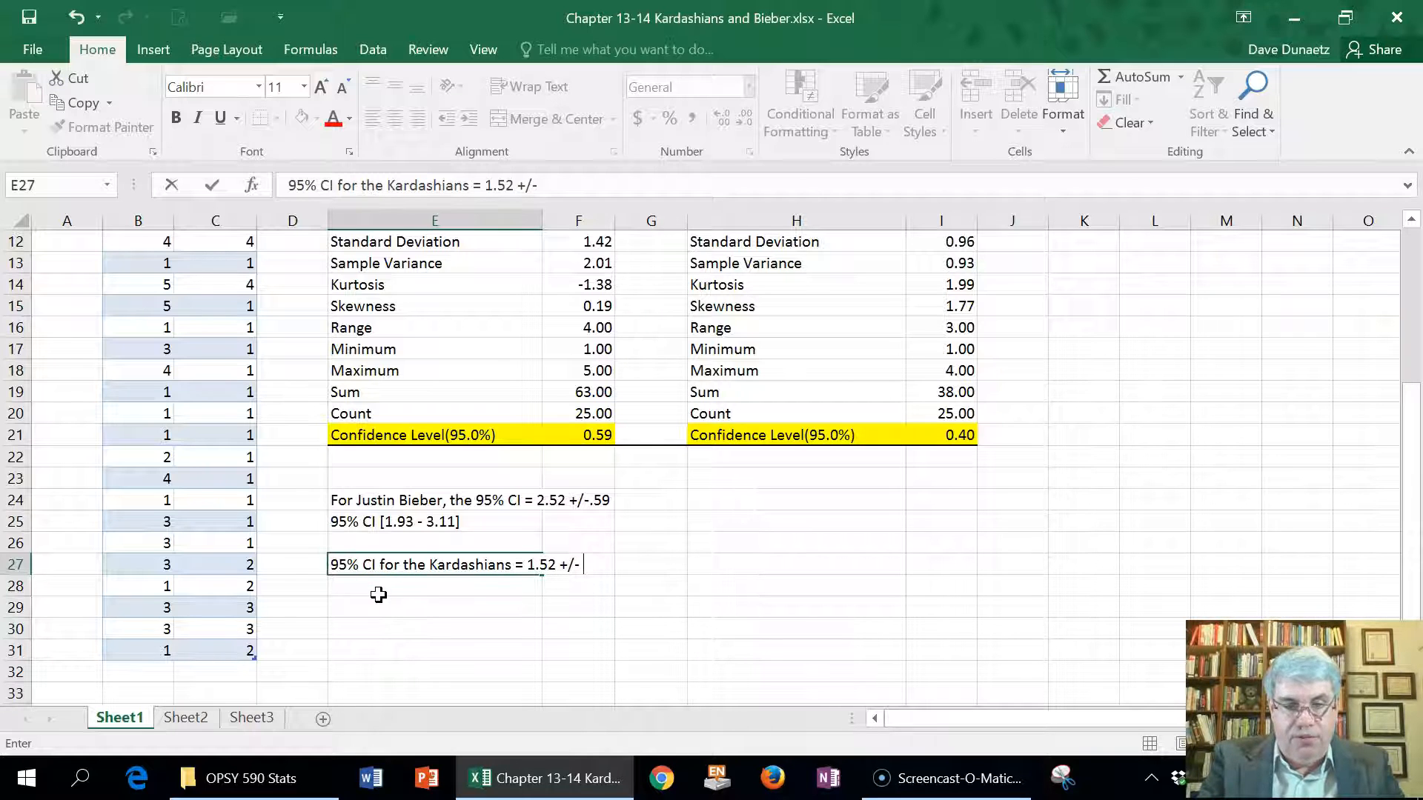
{"action": "type", "text": ".40"}
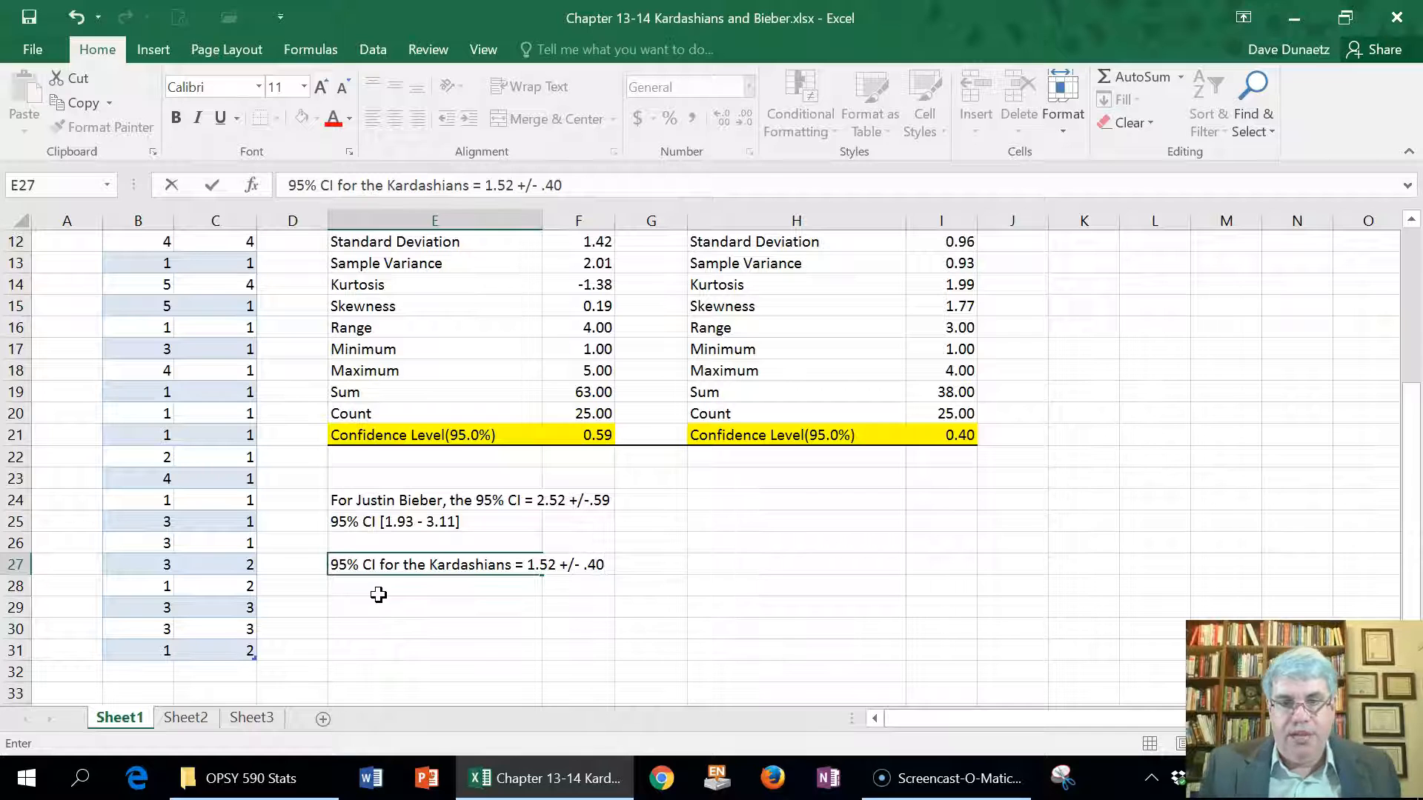
{"action": "mouse_move", "coordinate": [783, 464]}
{"action": "type", "text": "9"}
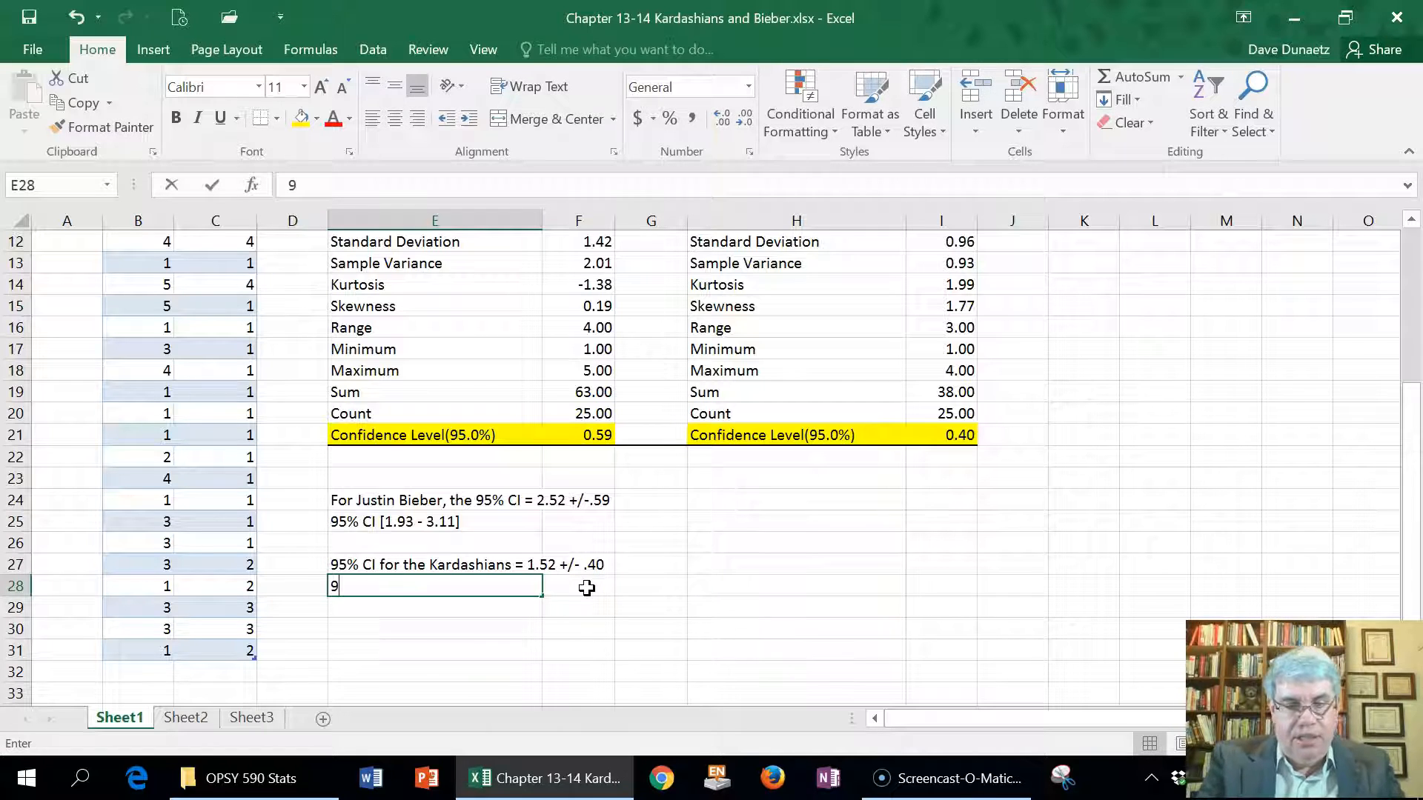
Enter '95% CI [1.02 - 1.92]' in cell E28 beneath the Kardashians statement
{"action": "type", "text": "5% CI ["}
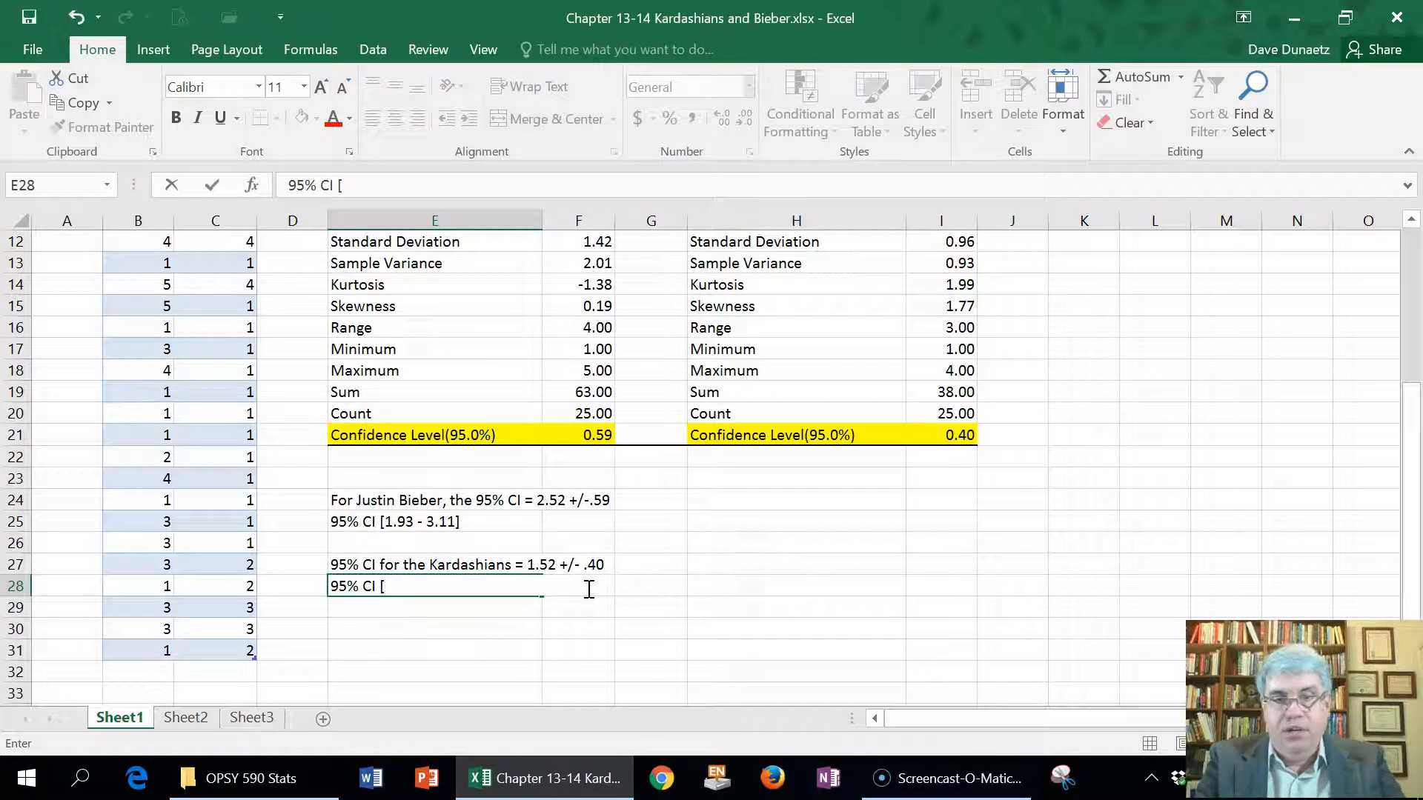
{"action": "type", "text": "1.02"}
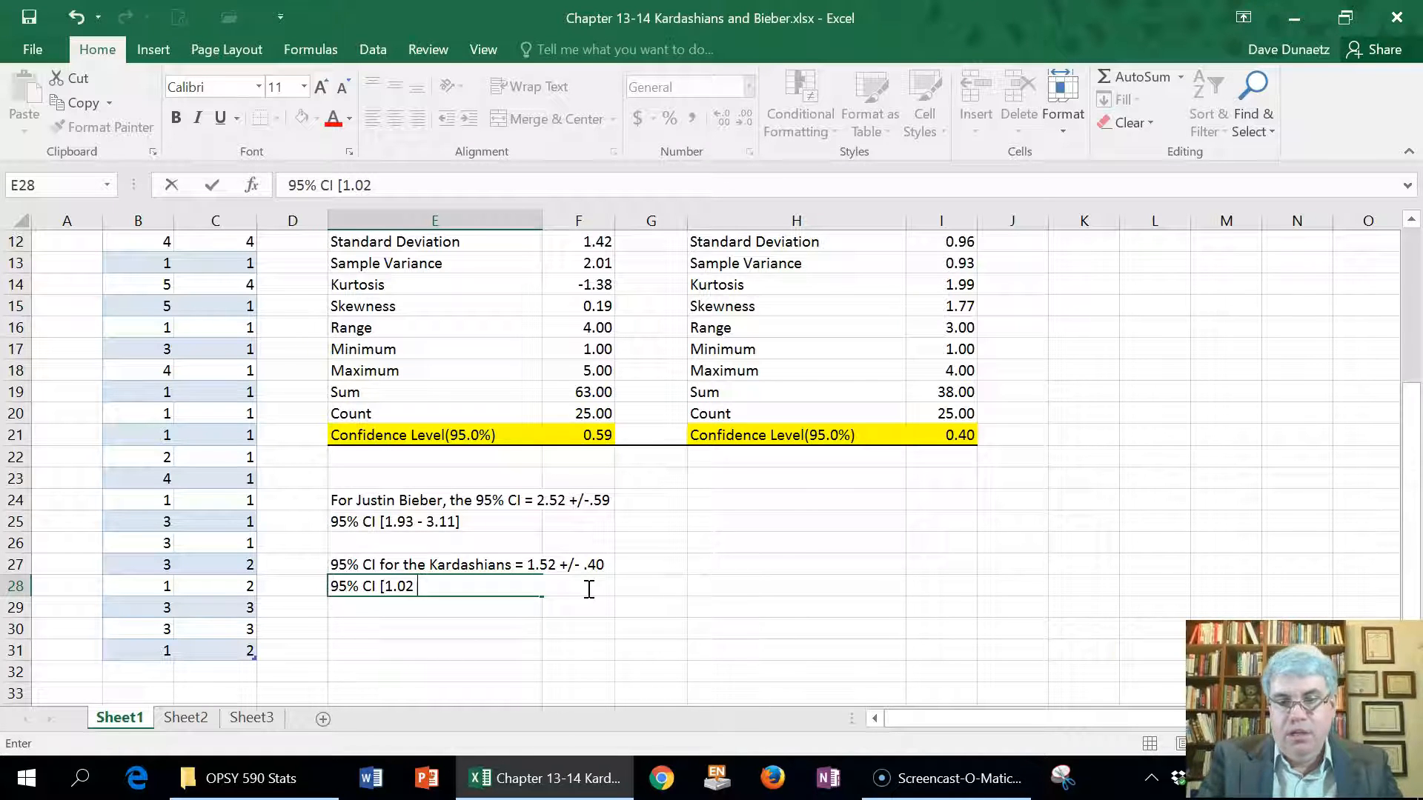
{"action": "type", "text": "- 1."}
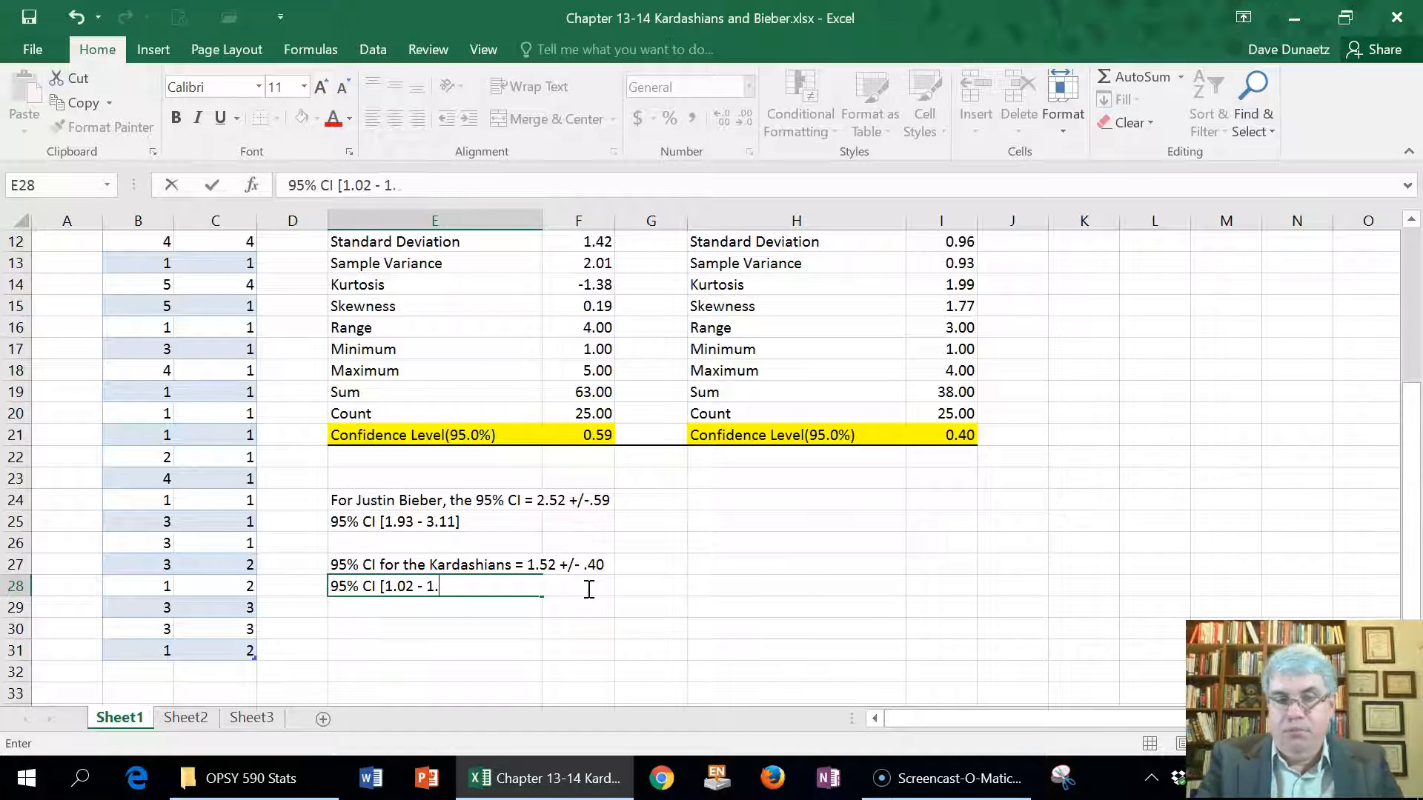
{"action": "type", "text": "92"}
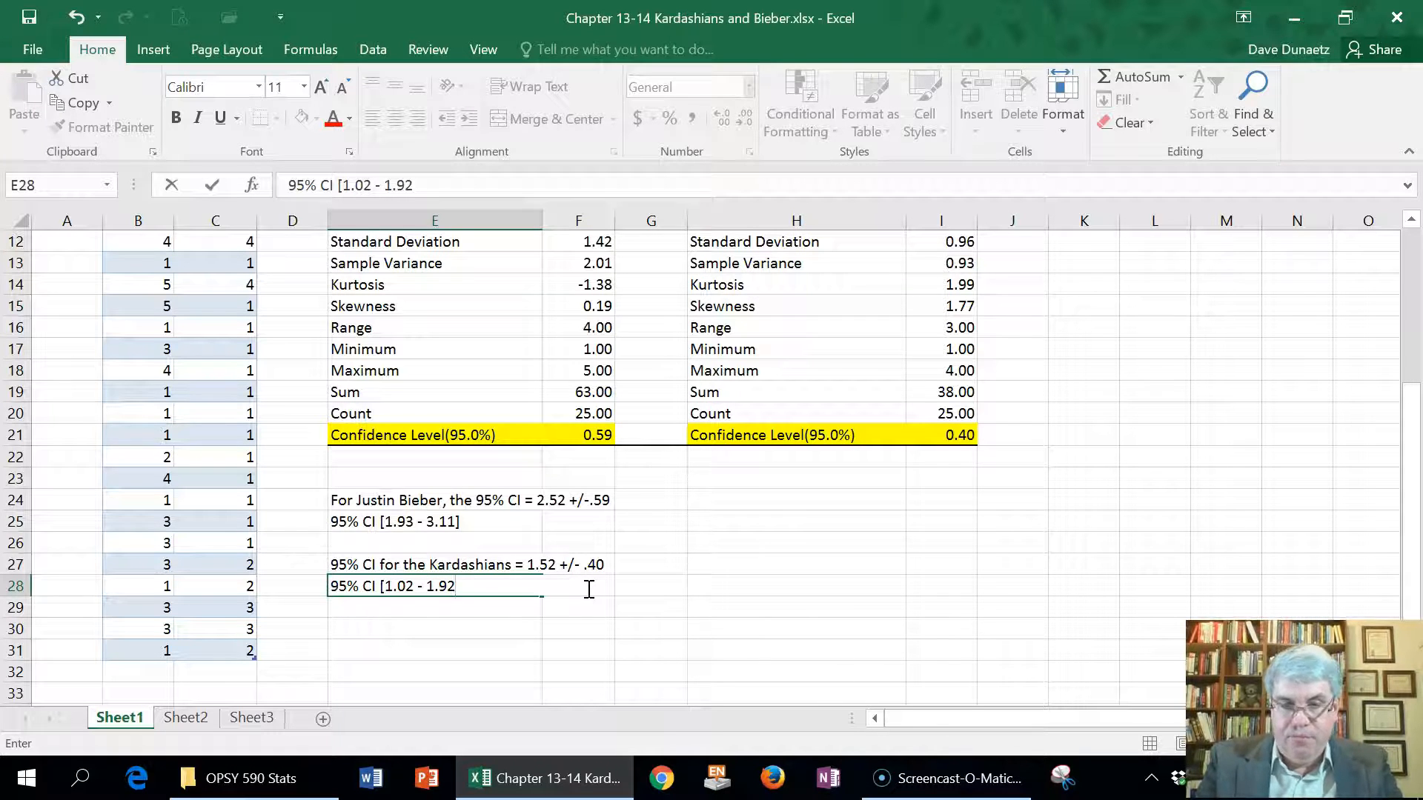
{"action": "type", "text": "]"}
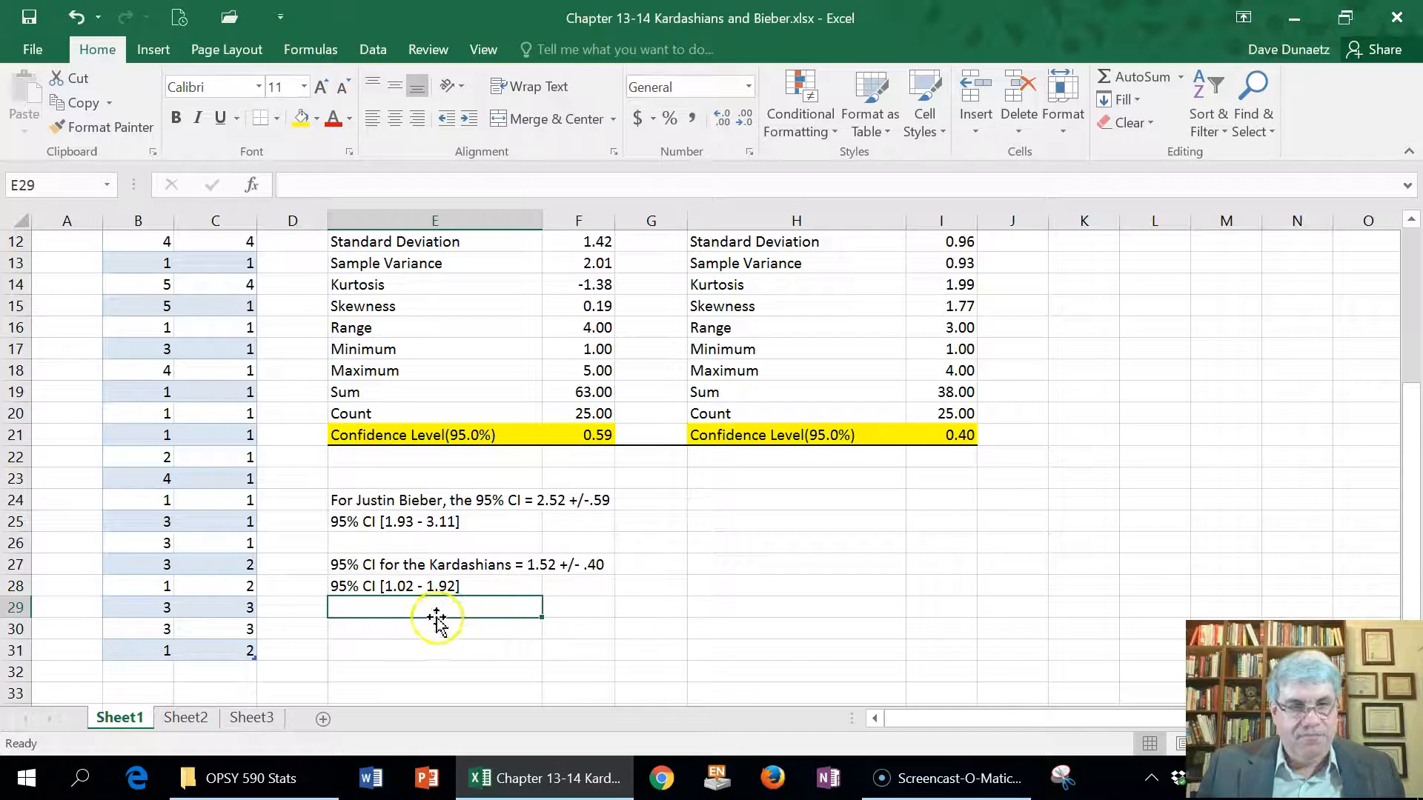
{"action": "mouse_move", "coordinate": [445, 633]}
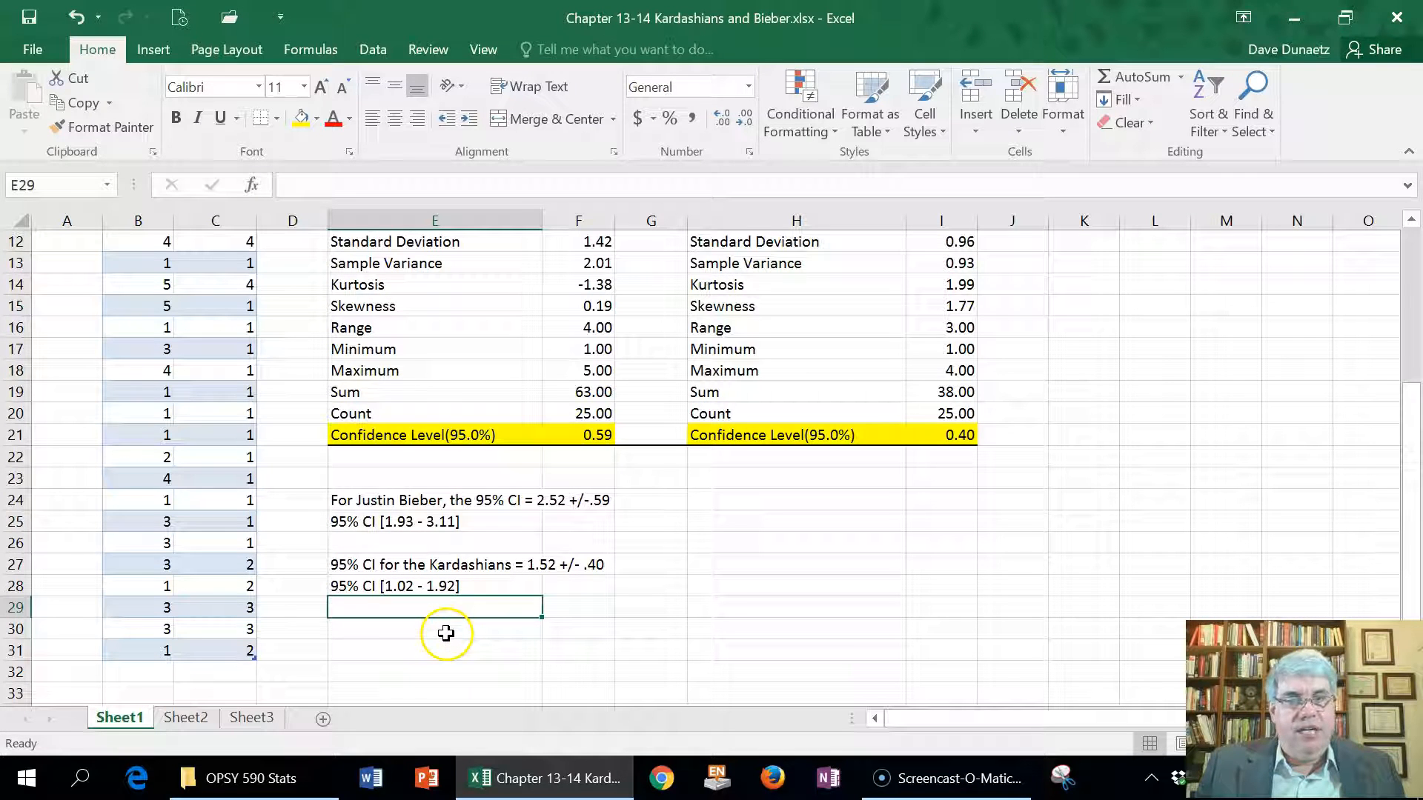